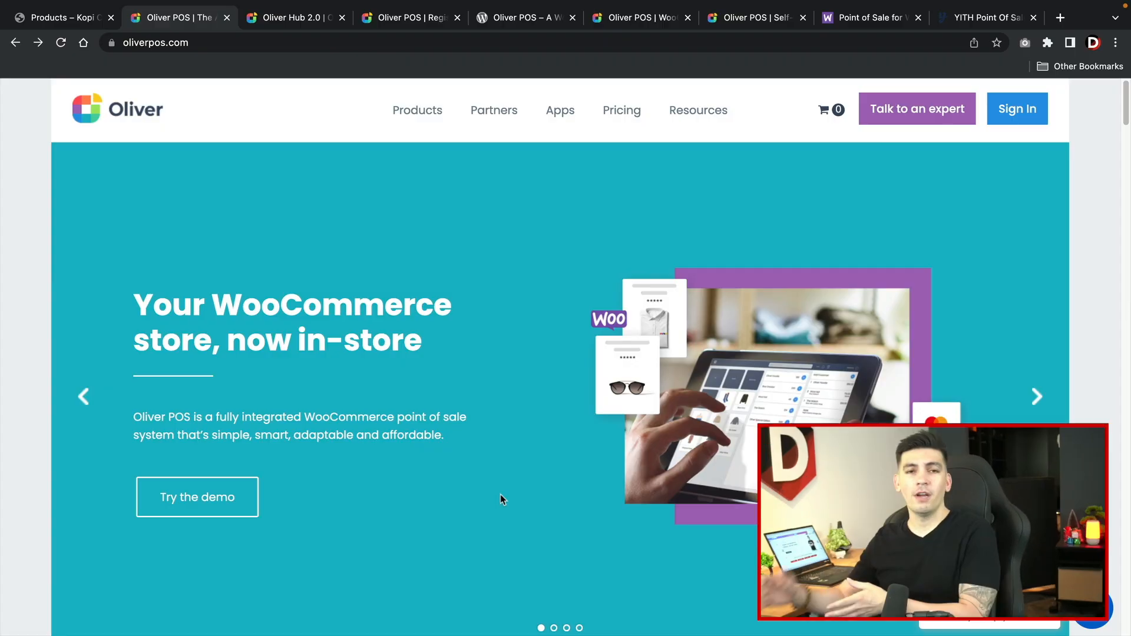
{"action": "mouse_move", "coordinate": [501, 459]}
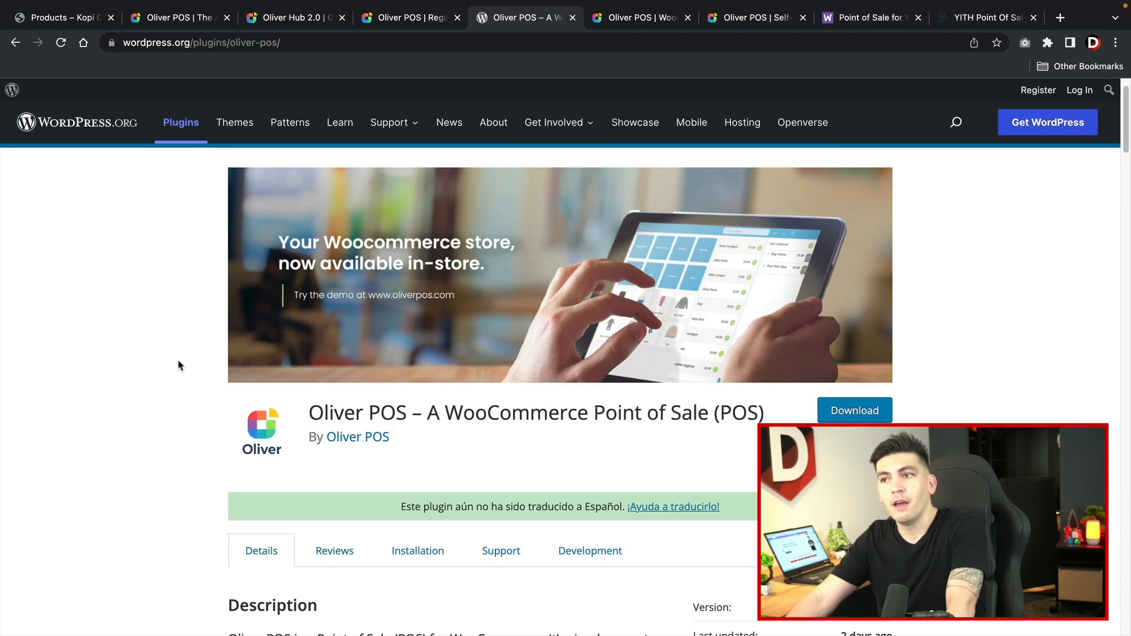
- Scroll through the Oliver POS plugin details on WordPress.org and return to the top
{"action": "scroll", "scroll_direction": "down", "scroll_amount": 3}
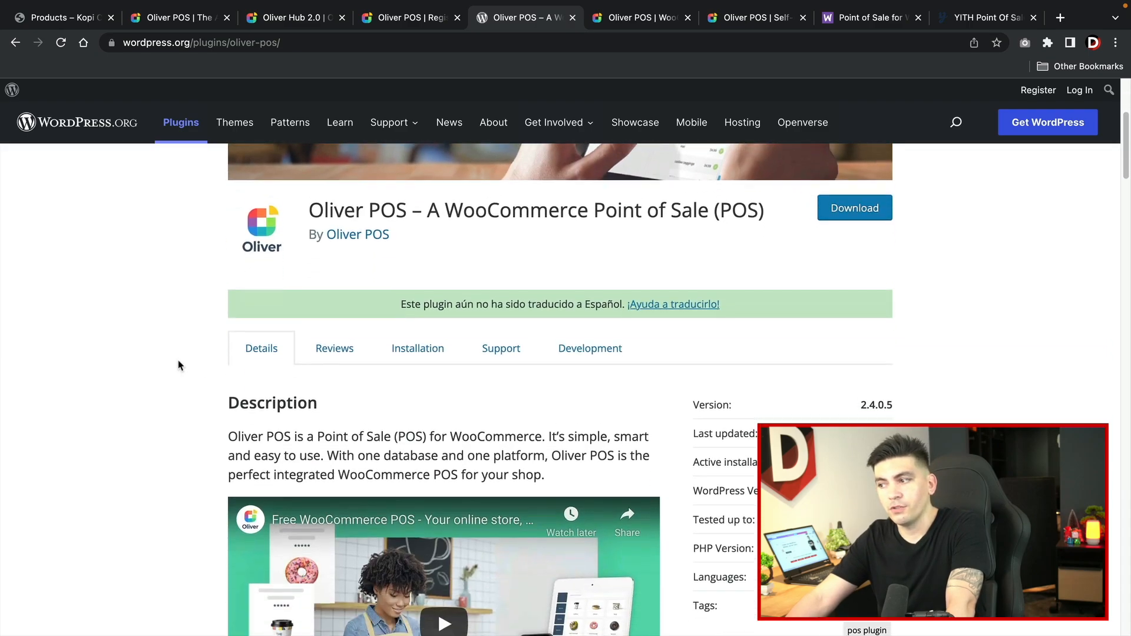
{"action": "scroll", "scroll_direction": "down", "scroll_amount": 3}
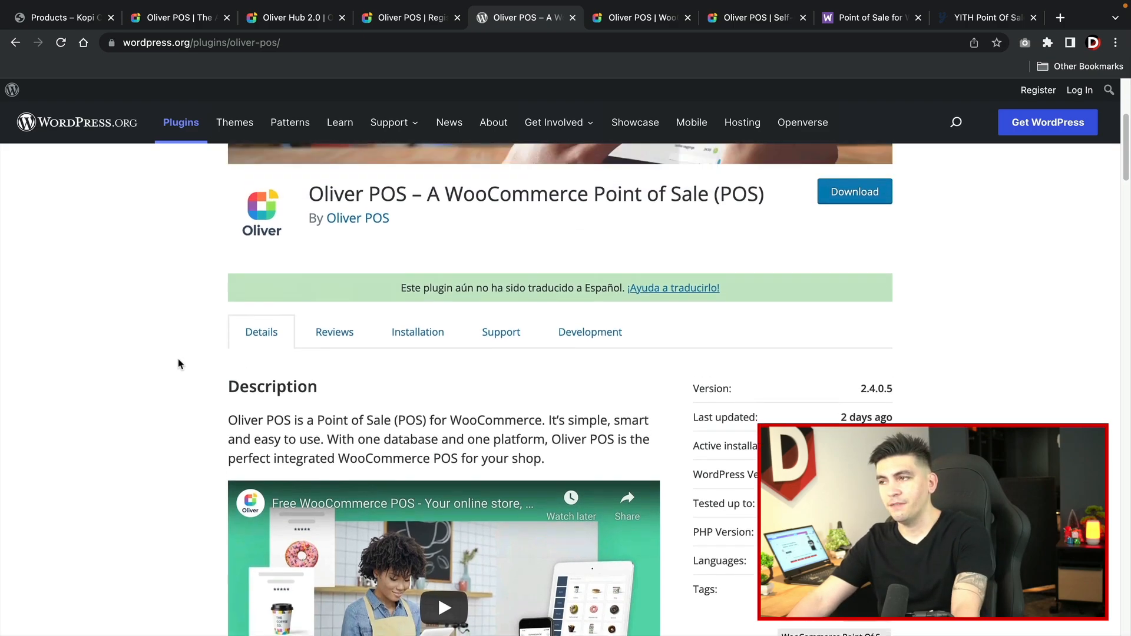
{"action": "scroll", "scroll_direction": "up", "scroll_amount": 3}
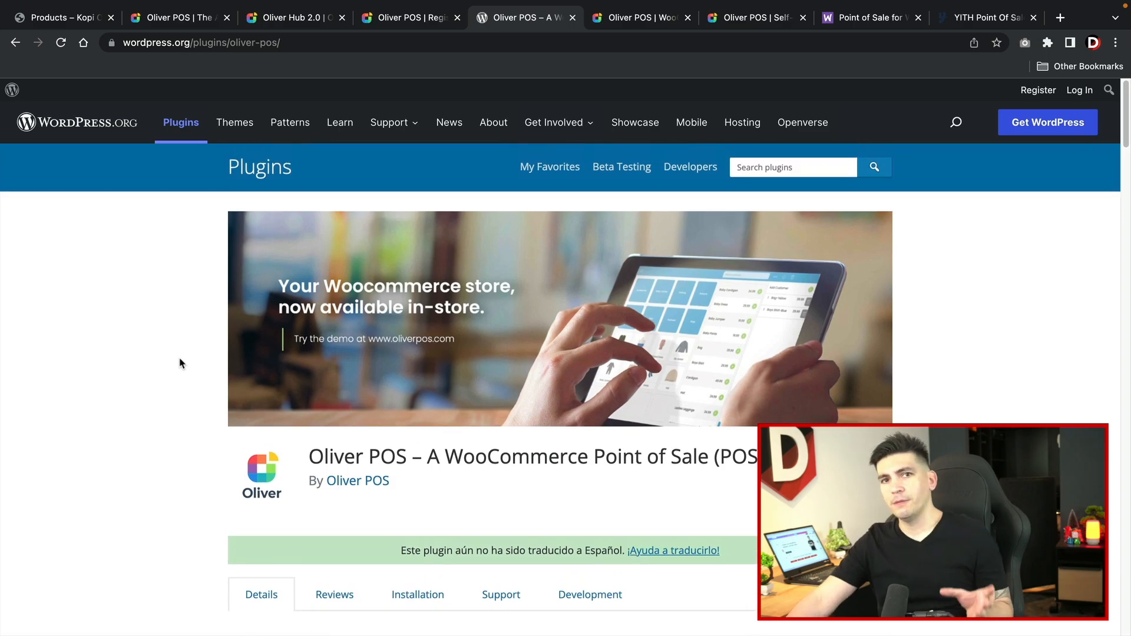
{"action": "mouse_move", "coordinate": [174, 164]}
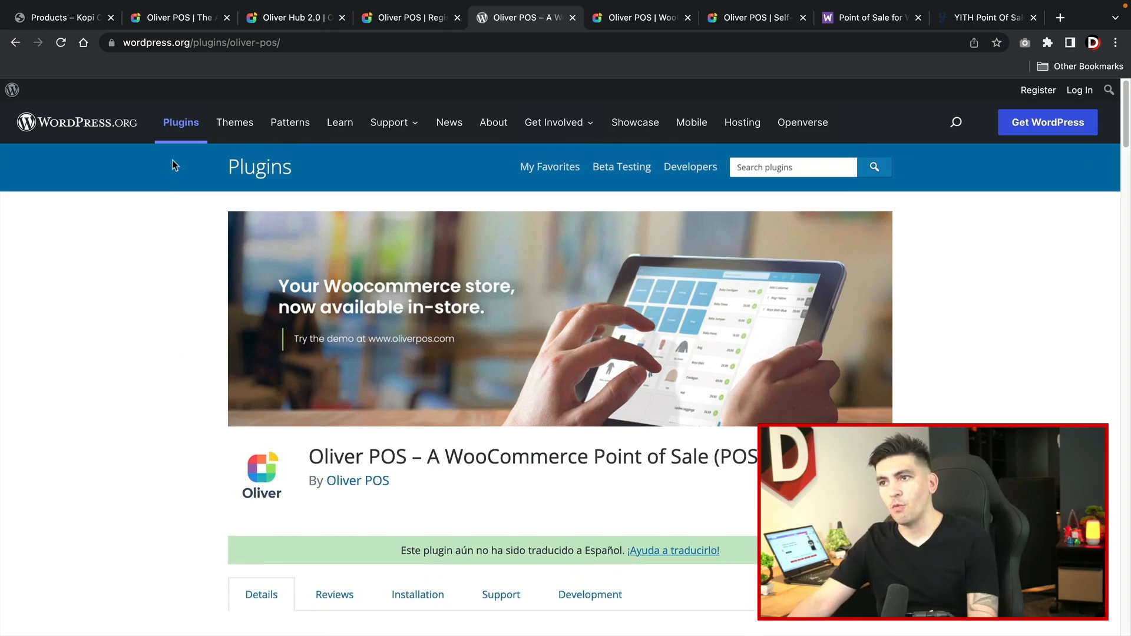
- From the Oliver POS homepage, go to the demo page and start the account sign-up
{"action": "left_click", "coordinate": [176, 18]}
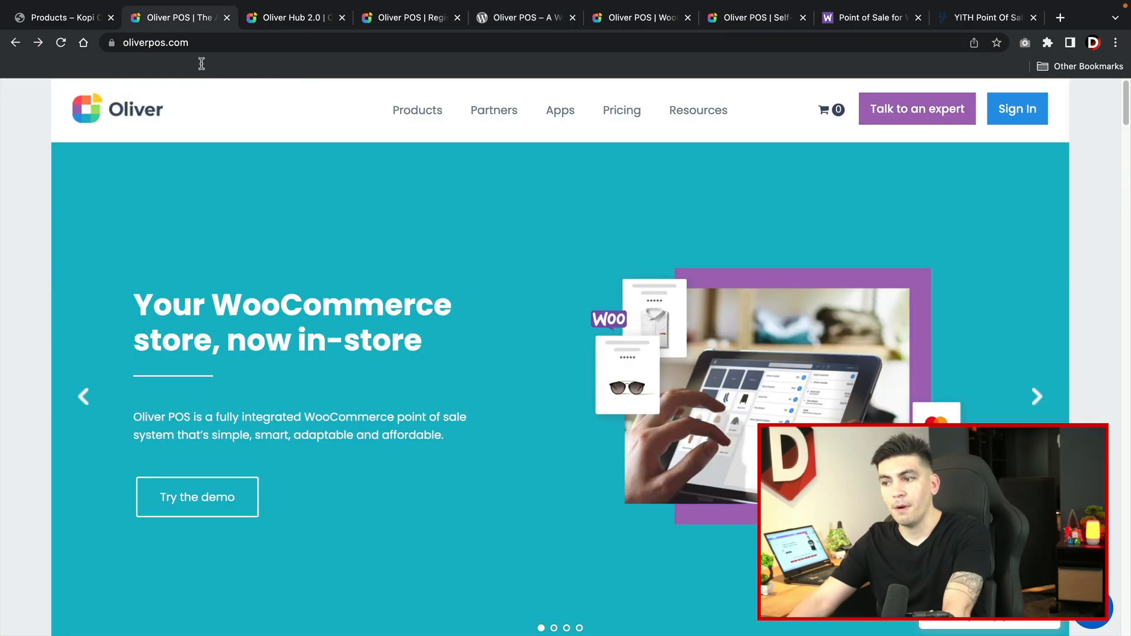
{"action": "mouse_move", "coordinate": [210, 506]}
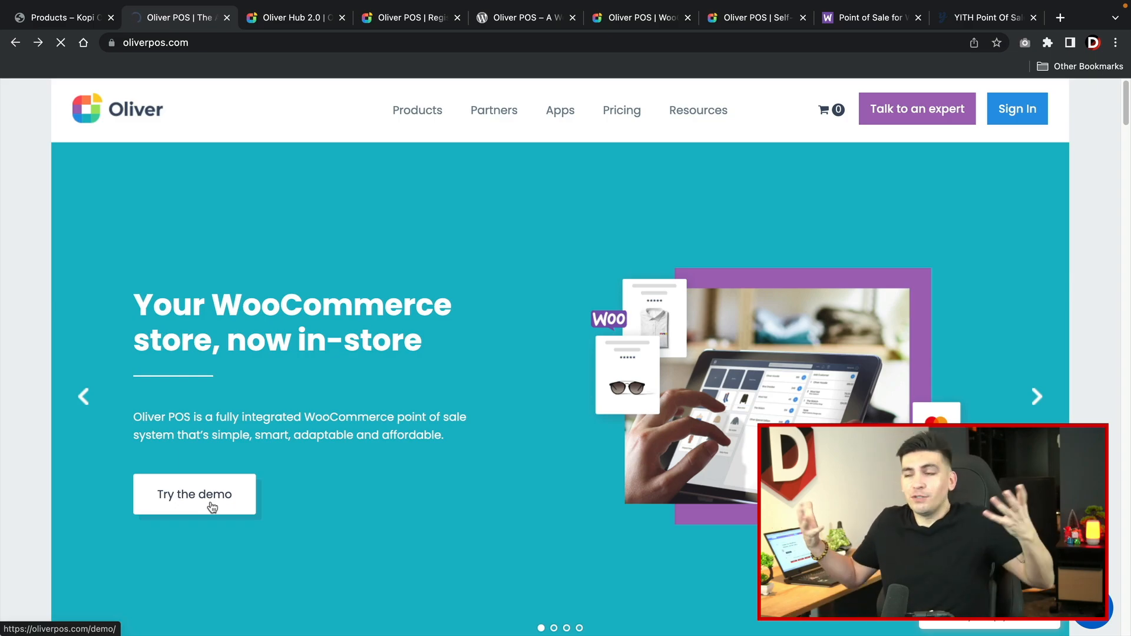
{"action": "left_click", "coordinate": [195, 493]}
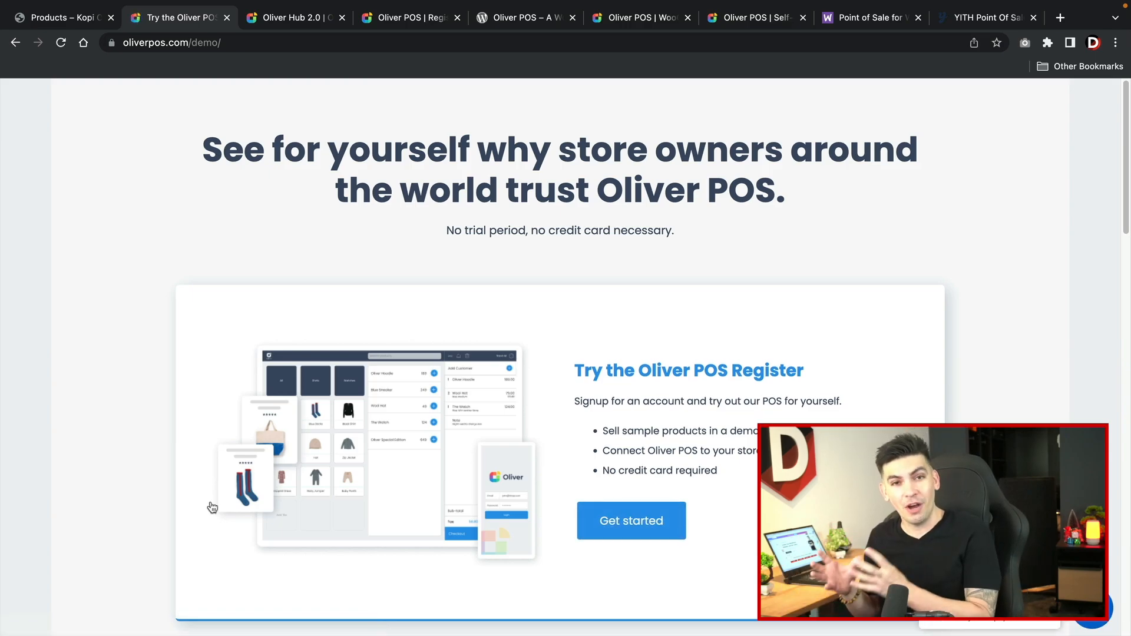
{"action": "mouse_move", "coordinate": [360, 349]}
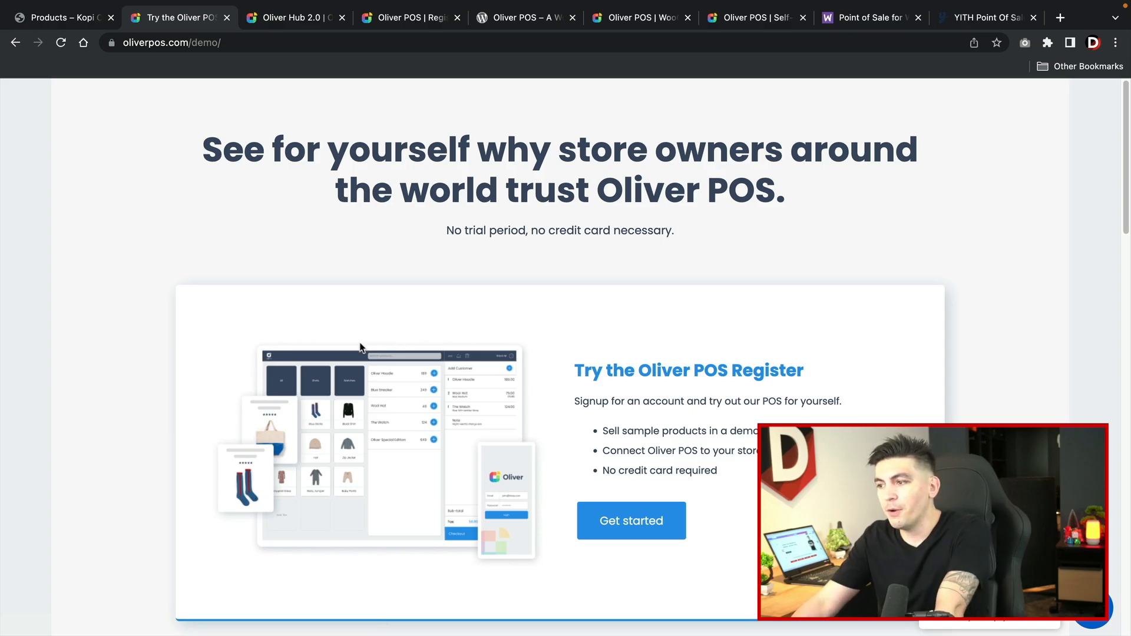
{"action": "scroll", "scroll_direction": "down", "scroll_amount": 3}
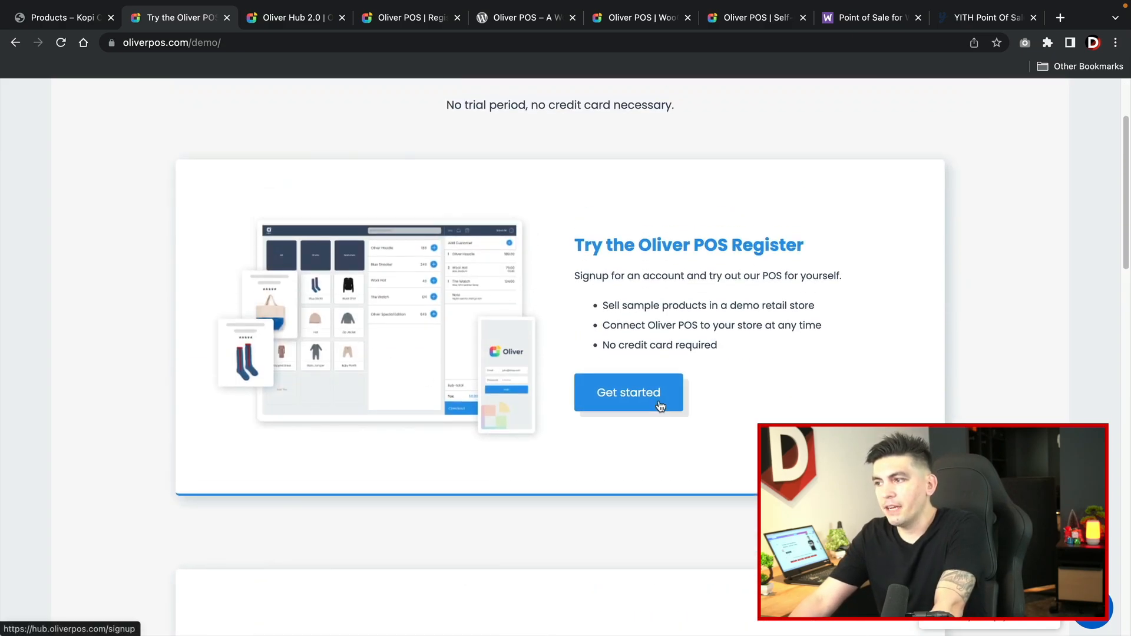
{"action": "left_click", "coordinate": [630, 392]}
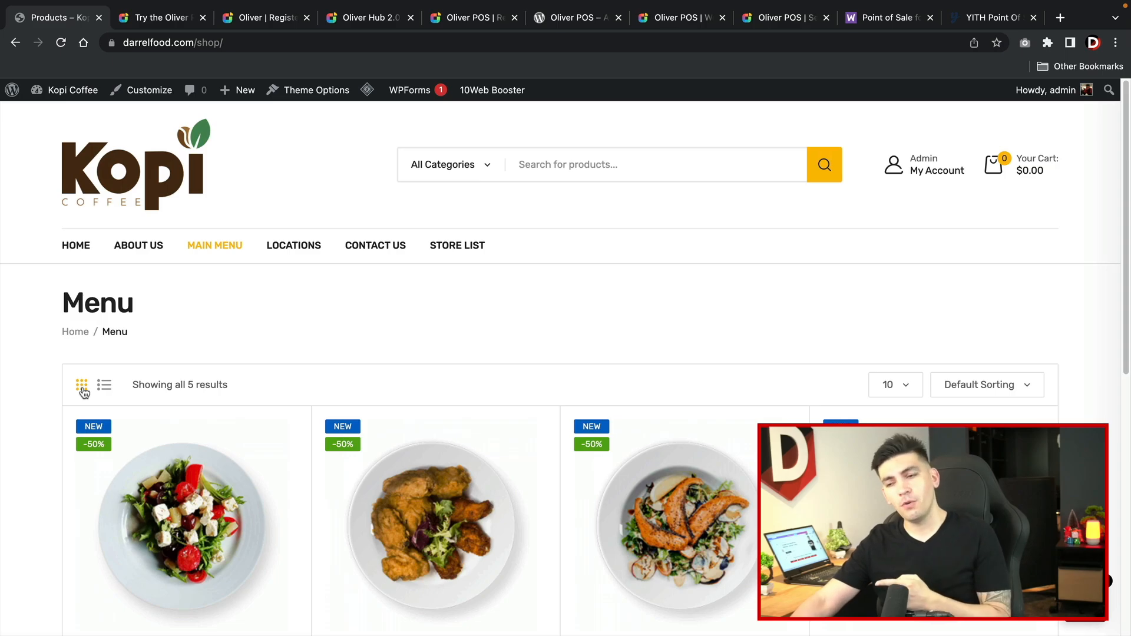
- Scroll the Kopi Coffee menu products, then switch to the Oliver Registration page
{"action": "scroll", "scroll_direction": "down", "scroll_amount": 3}
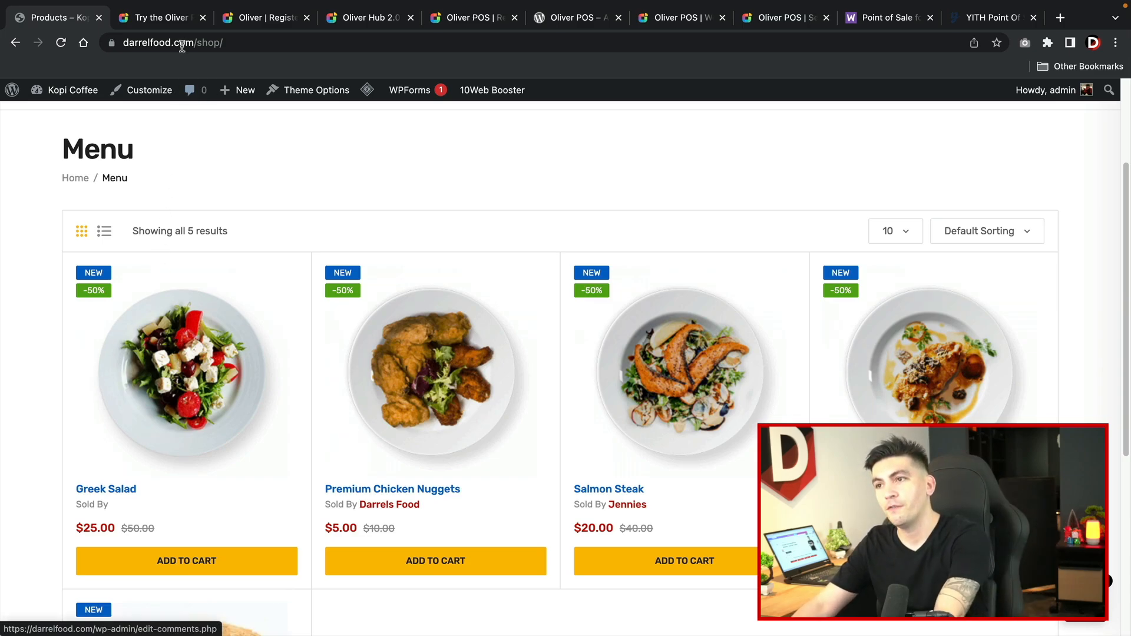
{"action": "left_click", "coordinate": [164, 16]}
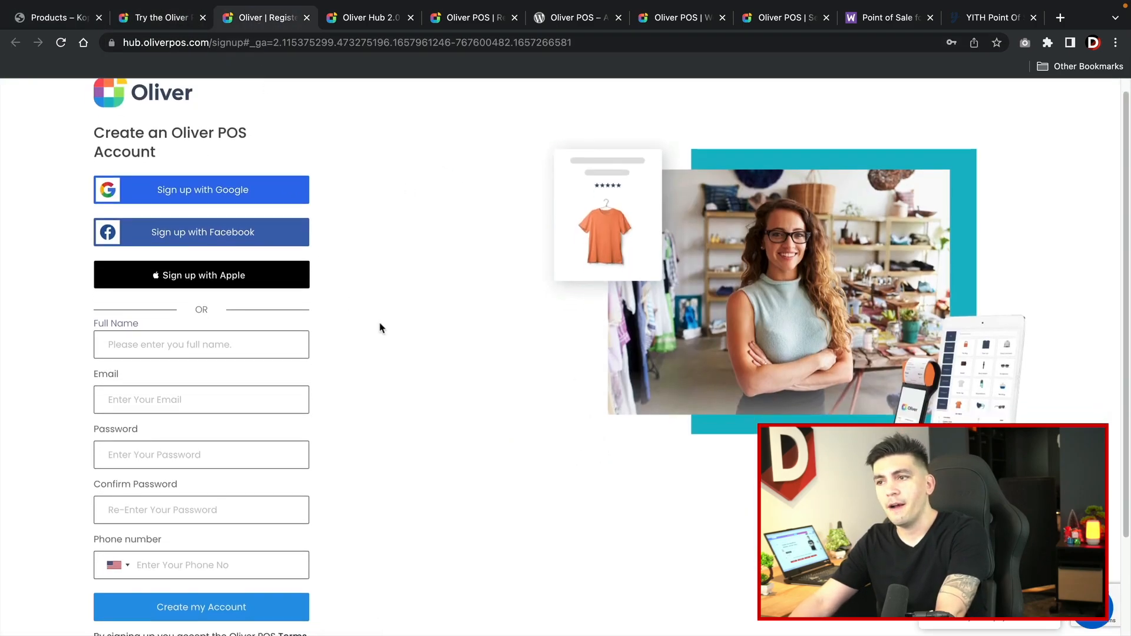
- Sign in with the existing account email and password to reach the You're All Set confirmation
{"action": "scroll", "scroll_direction": "down", "scroll_amount": 3}
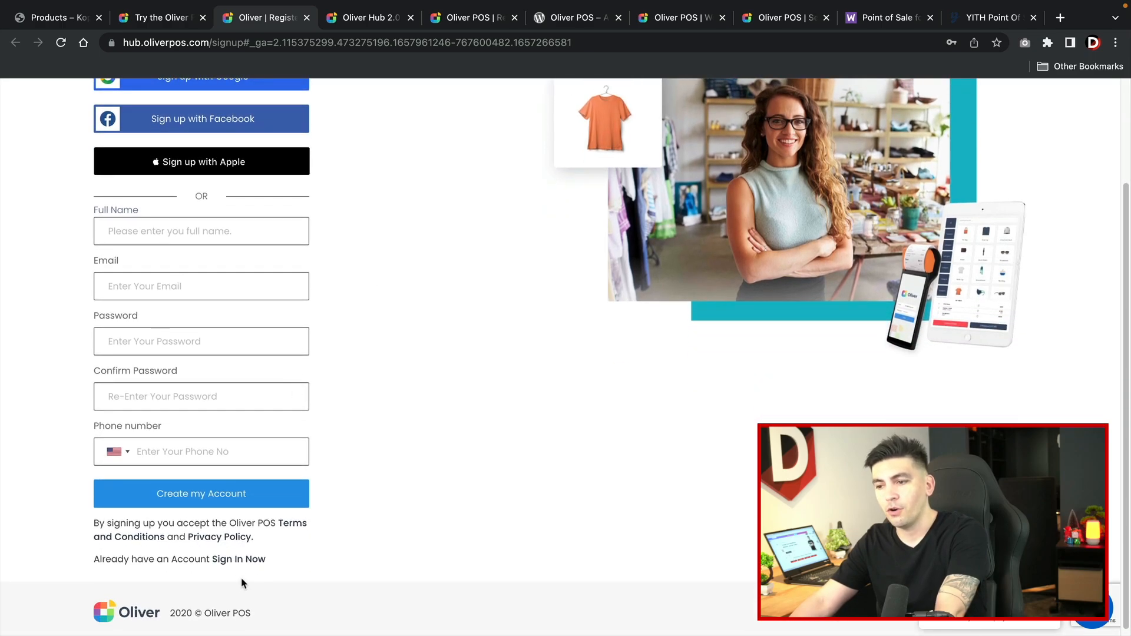
{"action": "left_click", "coordinate": [239, 558]}
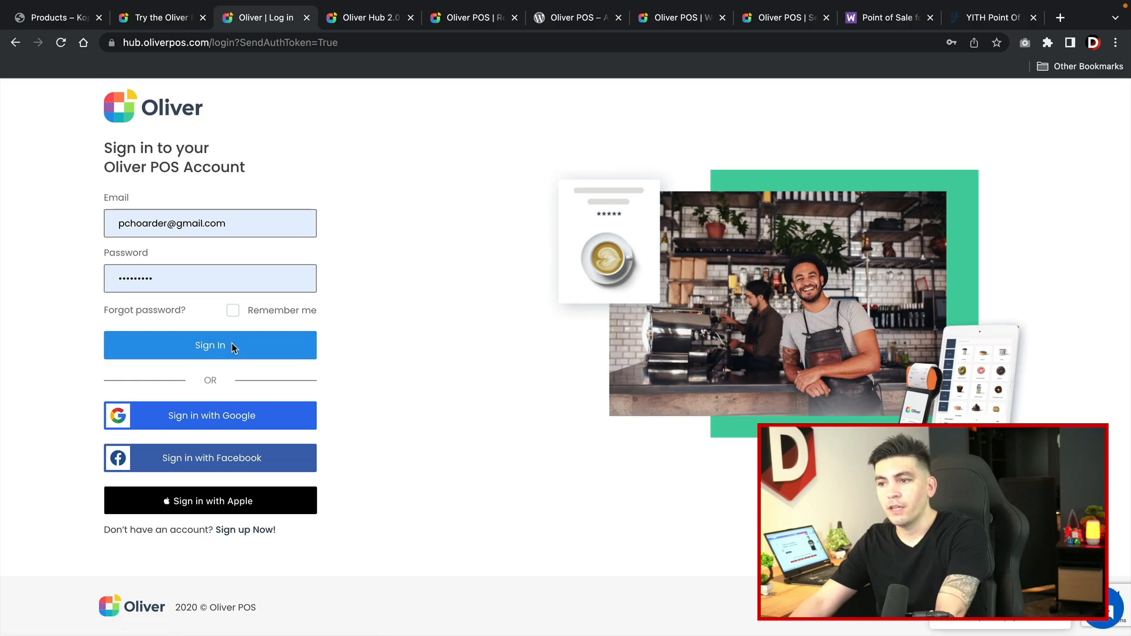
{"action": "left_click", "coordinate": [209, 345]}
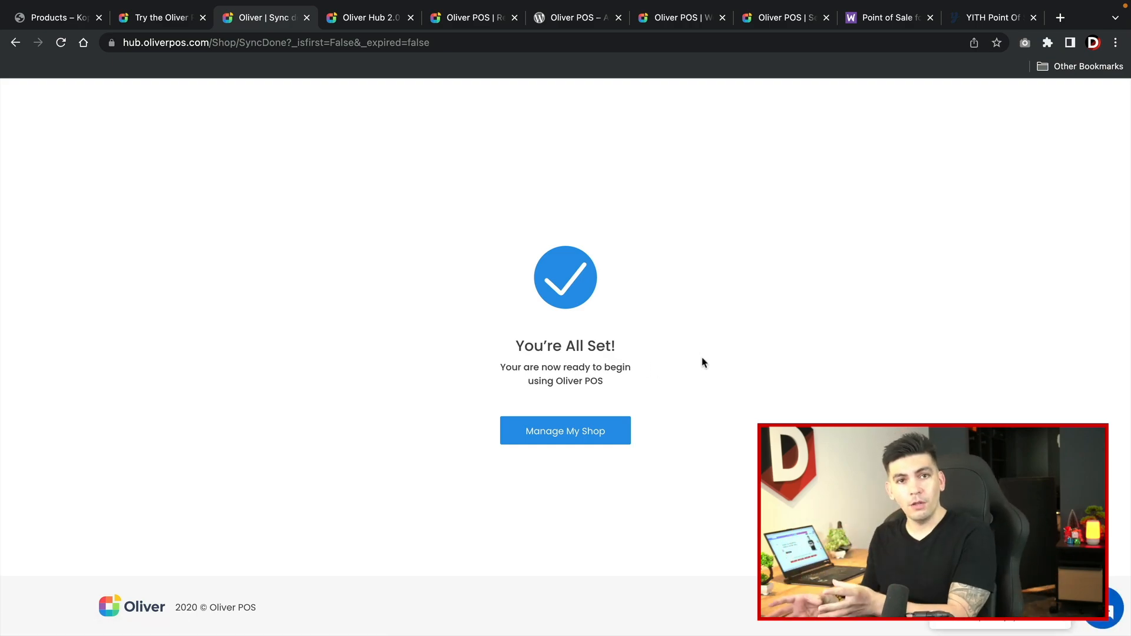
{"action": "mouse_move", "coordinate": [577, 444]}
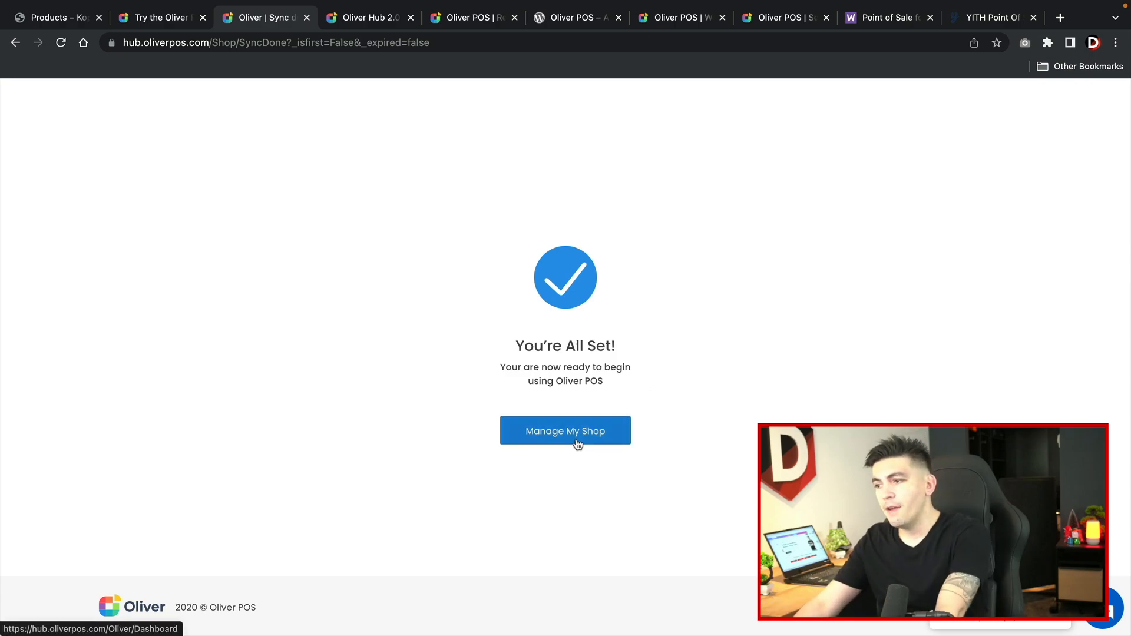
- Enter Manage My Shop and view the Customers list of five synced customers
{"action": "left_click", "coordinate": [565, 431]}
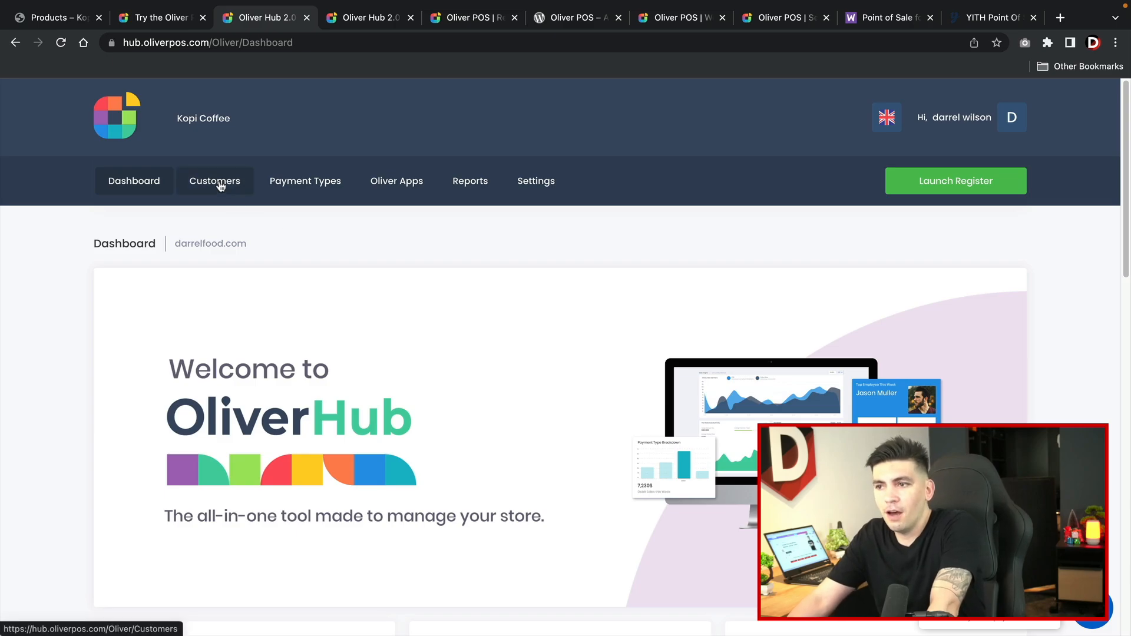
{"action": "left_click", "coordinate": [215, 182]}
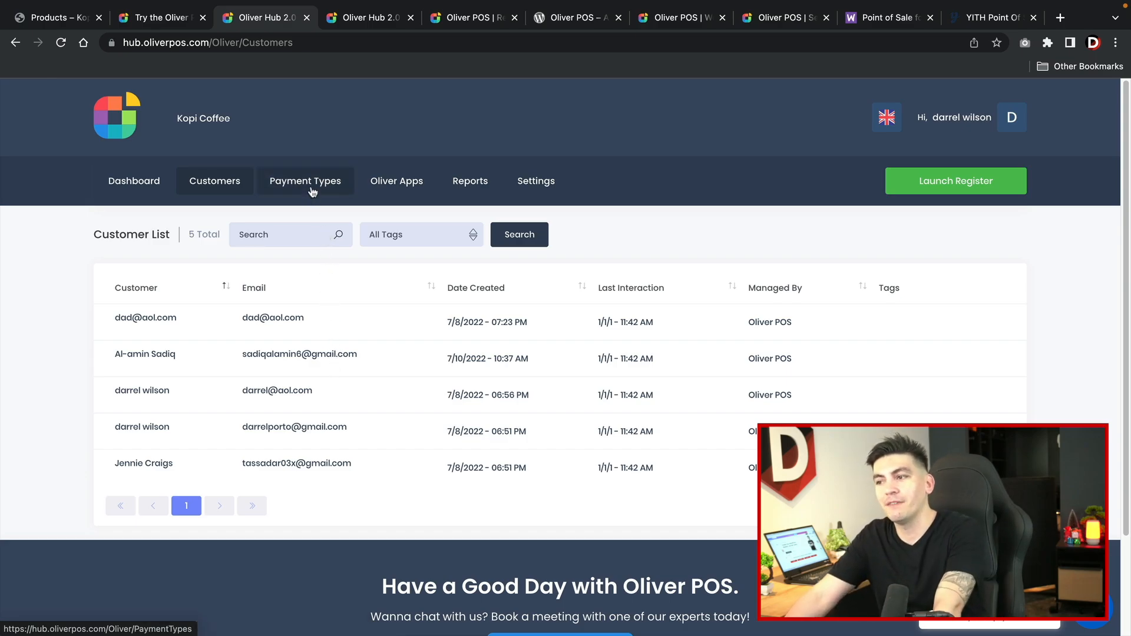
- View the Payment Types page listing Cash, Card and EConduit
{"action": "left_click", "coordinate": [306, 181]}
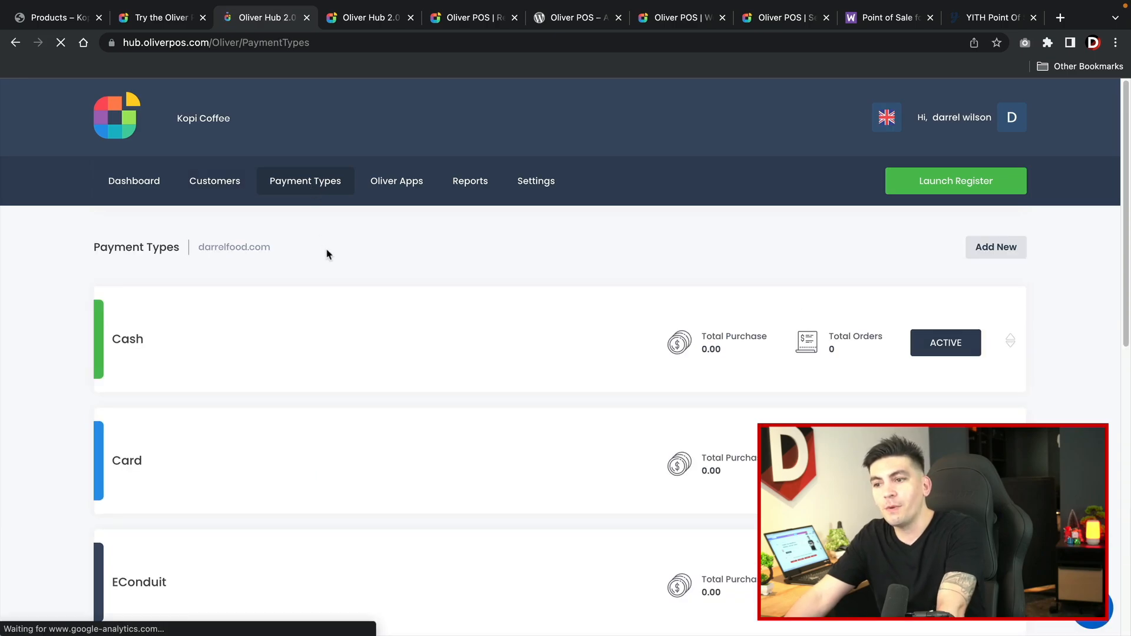
{"action": "scroll", "scroll_direction": "down", "scroll_amount": 3}
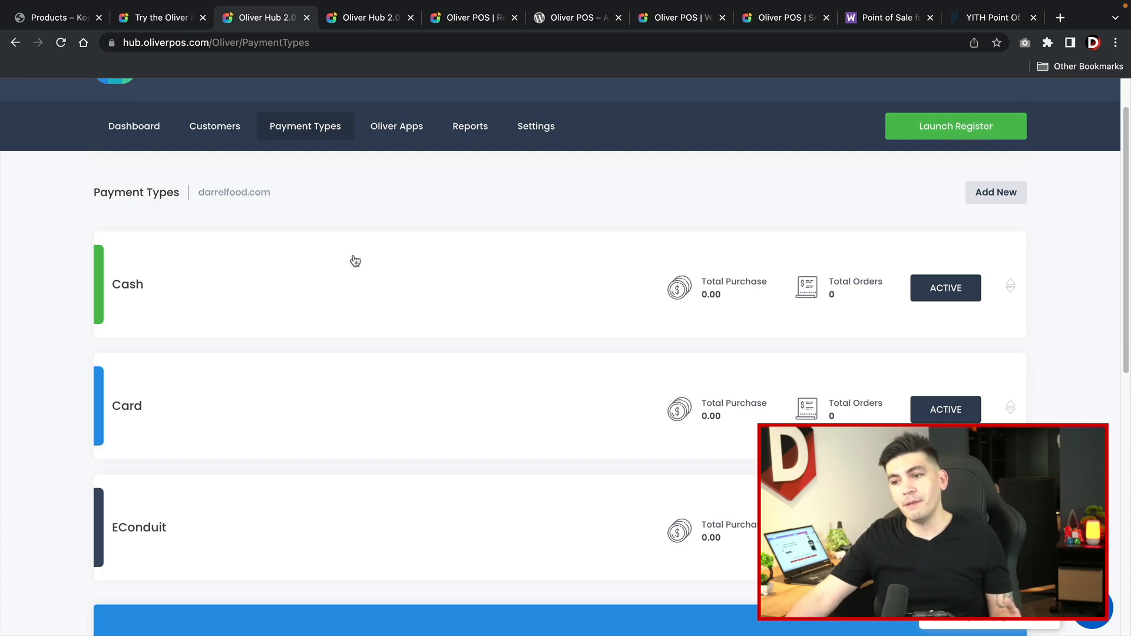
{"action": "mouse_move", "coordinate": [374, 342]}
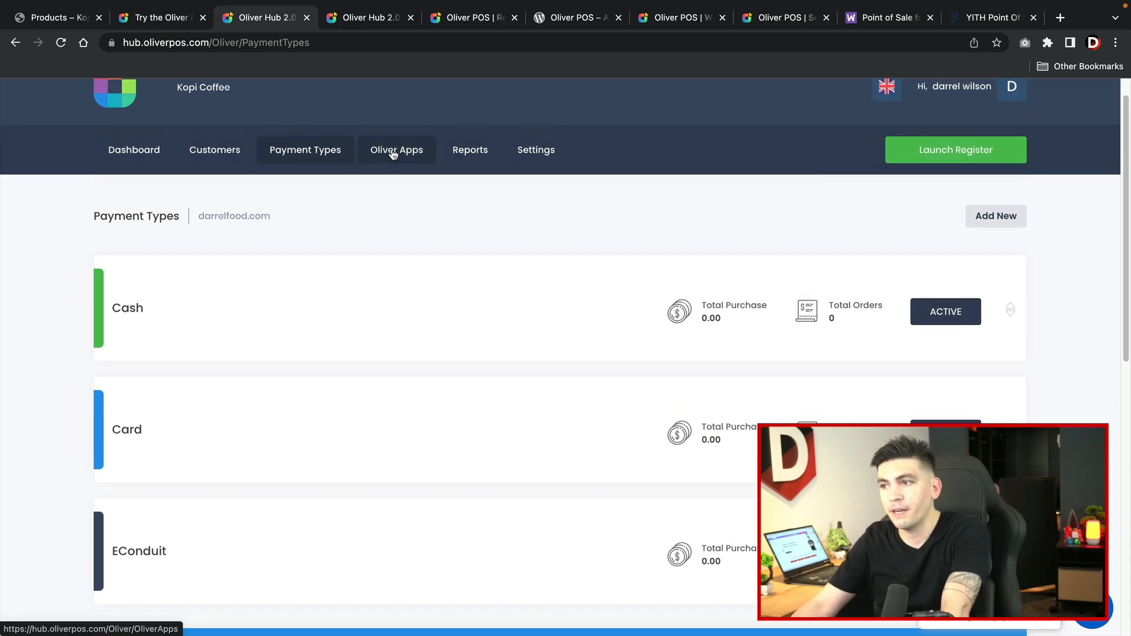
{"action": "mouse_move", "coordinate": [191, 309]}
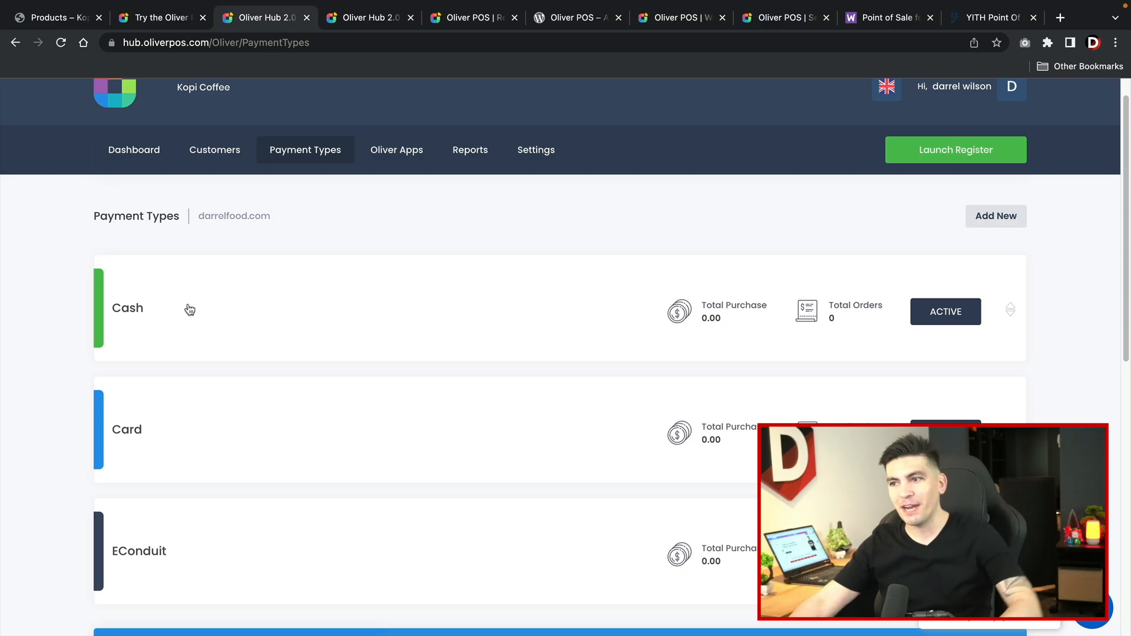
- Browse the All Apps catalogue of free Oliver apps such as Fortis Pay, Moneris and Clover
{"action": "left_click", "coordinate": [396, 149]}
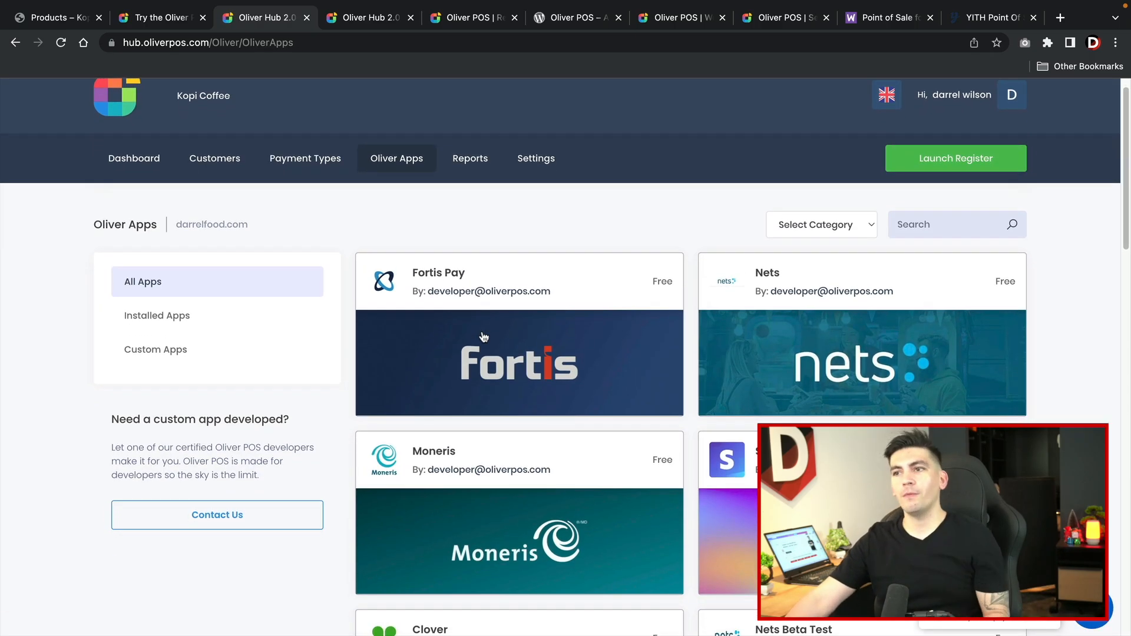
{"action": "scroll", "scroll_direction": "down", "scroll_amount": 3}
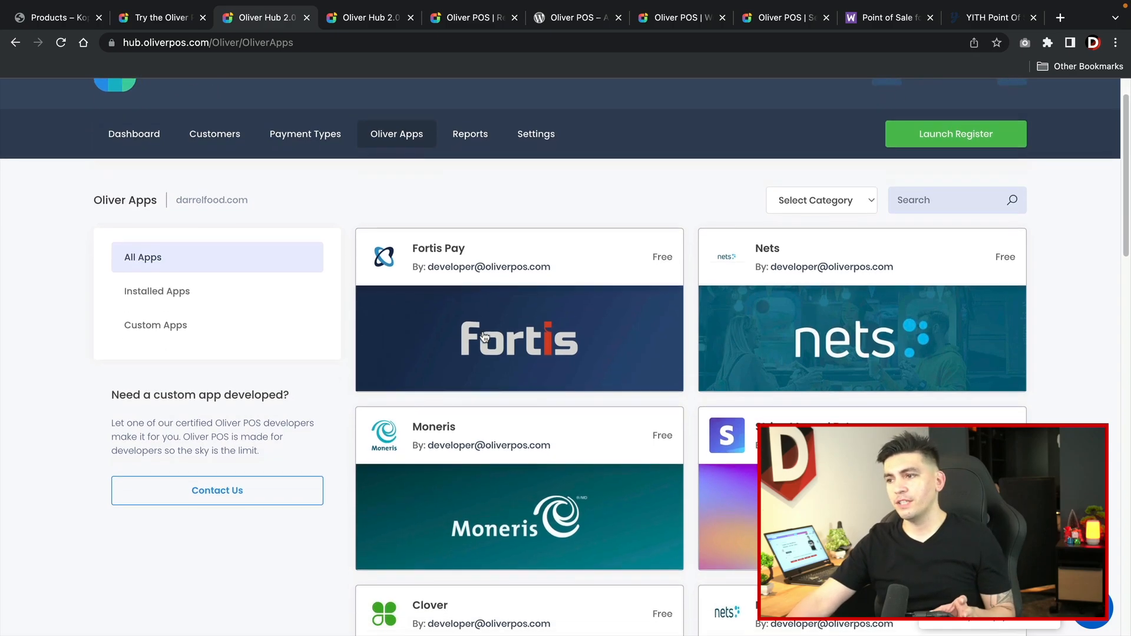
{"action": "scroll", "scroll_direction": "down", "scroll_amount": 3}
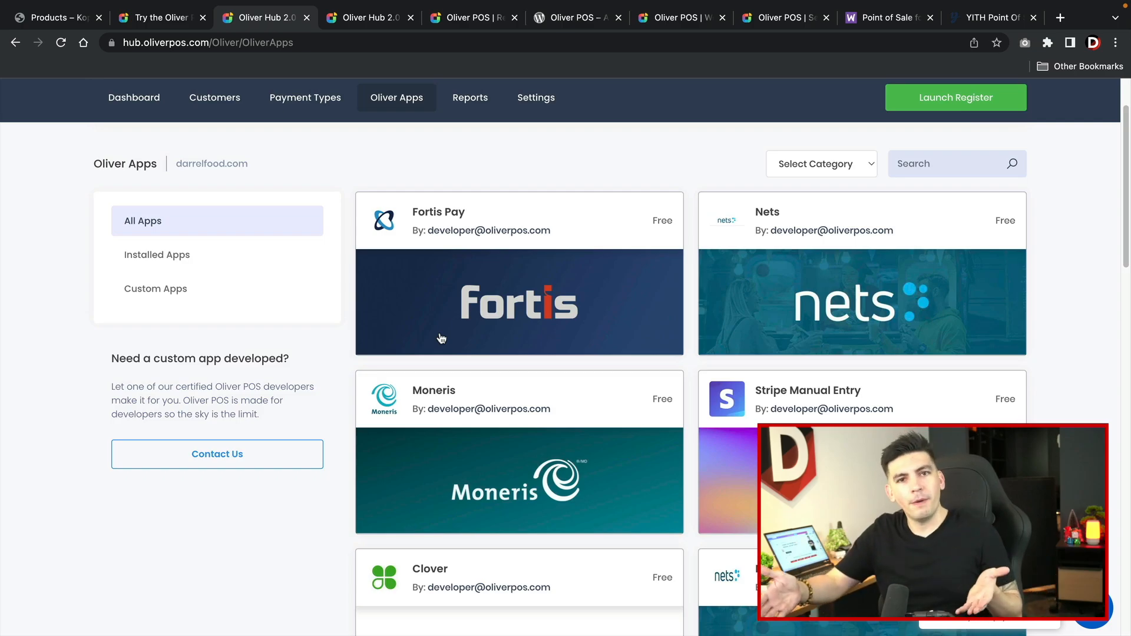
{"action": "mouse_move", "coordinate": [453, 227]}
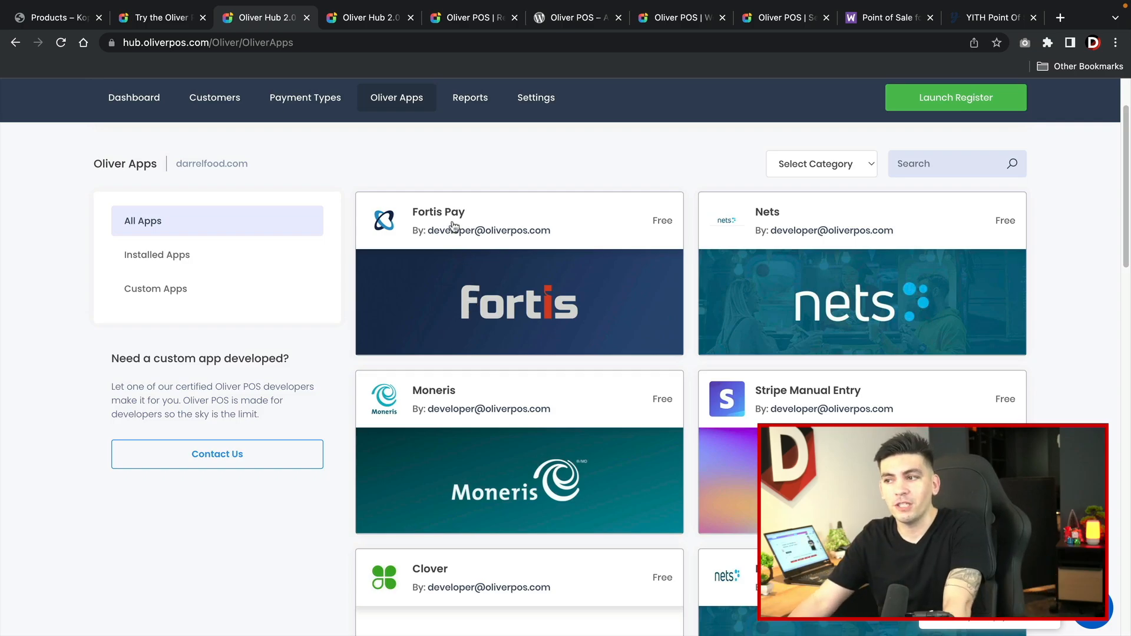
{"action": "mouse_move", "coordinate": [450, 221]}
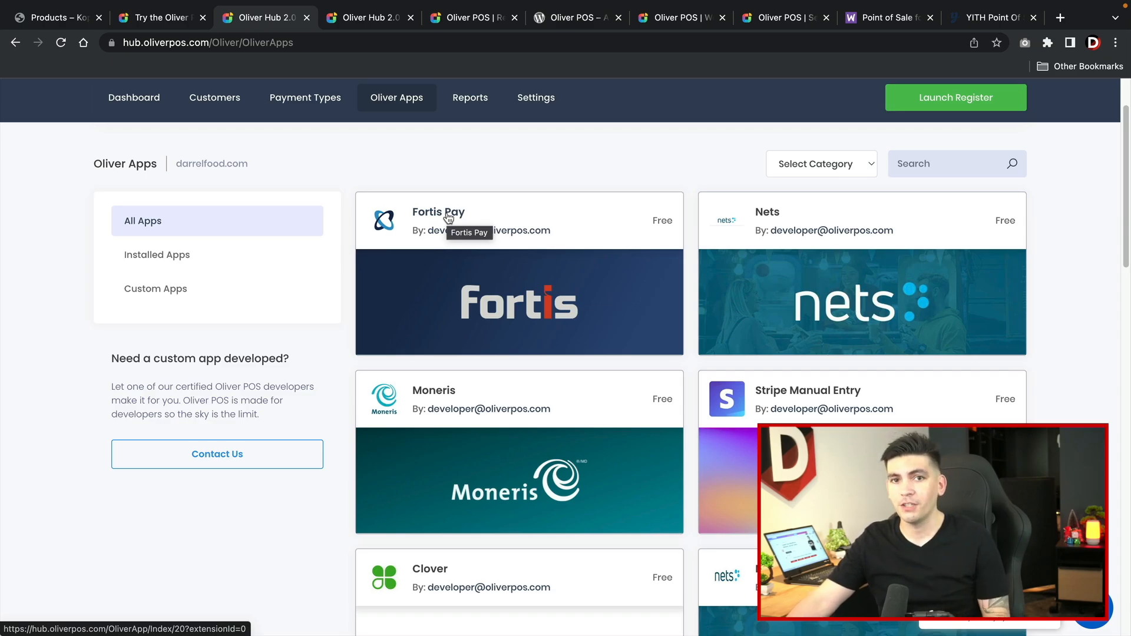
{"action": "scroll", "scroll_direction": "down", "scroll_amount": 3}
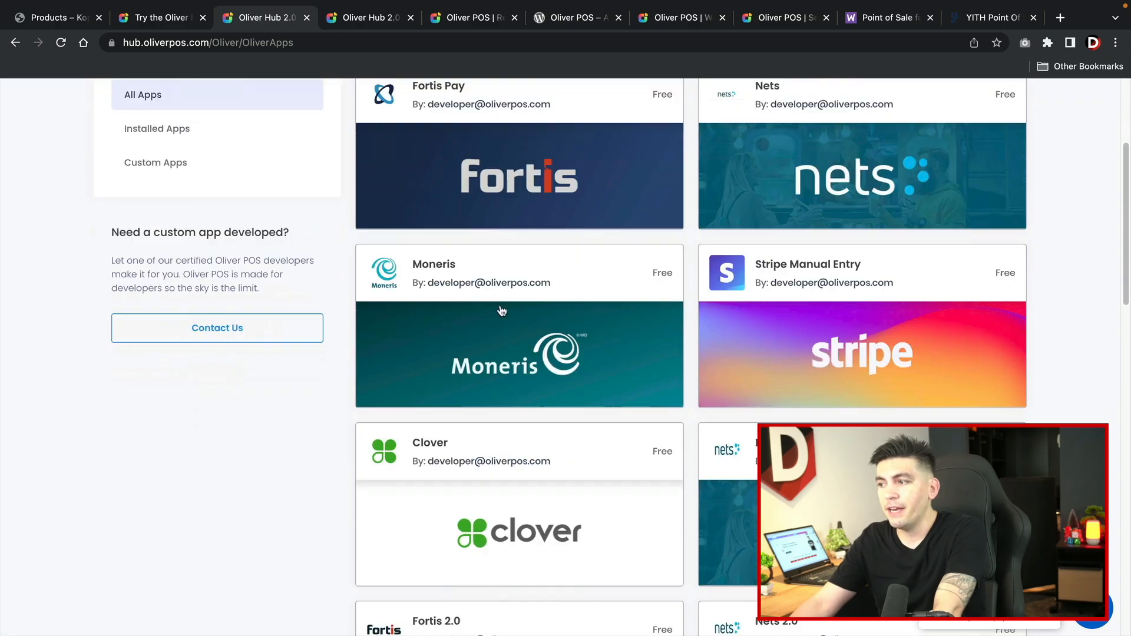
{"action": "scroll", "scroll_direction": "down", "scroll_amount": 3}
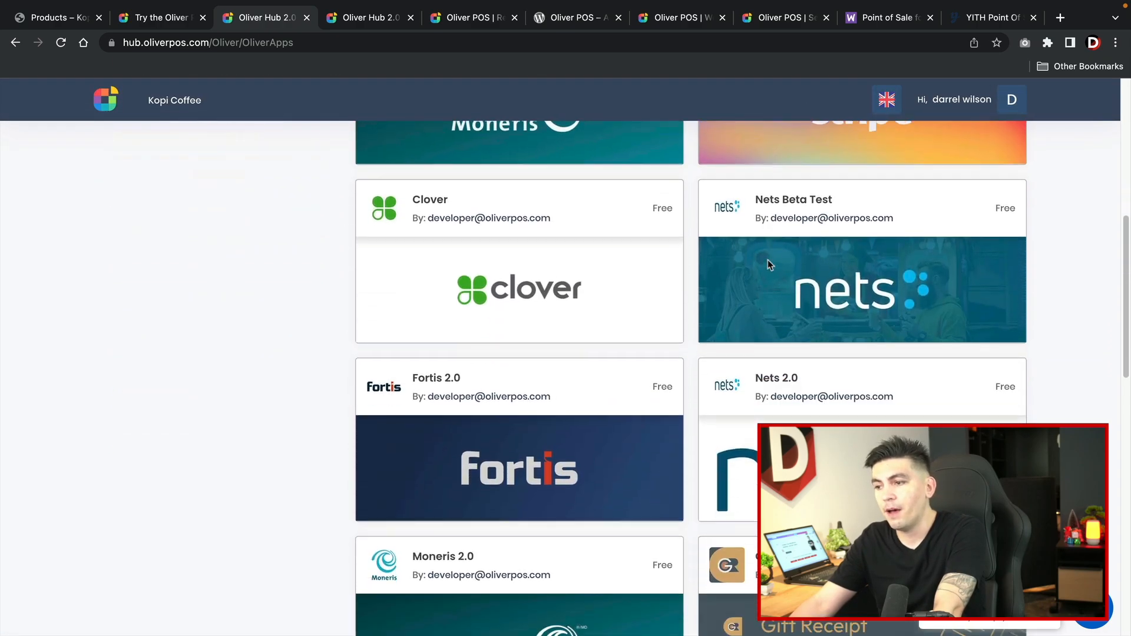
{"action": "scroll", "scroll_direction": "down", "scroll_amount": 3}
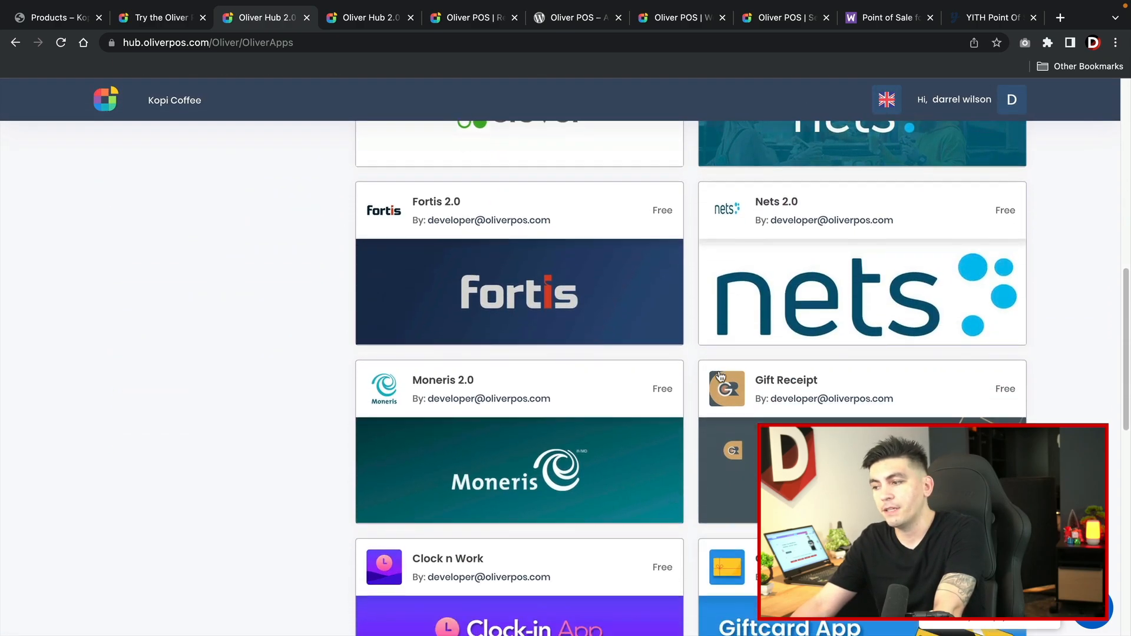
{"action": "scroll", "scroll_direction": "down", "scroll_amount": 3}
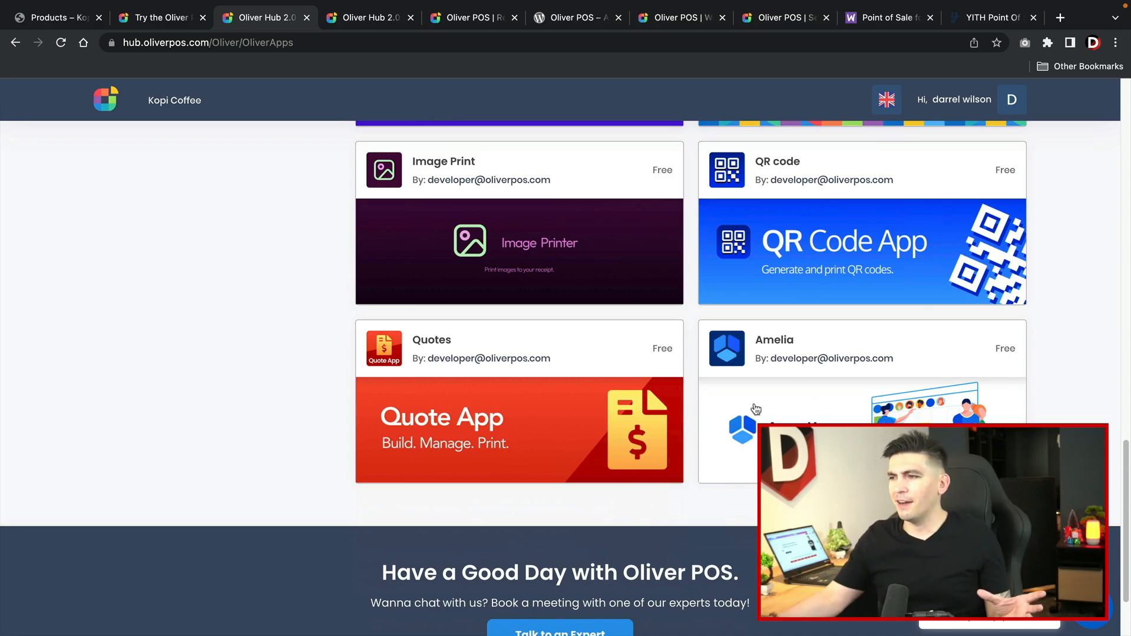
{"action": "scroll", "scroll_direction": "up", "scroll_amount": 3}
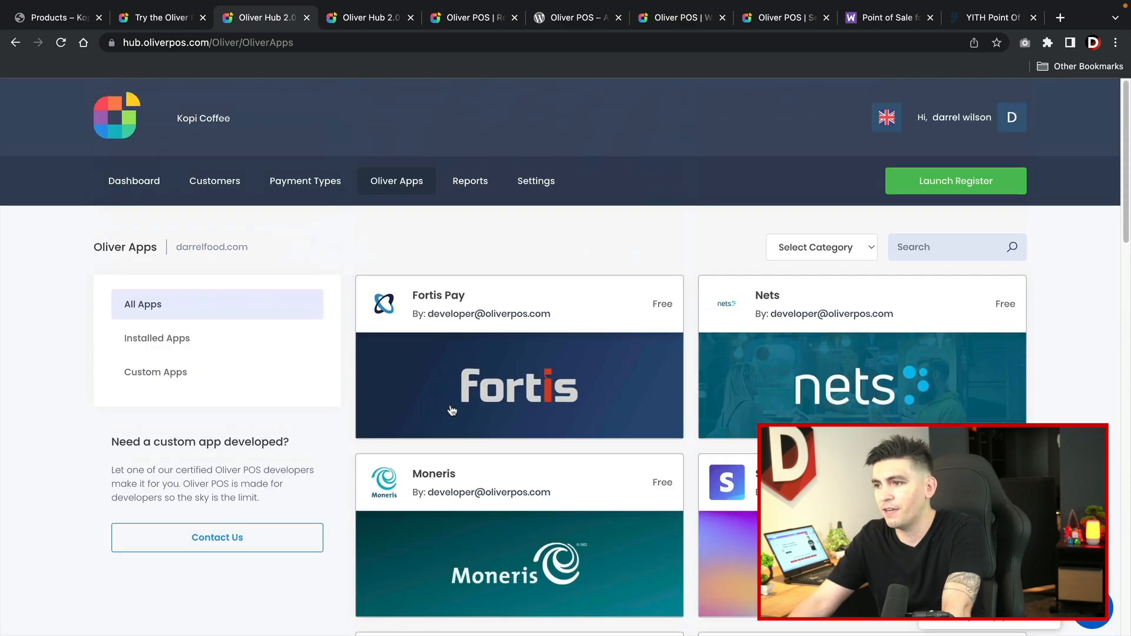
{"action": "mouse_move", "coordinate": [470, 182]}
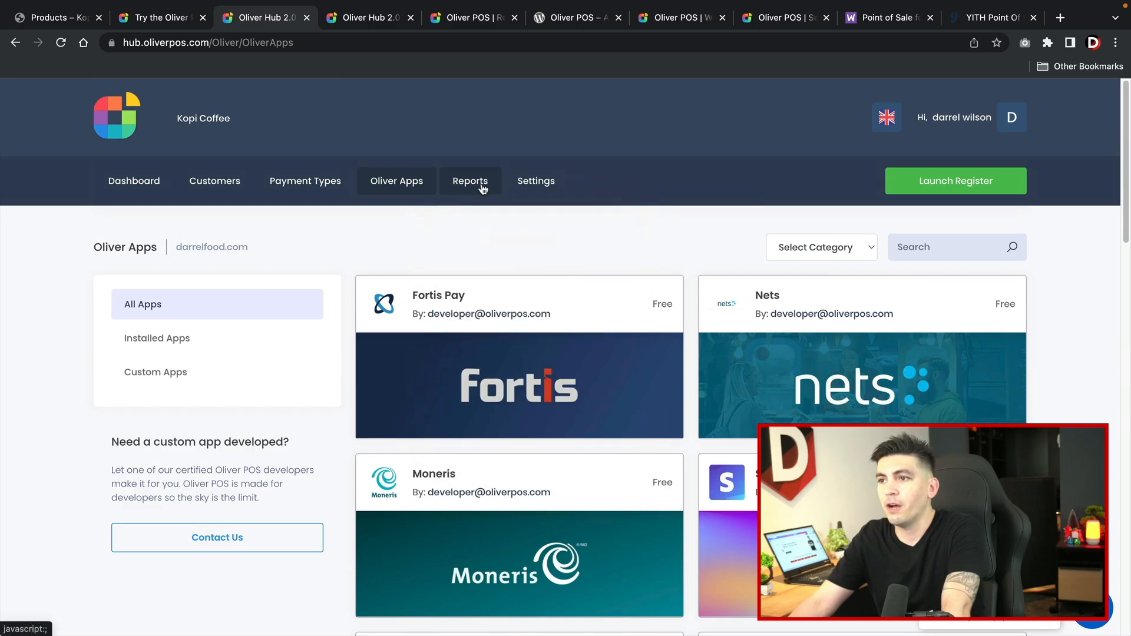
- View the Financial Report's 30-day sales chart and Details table under Reports
{"action": "left_click", "coordinate": [470, 181]}
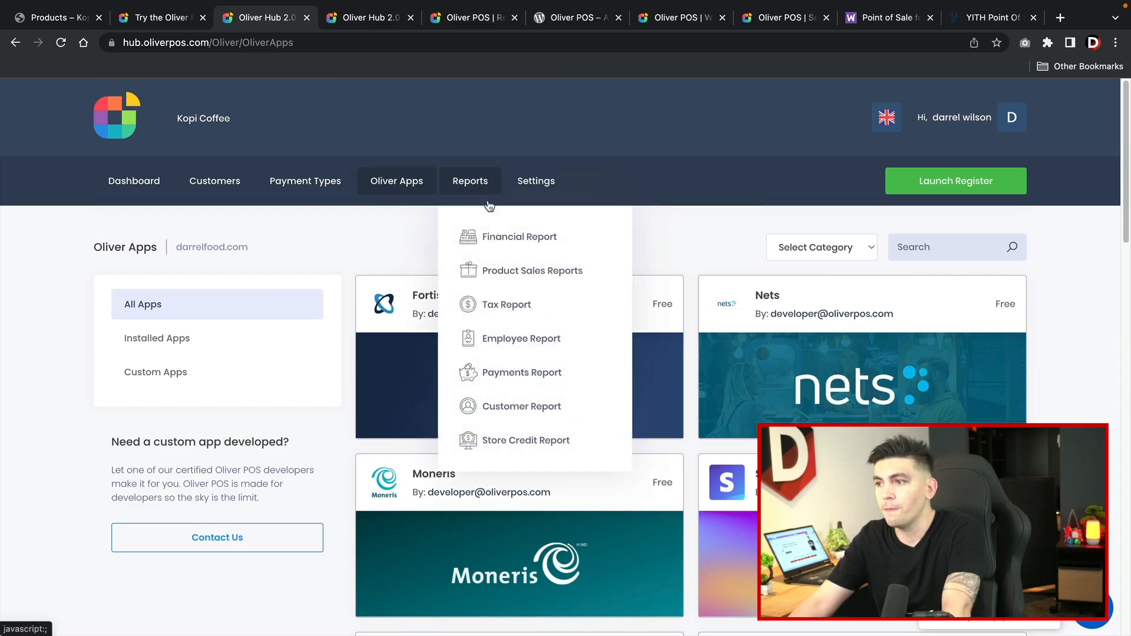
{"action": "left_click", "coordinate": [519, 237]}
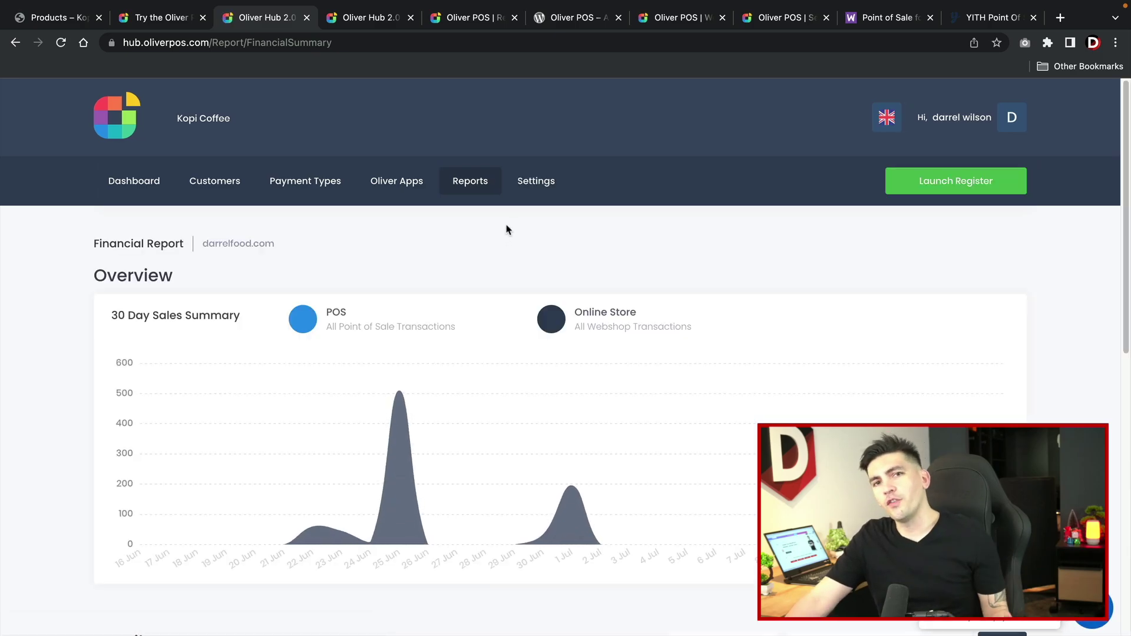
{"action": "scroll", "scroll_direction": "down", "scroll_amount": 3}
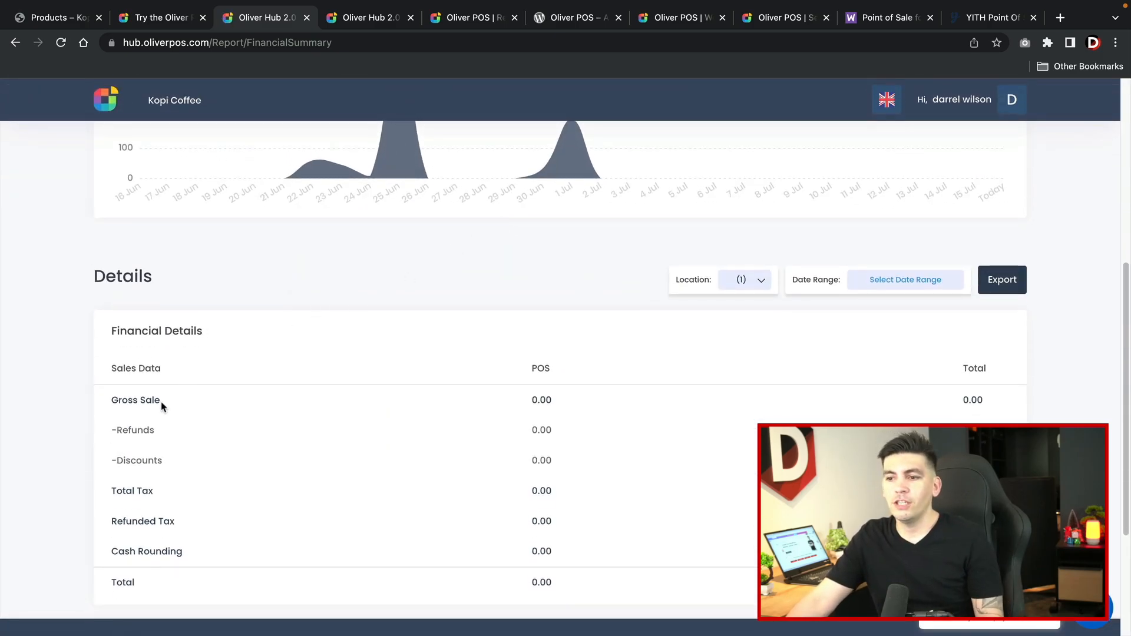
{"action": "mouse_move", "coordinate": [162, 495]}
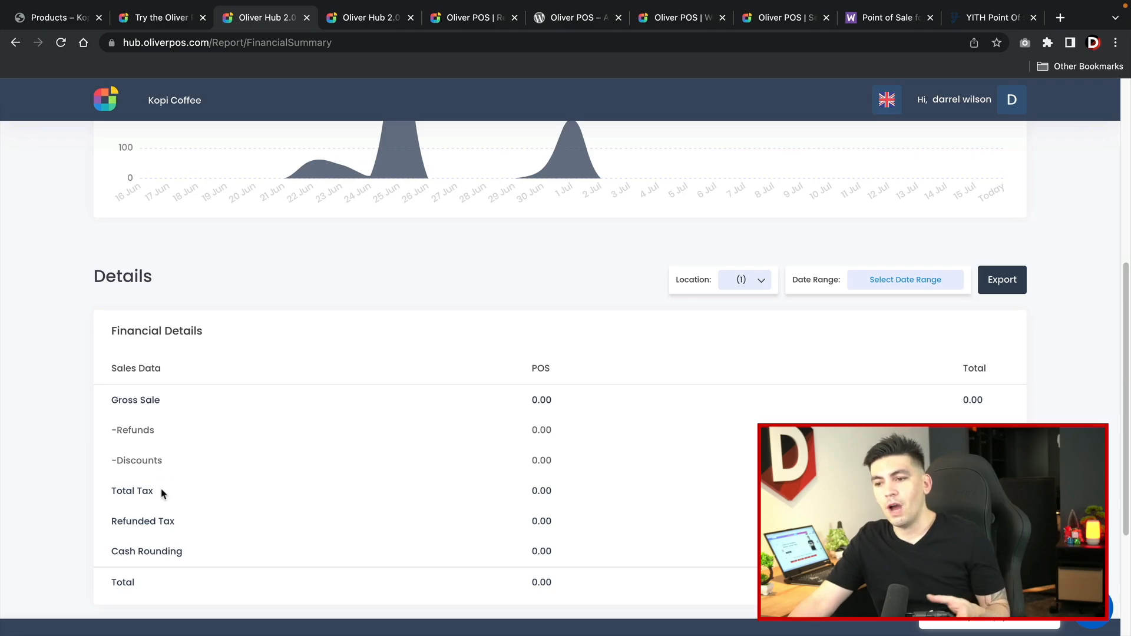
{"action": "scroll", "scroll_direction": "up", "scroll_amount": 3}
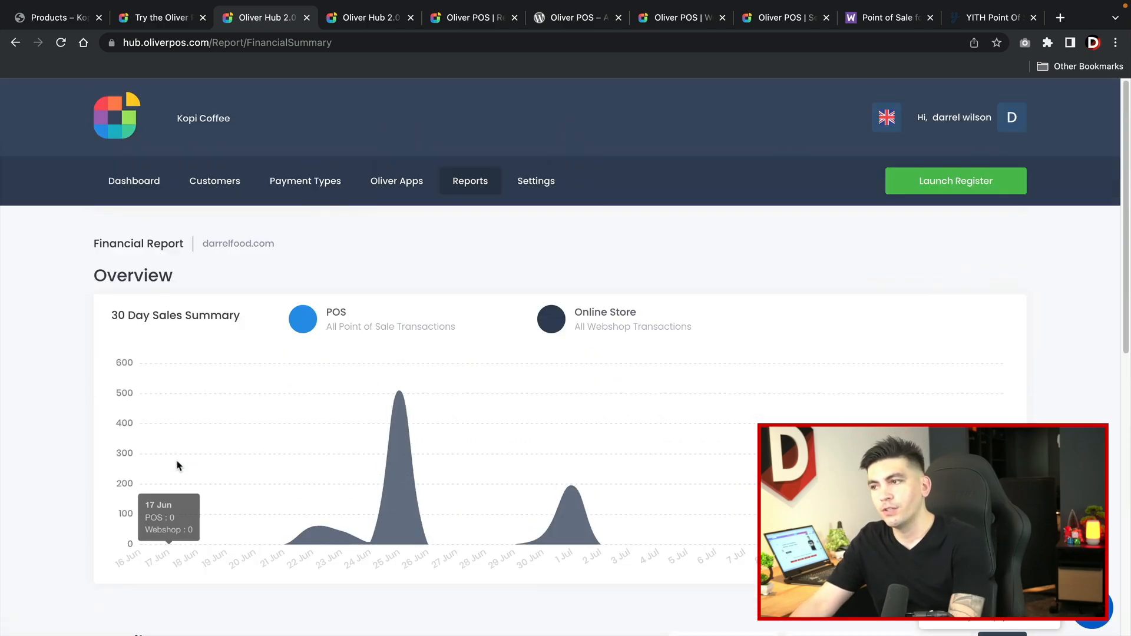
- Review General Settings, then launch the register for Kopi Coffee / Register One
{"action": "left_click", "coordinate": [536, 181]}
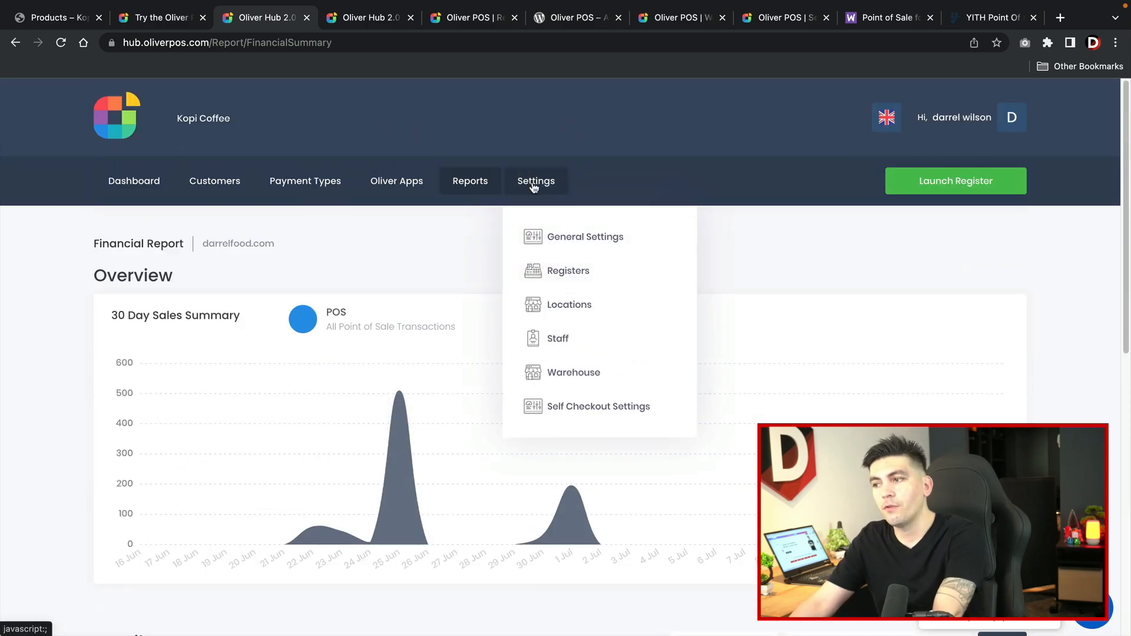
{"action": "left_click", "coordinate": [585, 237]}
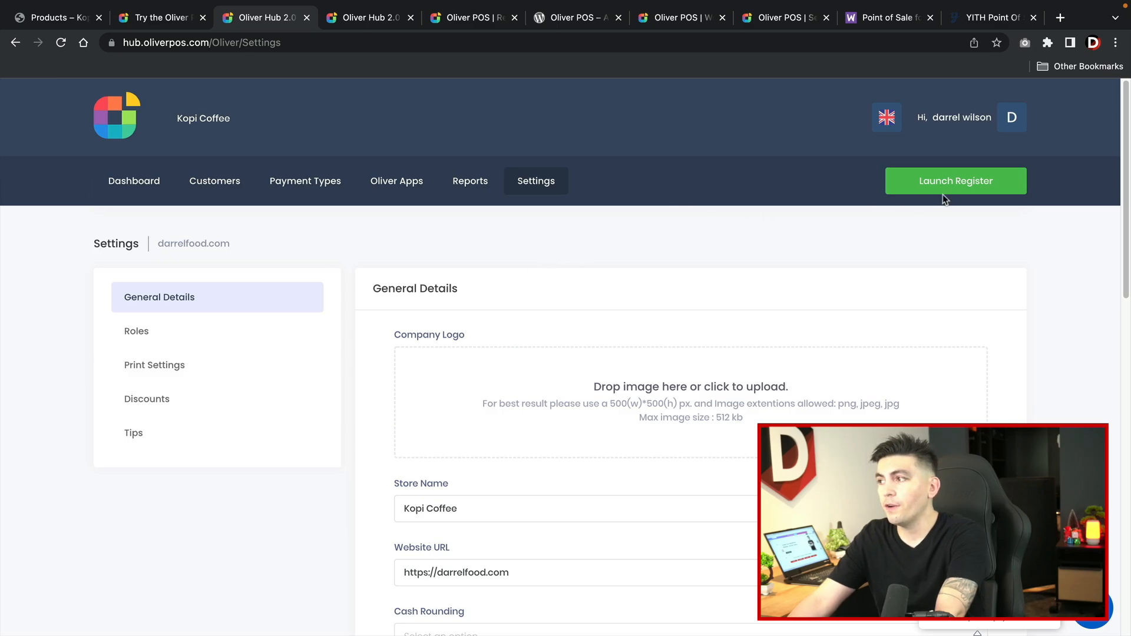
{"action": "left_click", "coordinate": [955, 181]}
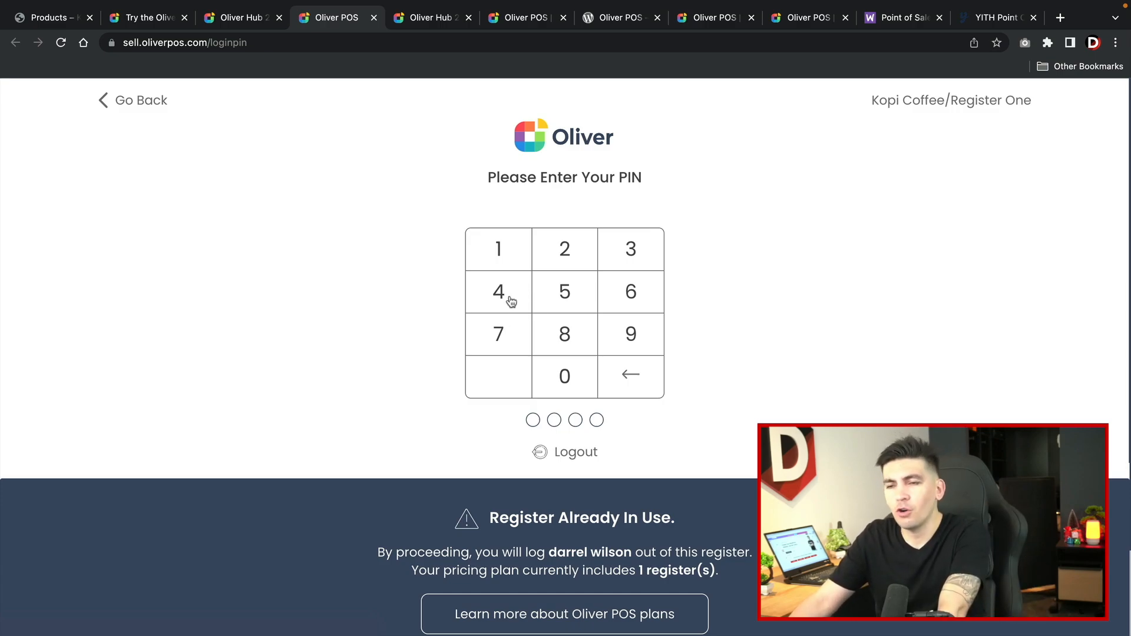
- Enter the staff PIN to unlock the register's sell screen and compare with the shop tab
{"action": "left_click", "coordinate": [563, 250]}
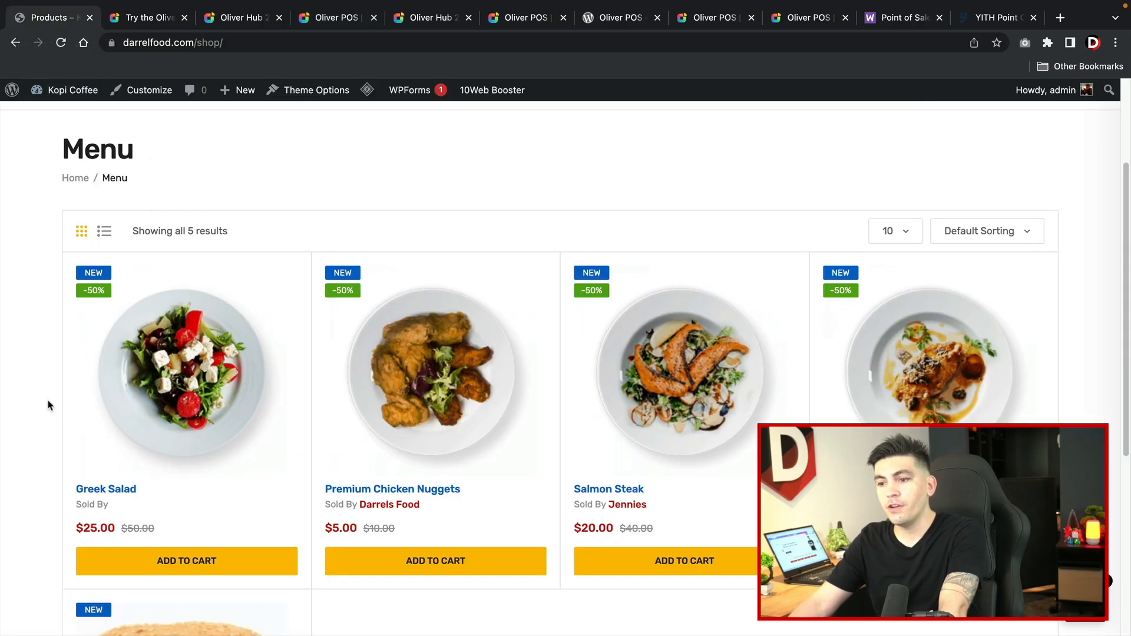
{"action": "mouse_move", "coordinate": [407, 396]}
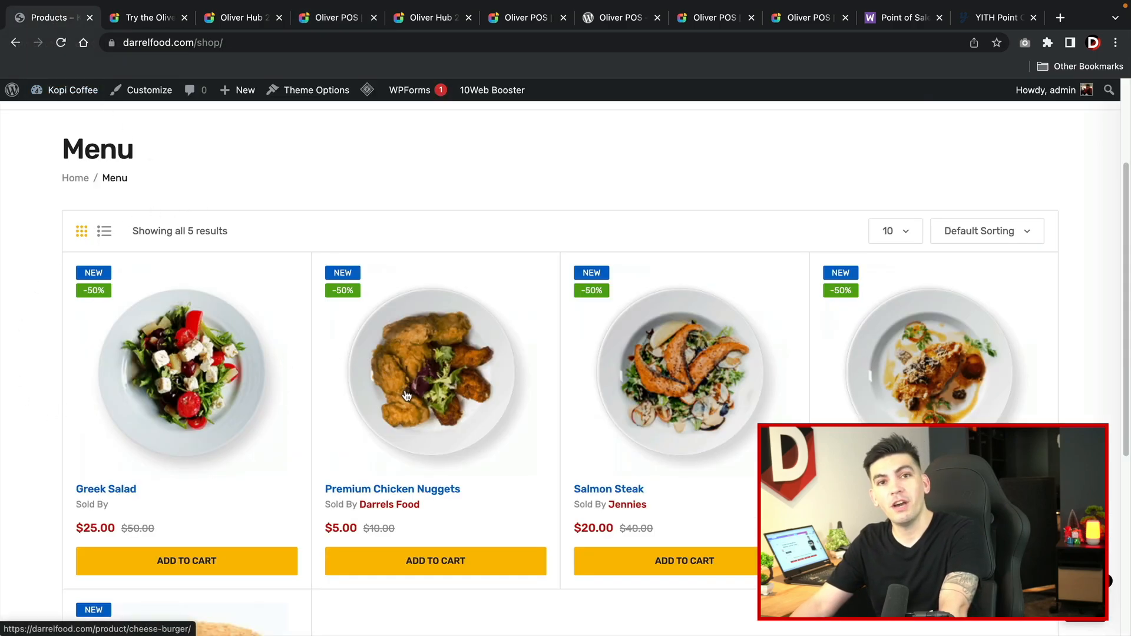
{"action": "mouse_move", "coordinate": [674, 272]}
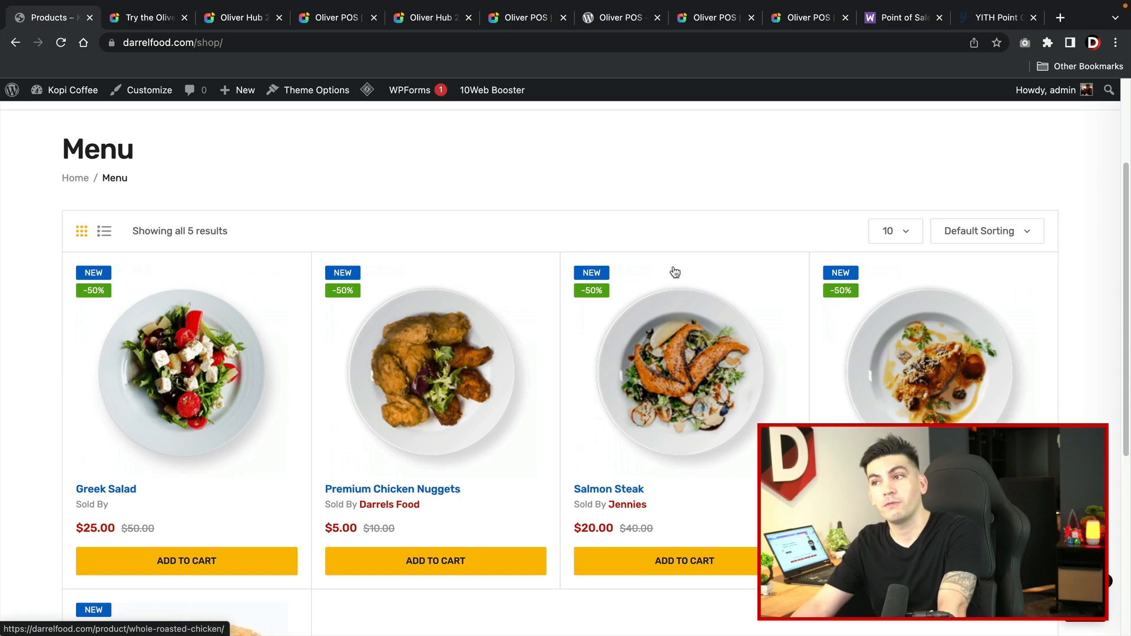
{"action": "left_click", "coordinate": [335, 16]}
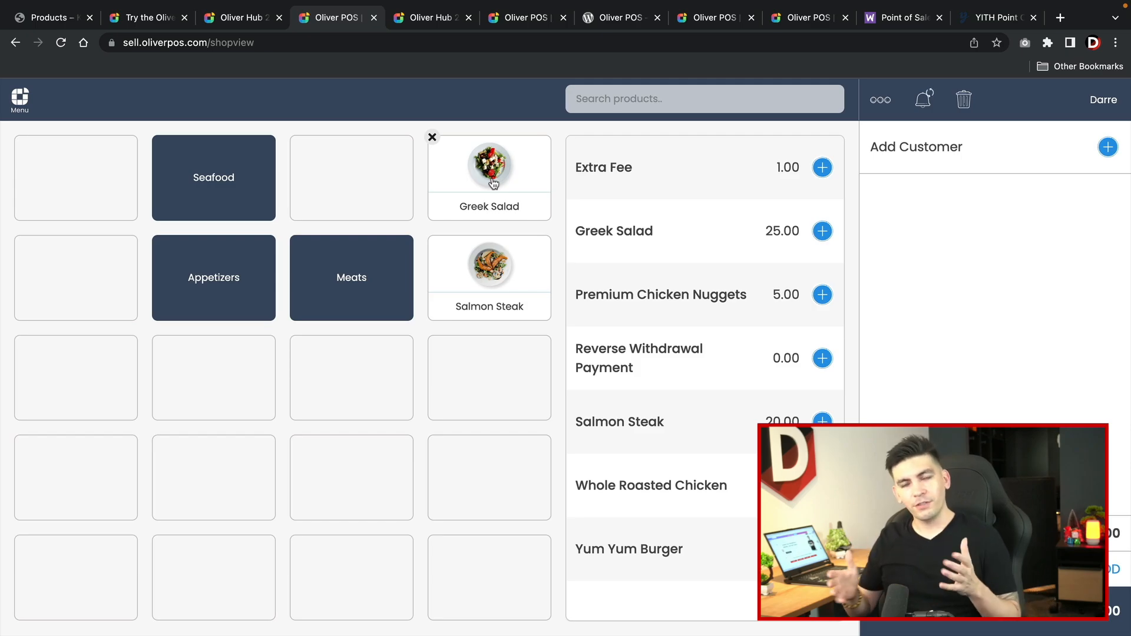
- Add Greek Salad, Salmon Steak and Premium Chicken Nuggets to the order for a 50.00 balance
{"action": "left_click", "coordinate": [489, 170]}
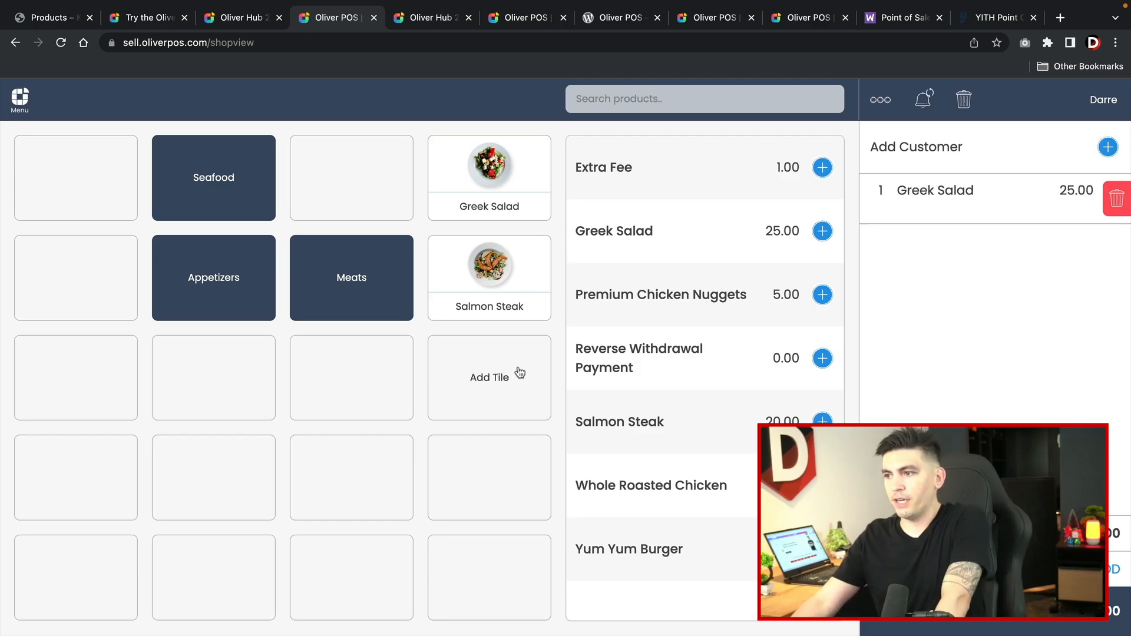
{"action": "left_click", "coordinate": [489, 273]}
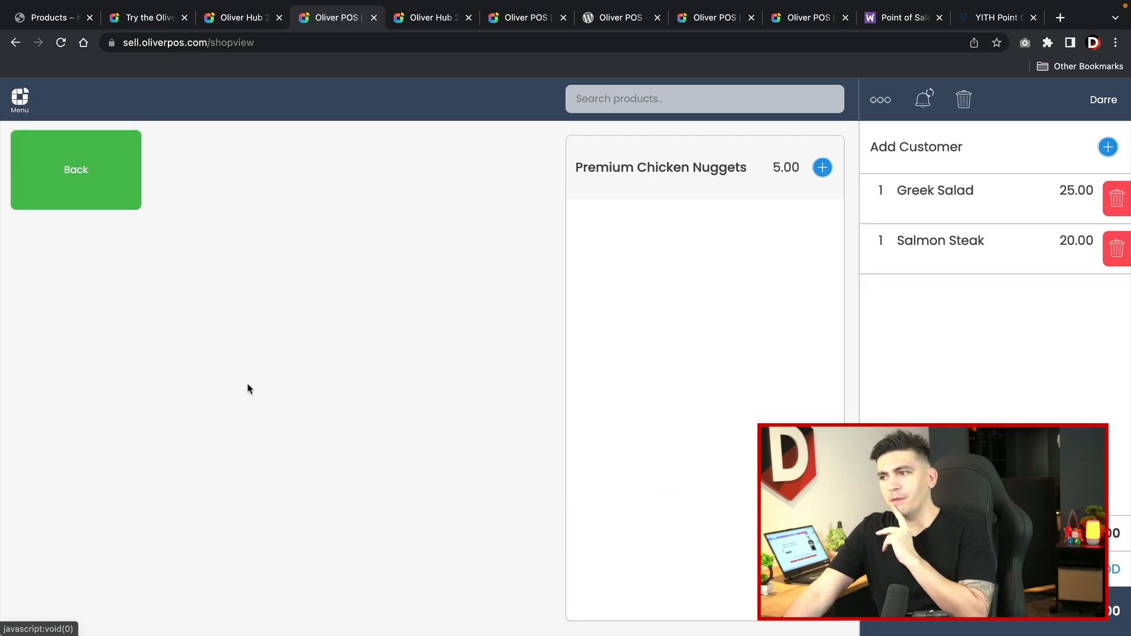
{"action": "mouse_move", "coordinate": [238, 352]}
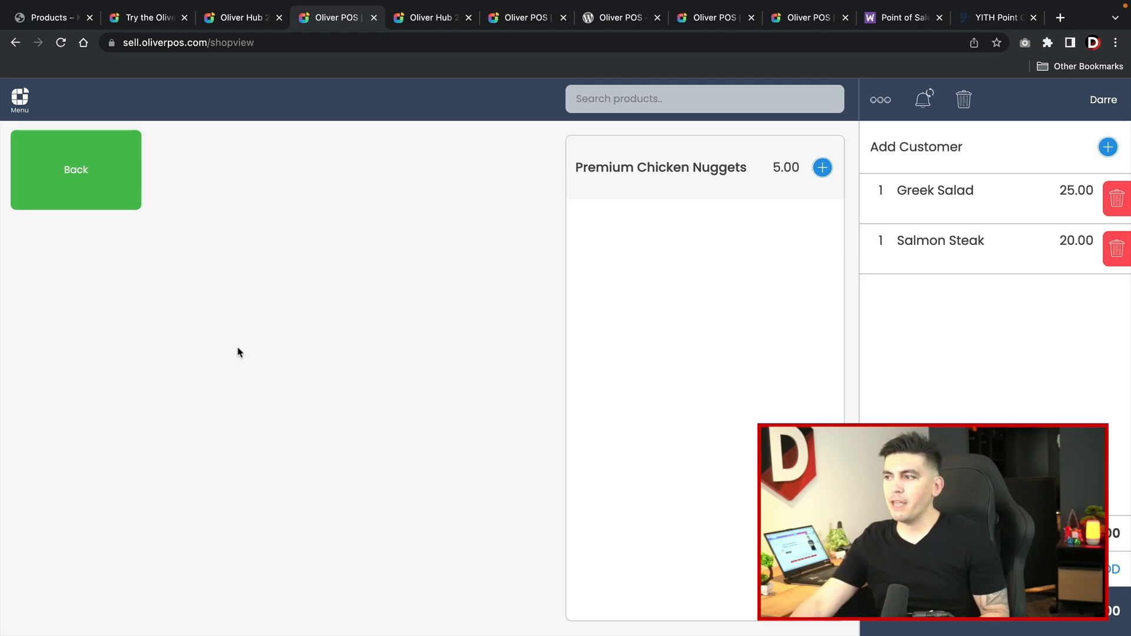
{"action": "mouse_move", "coordinate": [711, 174]}
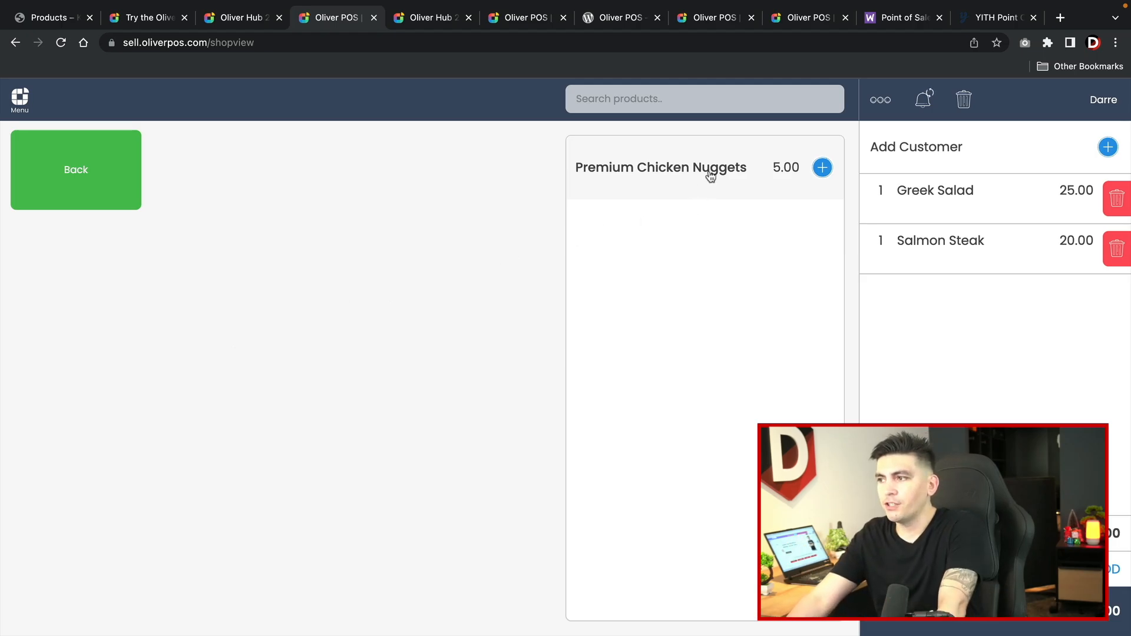
{"action": "left_click", "coordinate": [659, 167]}
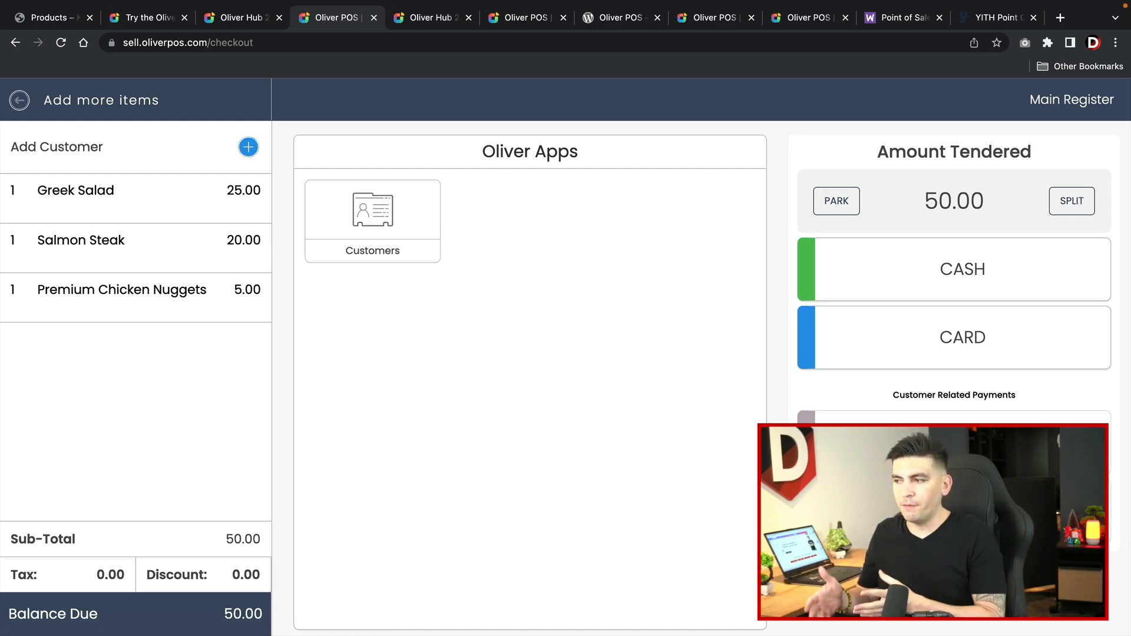
{"action": "mouse_move", "coordinate": [933, 372]}
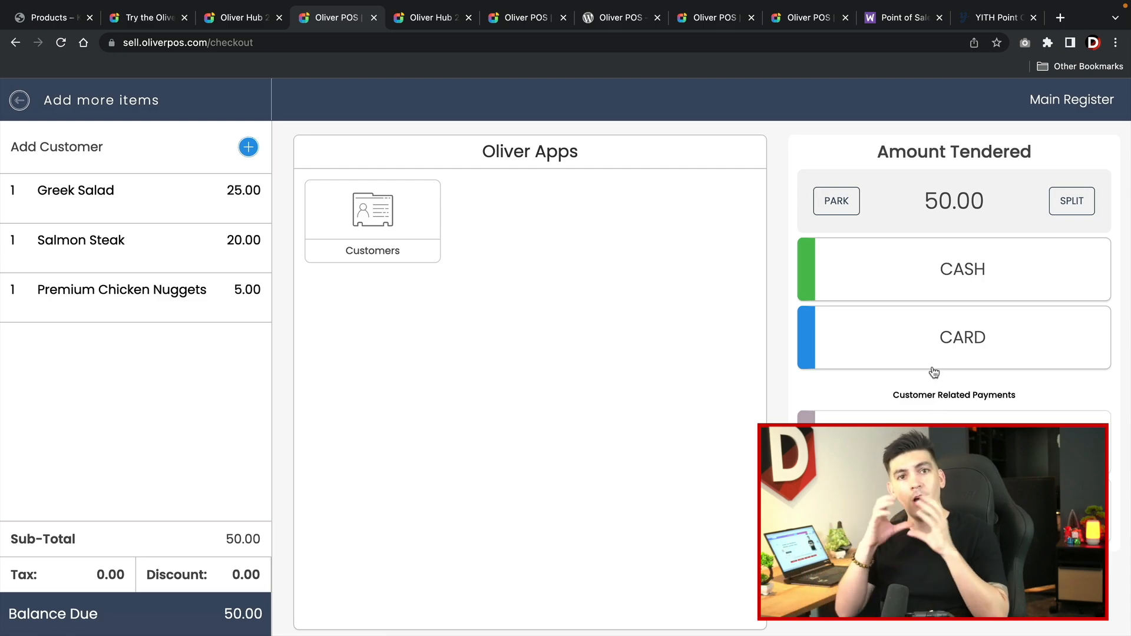
{"action": "mouse_move", "coordinate": [945, 371]}
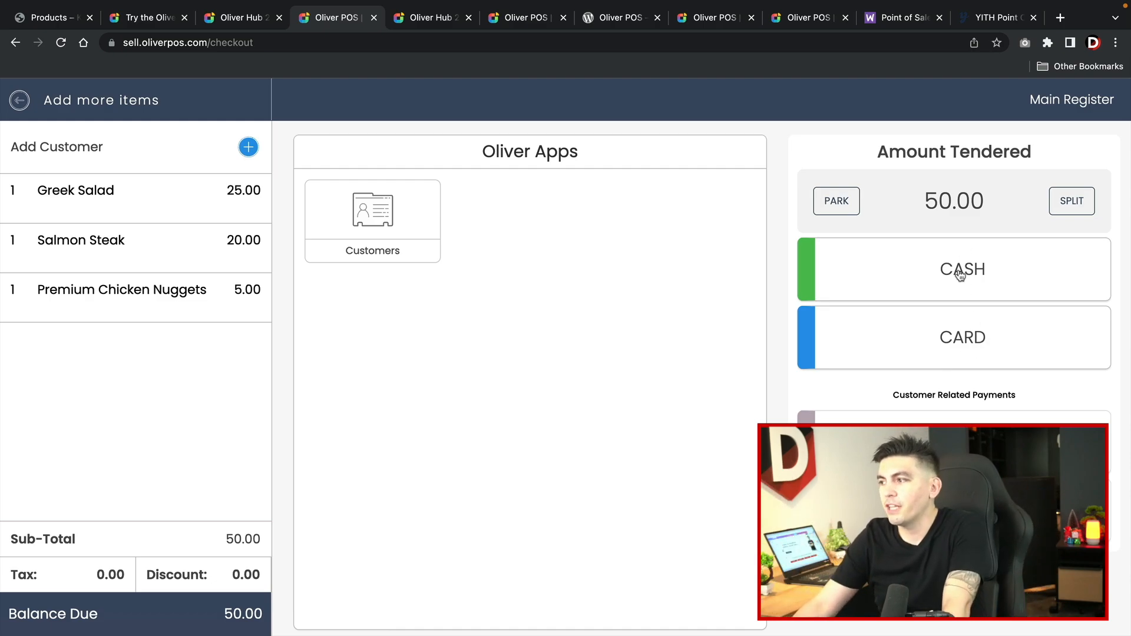
- Pay the 50.00 order with 60.00 cash, returning 10.00 change and completing the sale
{"action": "left_click", "coordinate": [961, 268]}
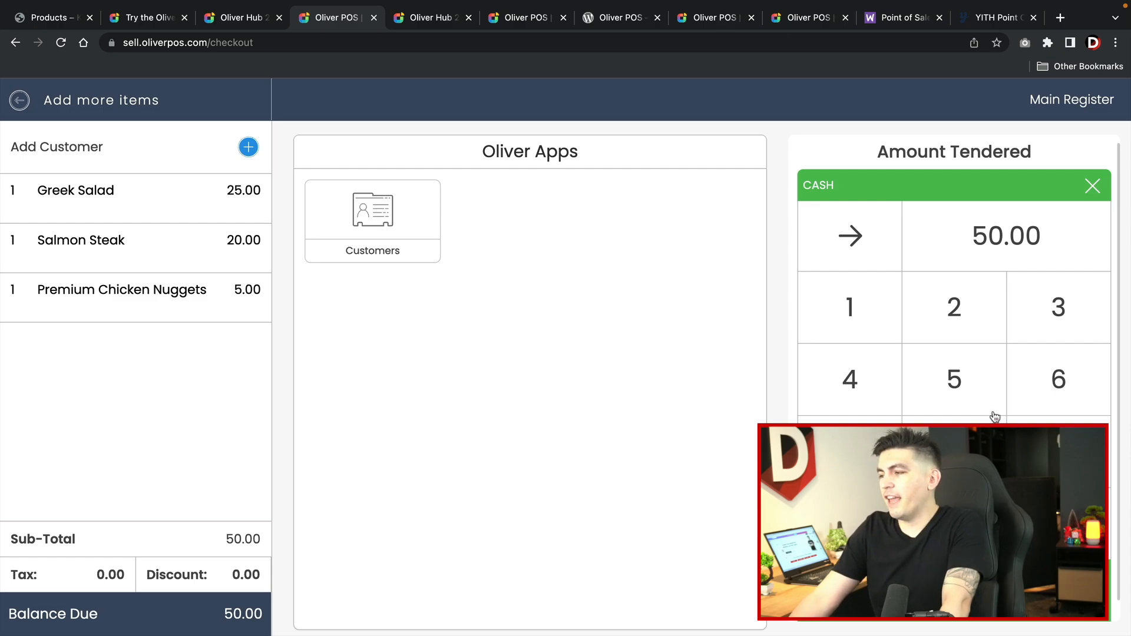
{"action": "mouse_move", "coordinate": [871, 297]}
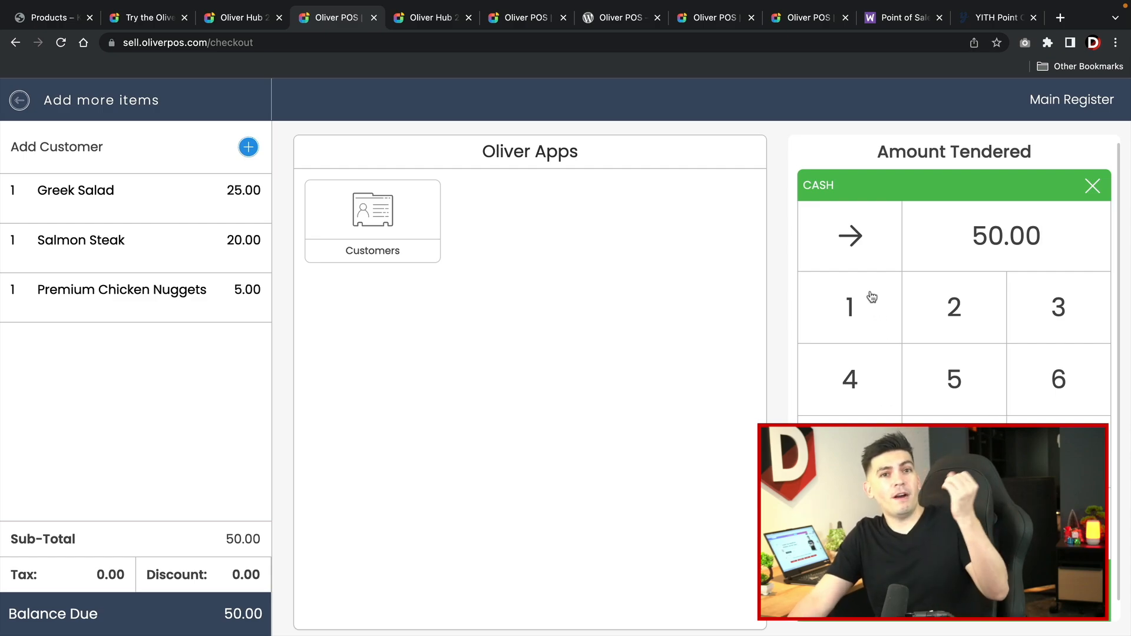
{"action": "mouse_move", "coordinate": [933, 376]}
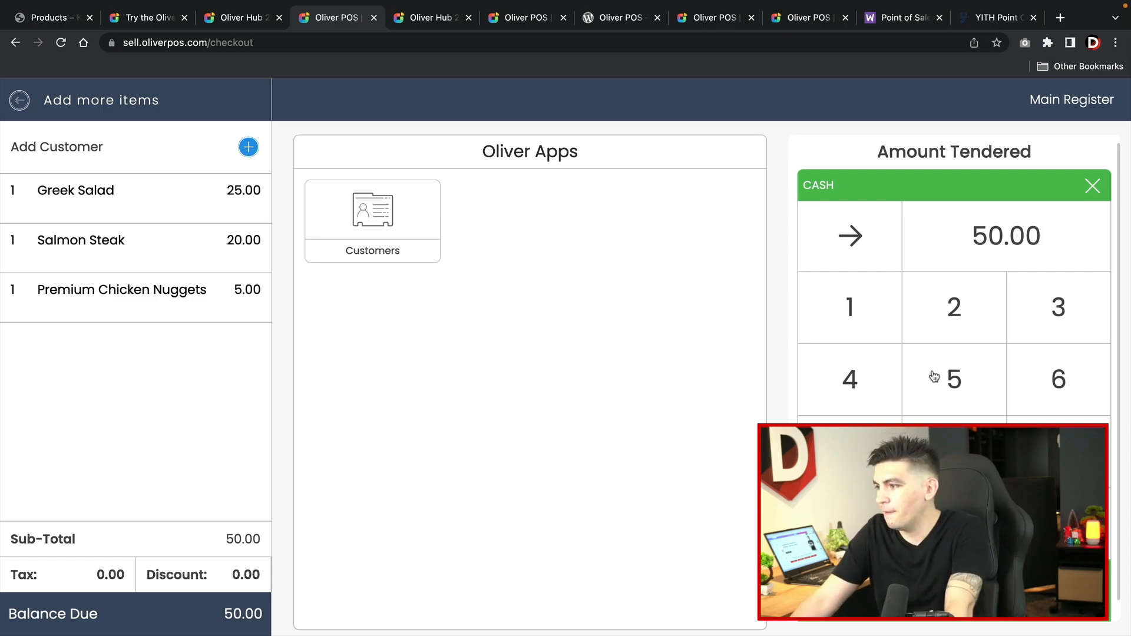
{"action": "left_click", "coordinate": [955, 380]}
{"action": "type", "text": "60"}
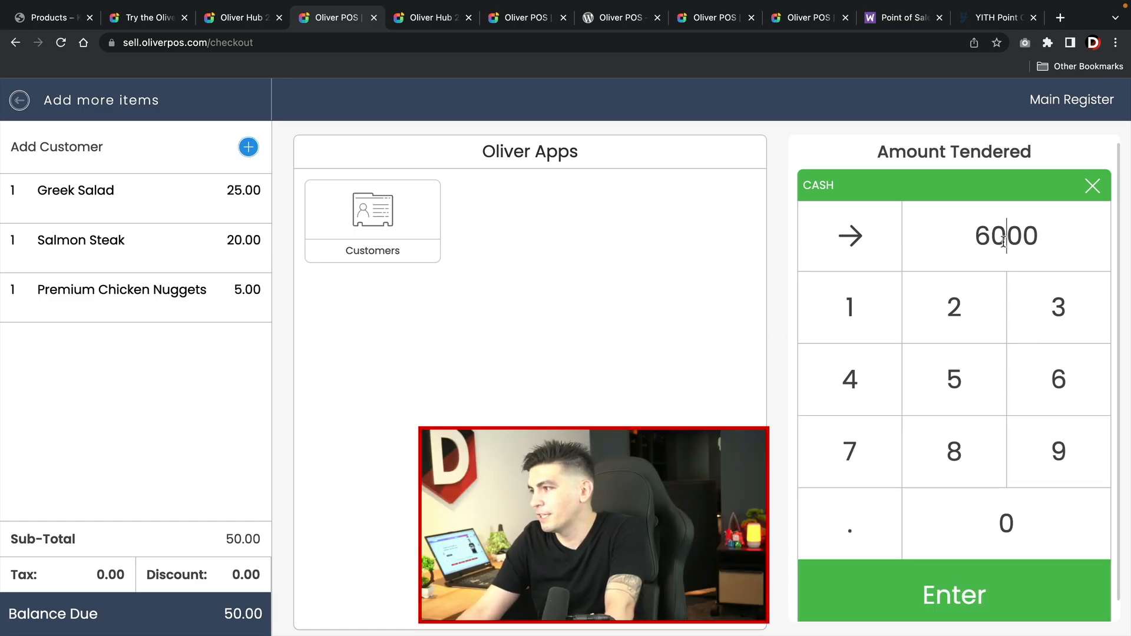
{"action": "left_click", "coordinate": [849, 525]}
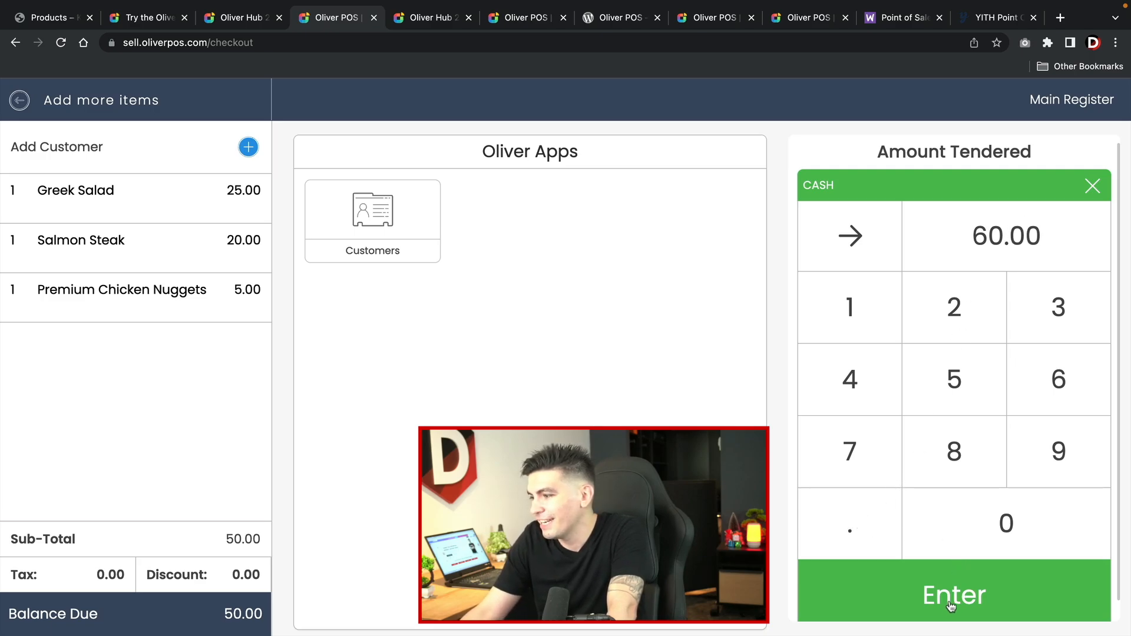
{"action": "left_click", "coordinate": [955, 596]}
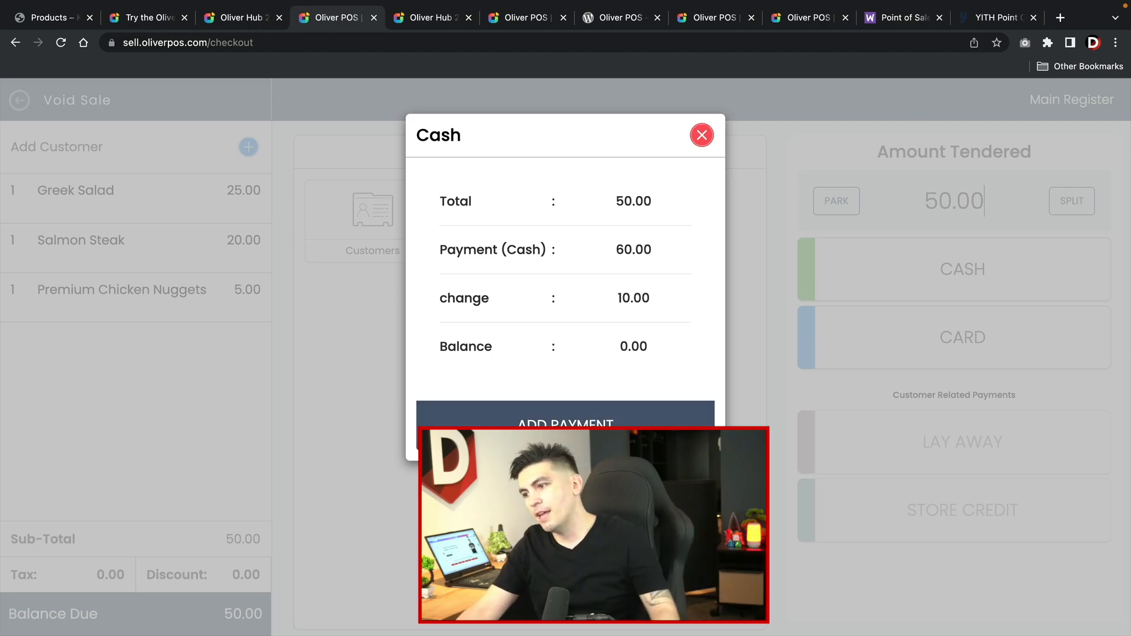
{"action": "left_click", "coordinate": [564, 420]}
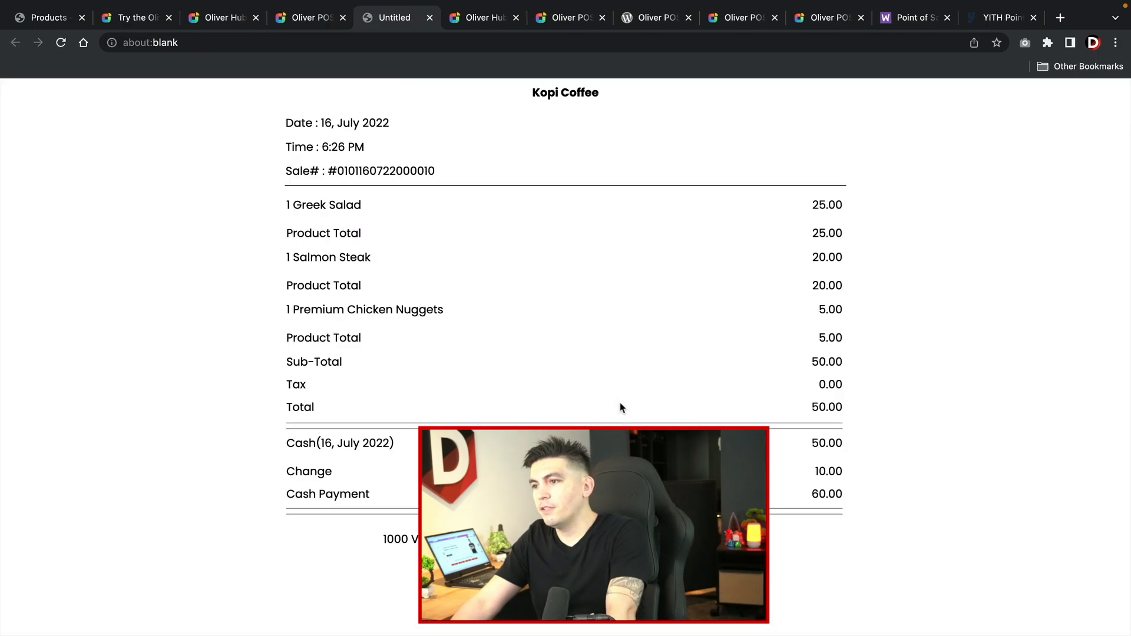
- Print the Kopi Coffee receipt and start a new sale from the Sale Complete screen
{"action": "key", "text": "ctrl+p"}
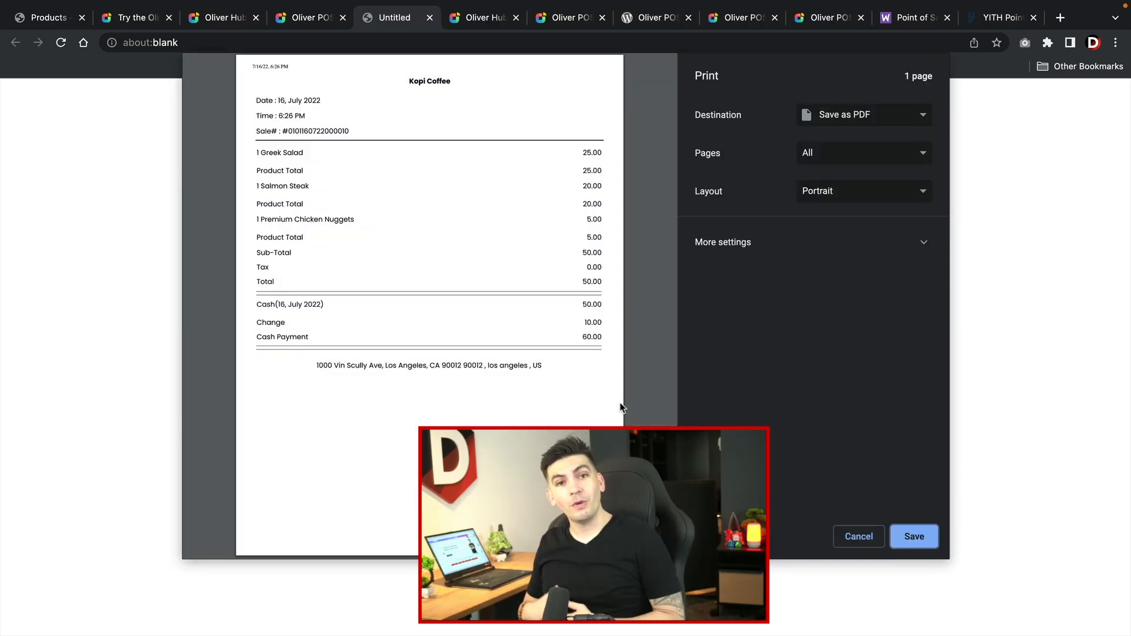
{"action": "mouse_move", "coordinate": [856, 537]}
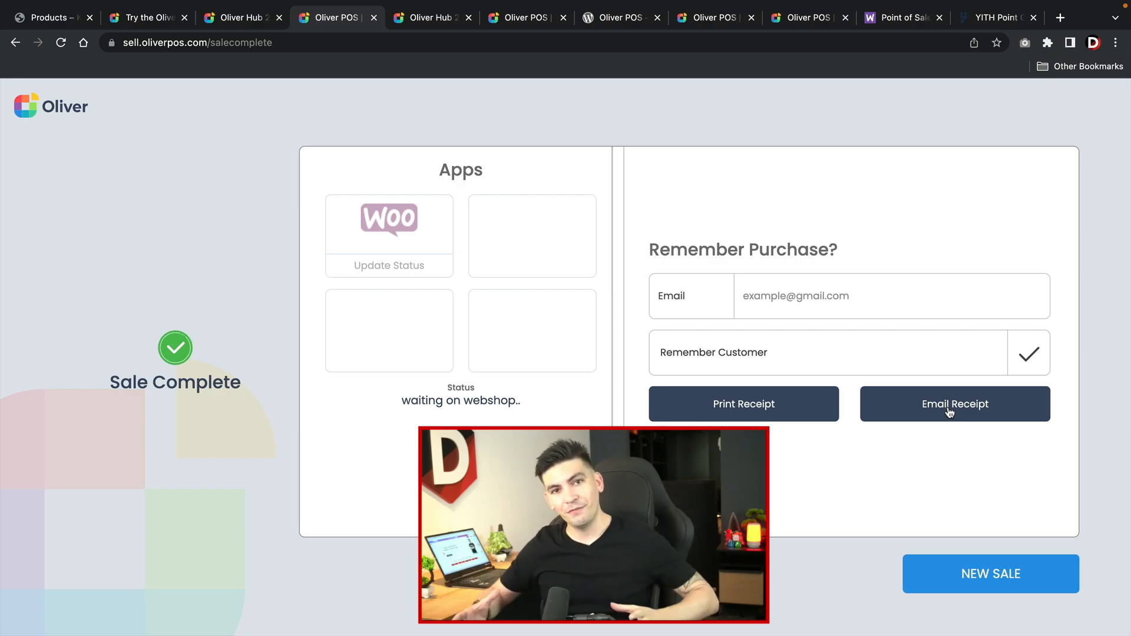
{"action": "left_click", "coordinate": [991, 574]}
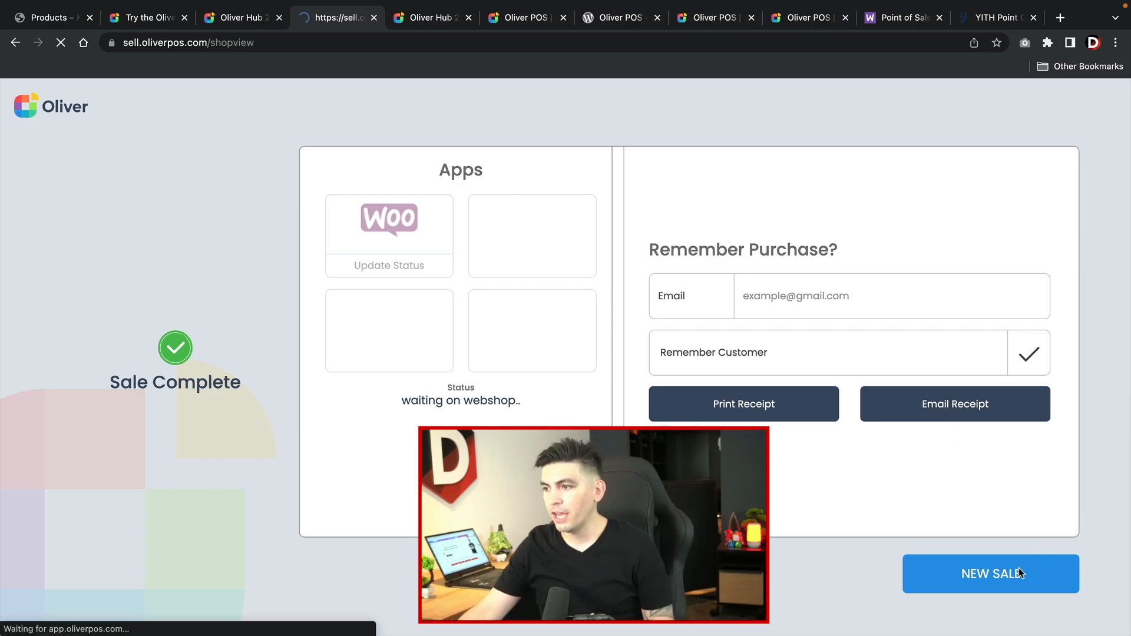
{"action": "left_click", "coordinate": [990, 573]}
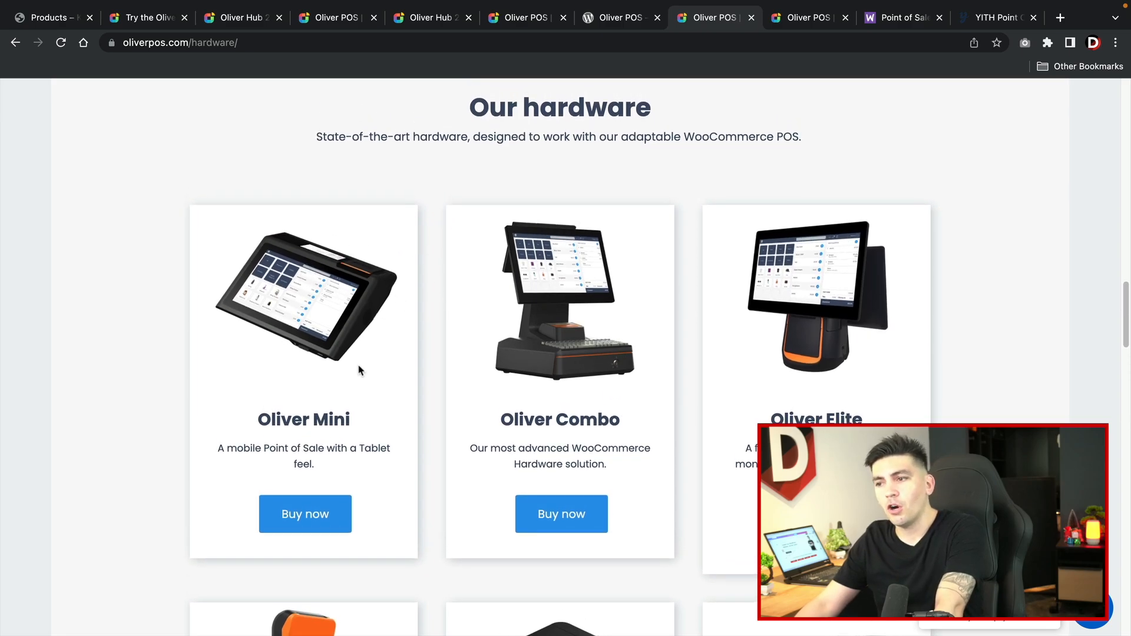
{"action": "mouse_move", "coordinate": [297, 367]}
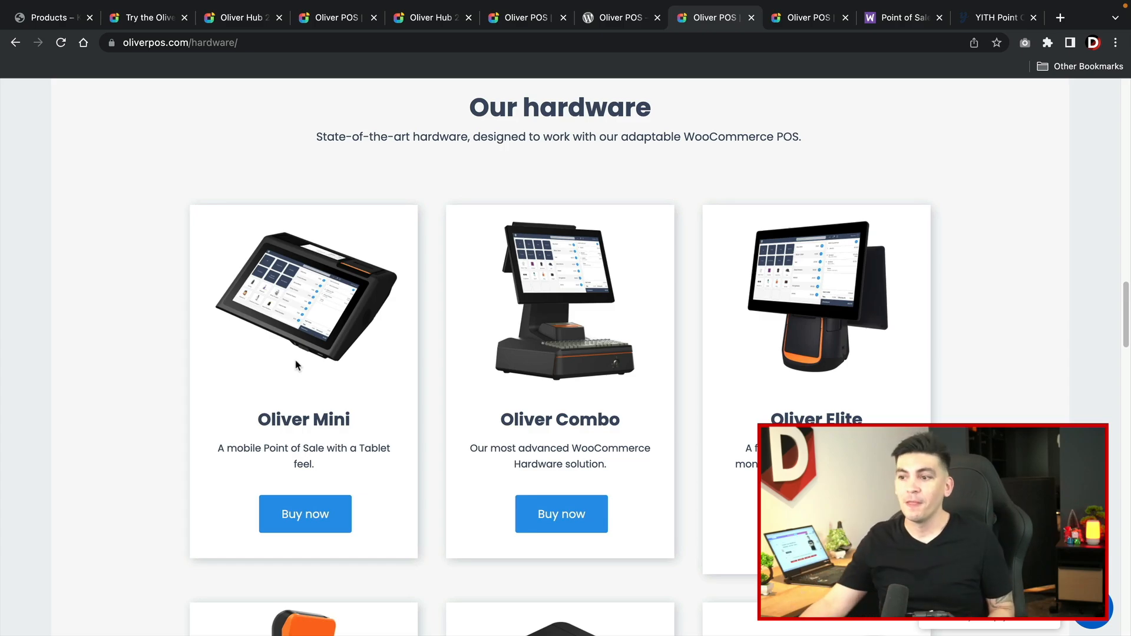
{"action": "mouse_move", "coordinate": [314, 384]}
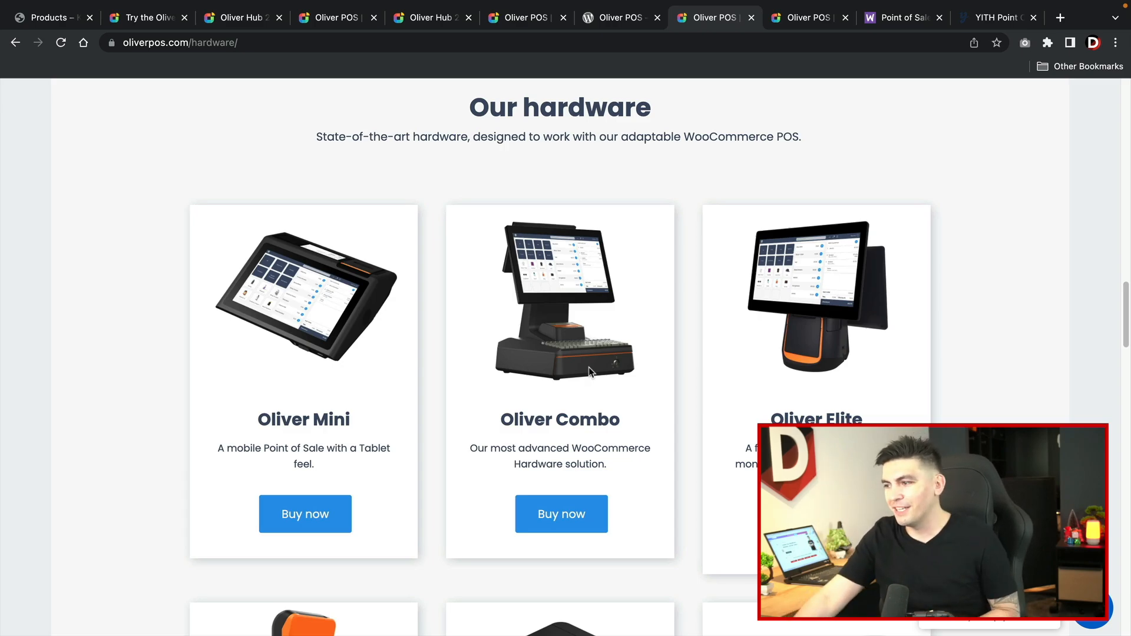
{"action": "mouse_move", "coordinate": [794, 321]}
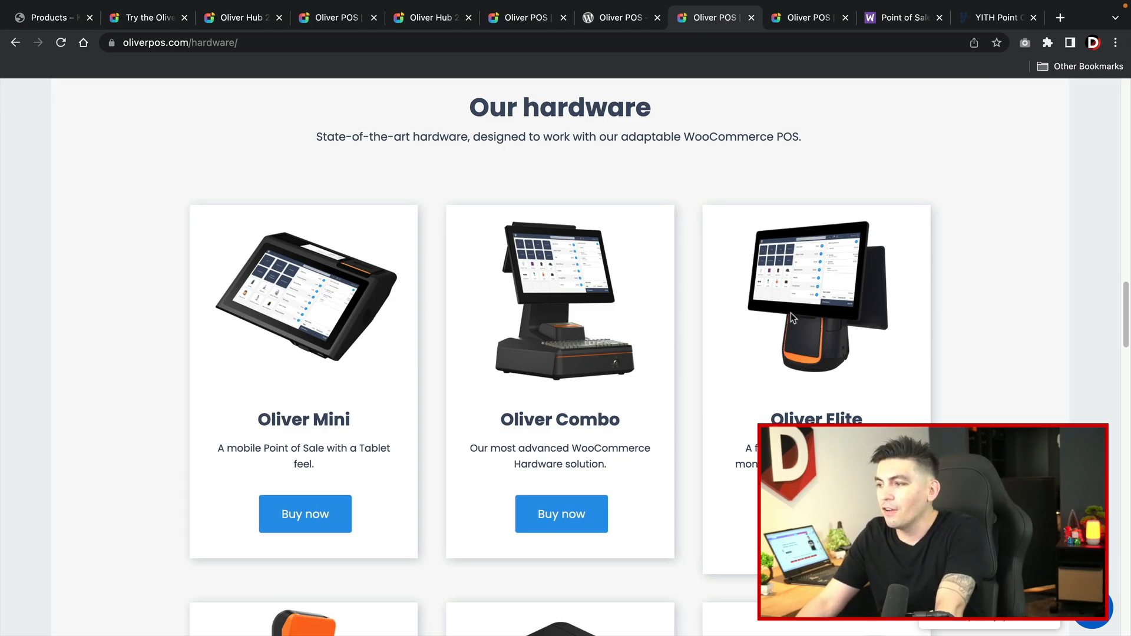
{"action": "scroll", "scroll_direction": "down", "scroll_amount": 3}
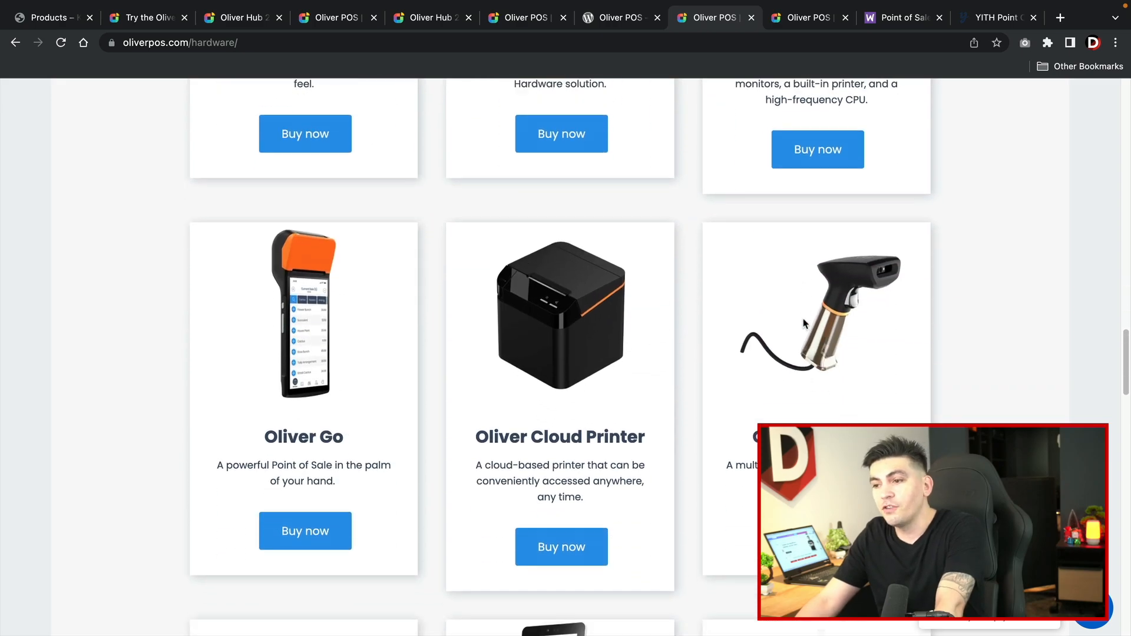
{"action": "scroll", "scroll_direction": "down", "scroll_amount": 3}
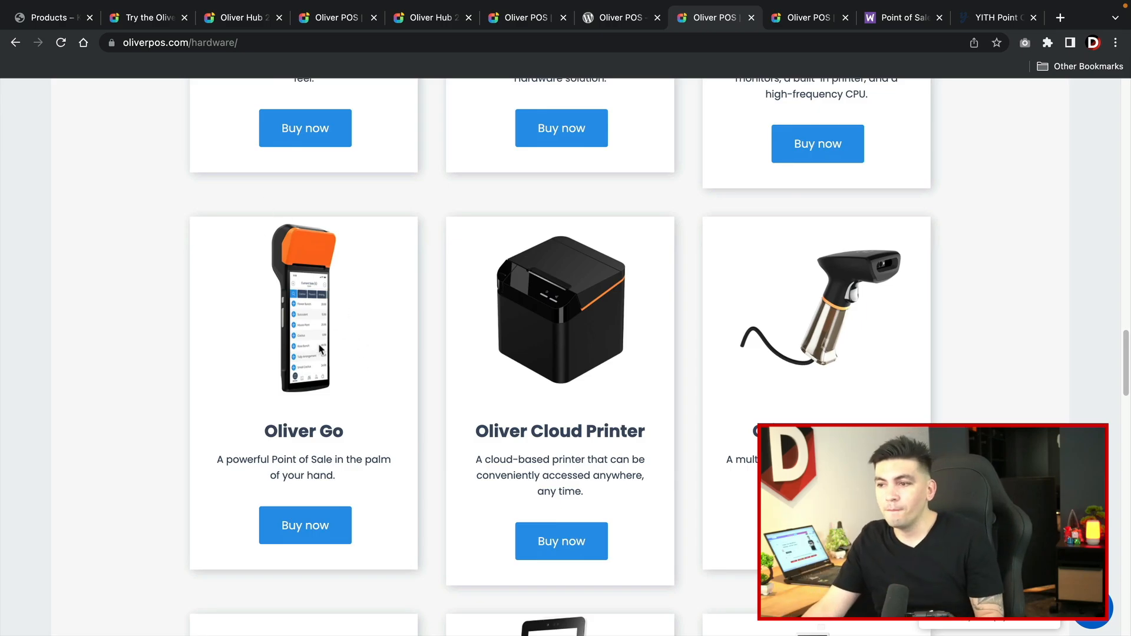
{"action": "mouse_move", "coordinate": [321, 320]}
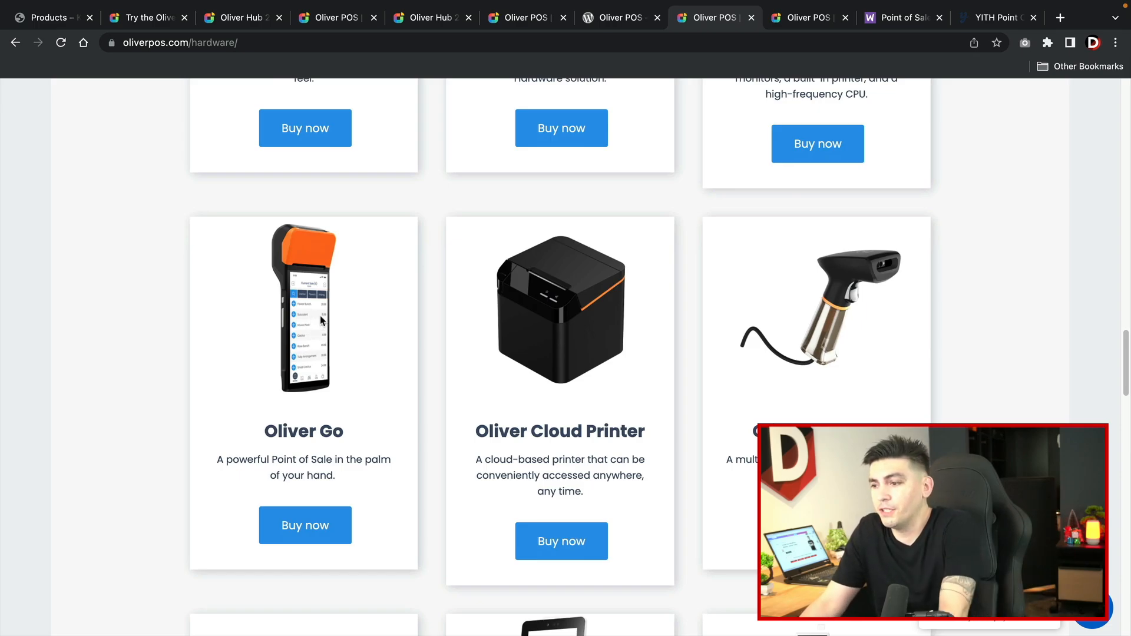
{"action": "double_click", "coordinate": [586, 431]}
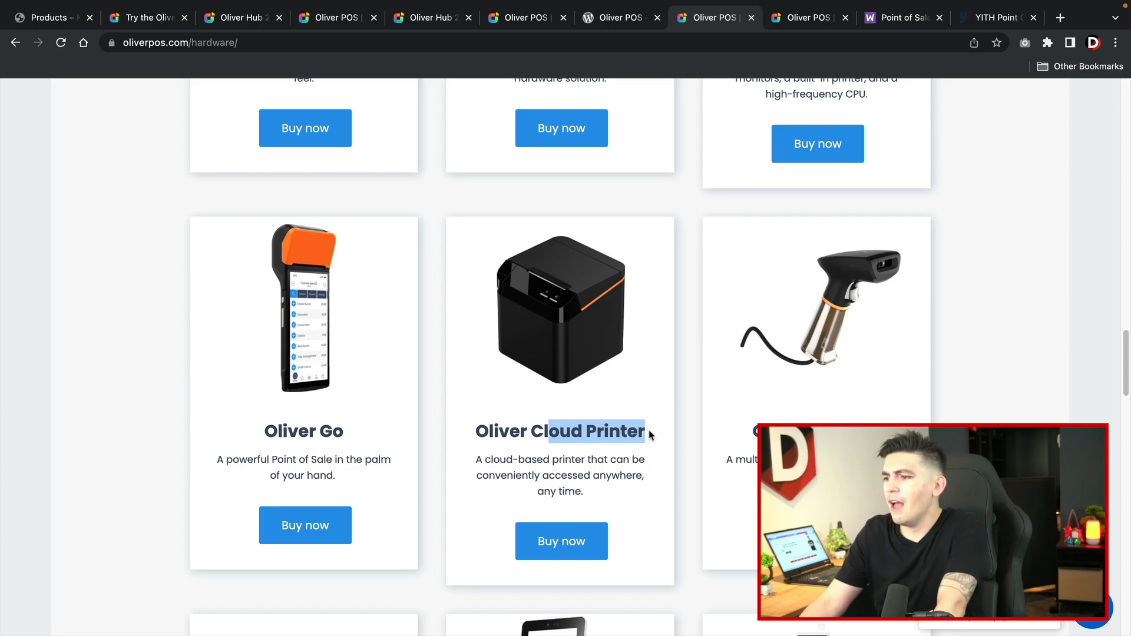
{"action": "scroll", "scroll_direction": "down", "scroll_amount": 3}
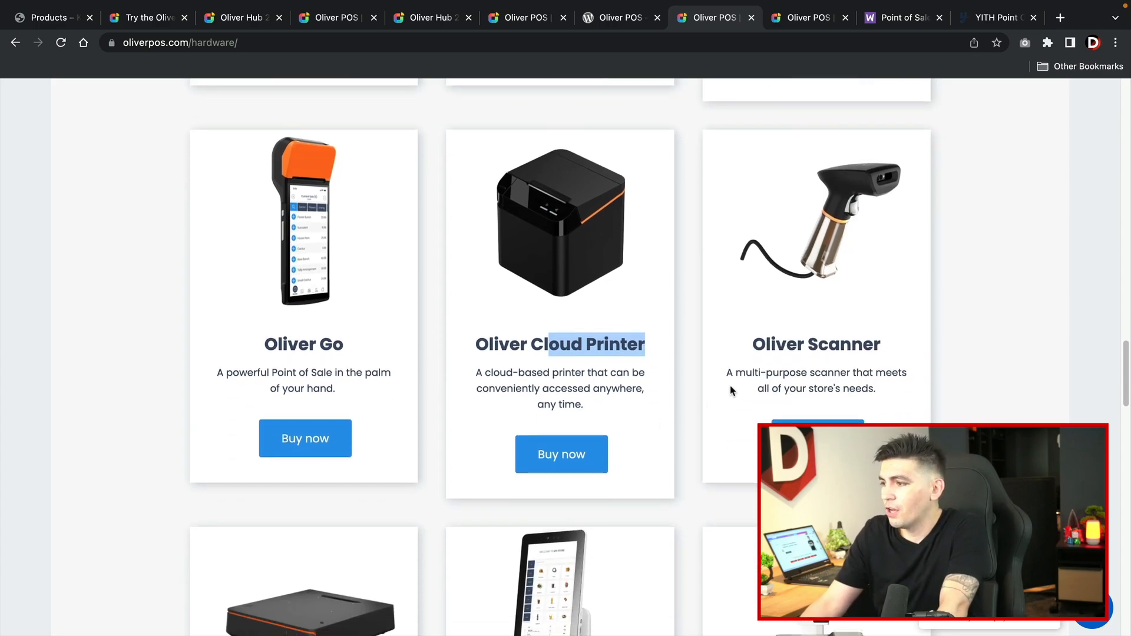
{"action": "scroll", "scroll_direction": "down", "scroll_amount": 3}
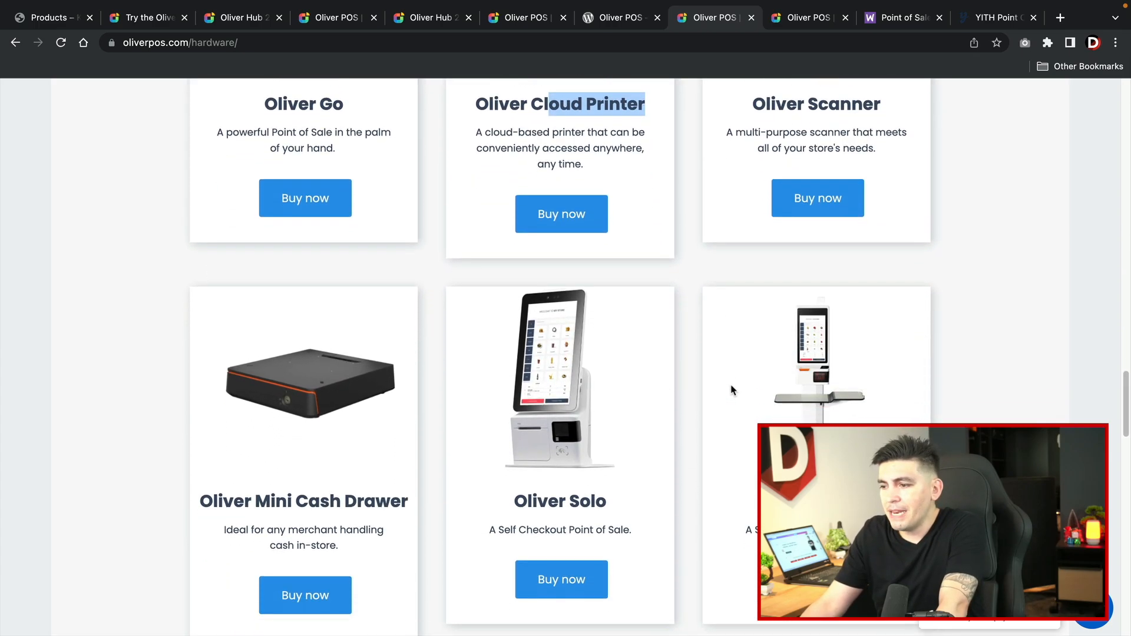
{"action": "scroll", "scroll_direction": "down", "scroll_amount": 3}
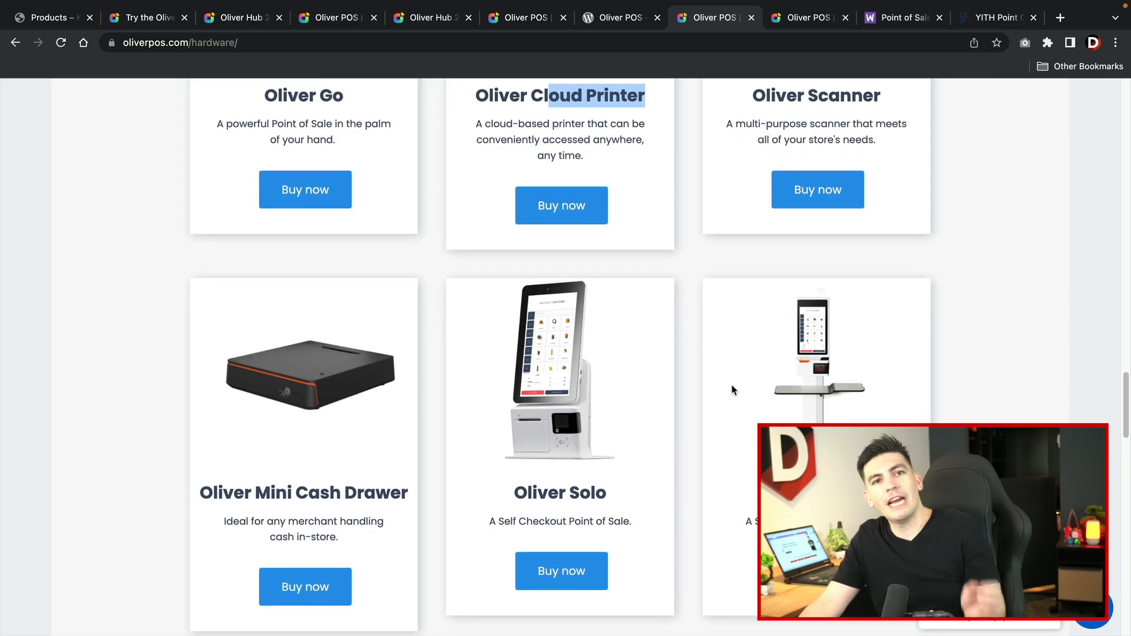
- Open the self-checkout hardware page listing Oliver Solo and Oliver Solo XL
{"action": "left_click", "coordinate": [806, 16]}
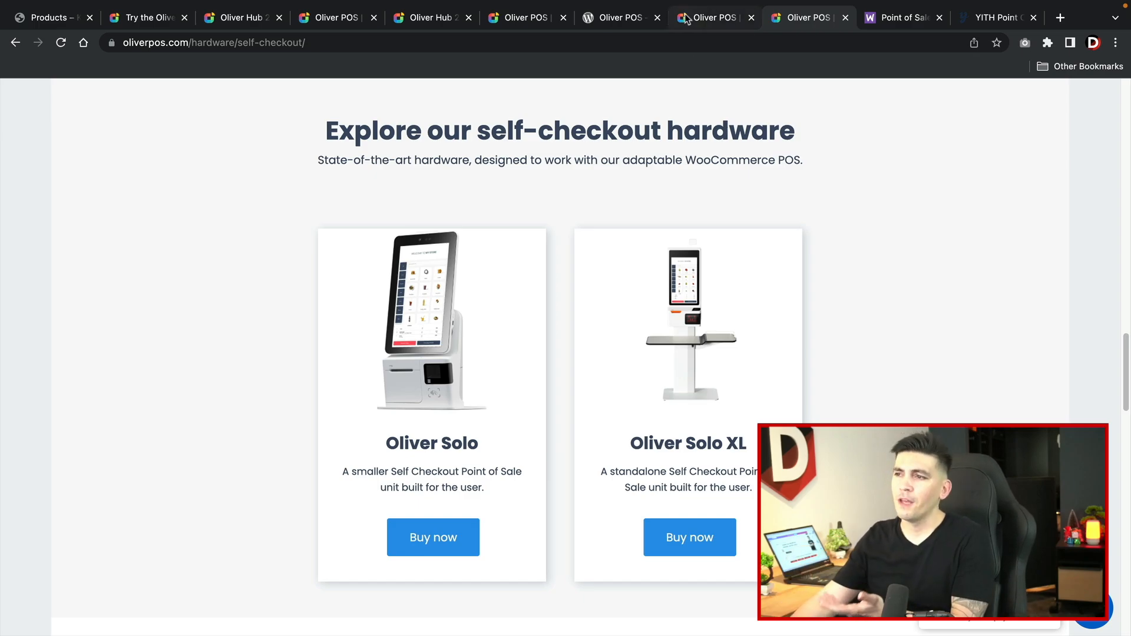
{"action": "left_click", "coordinate": [901, 17]}
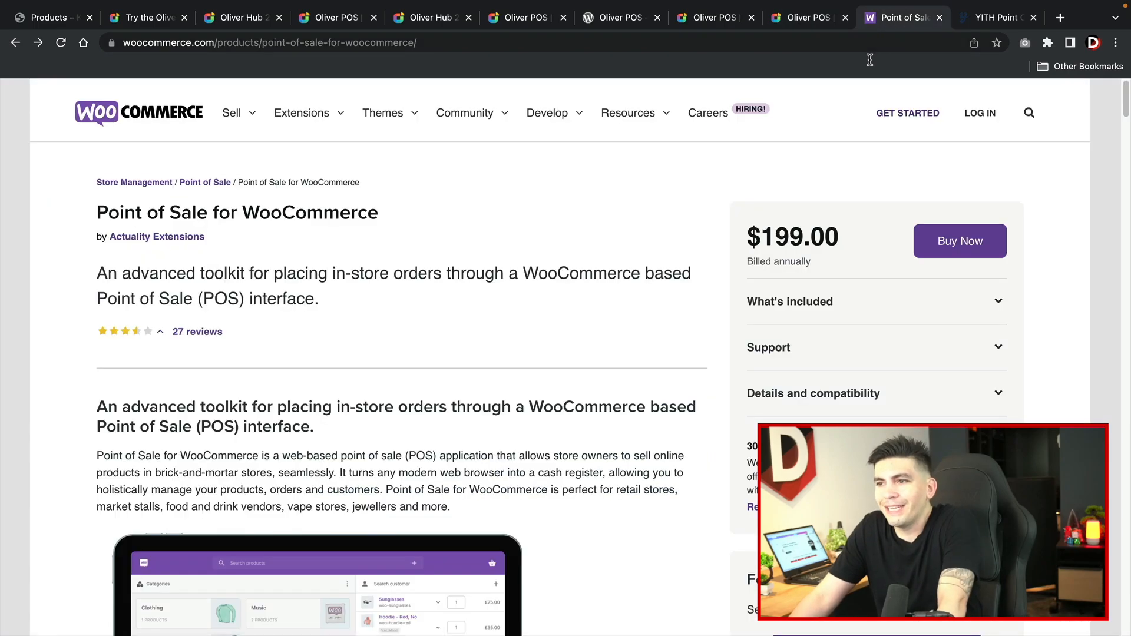
{"action": "left_click_drag", "start_coordinate": [166, 212], "coordinate": [379, 212]}
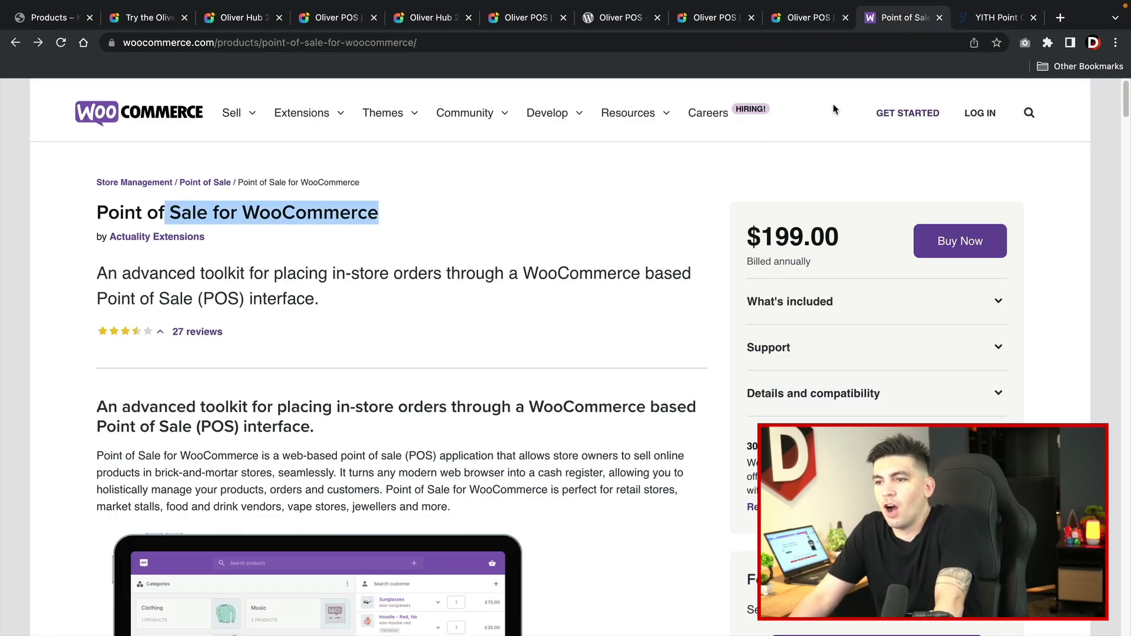
{"action": "left_click", "coordinate": [1002, 17]}
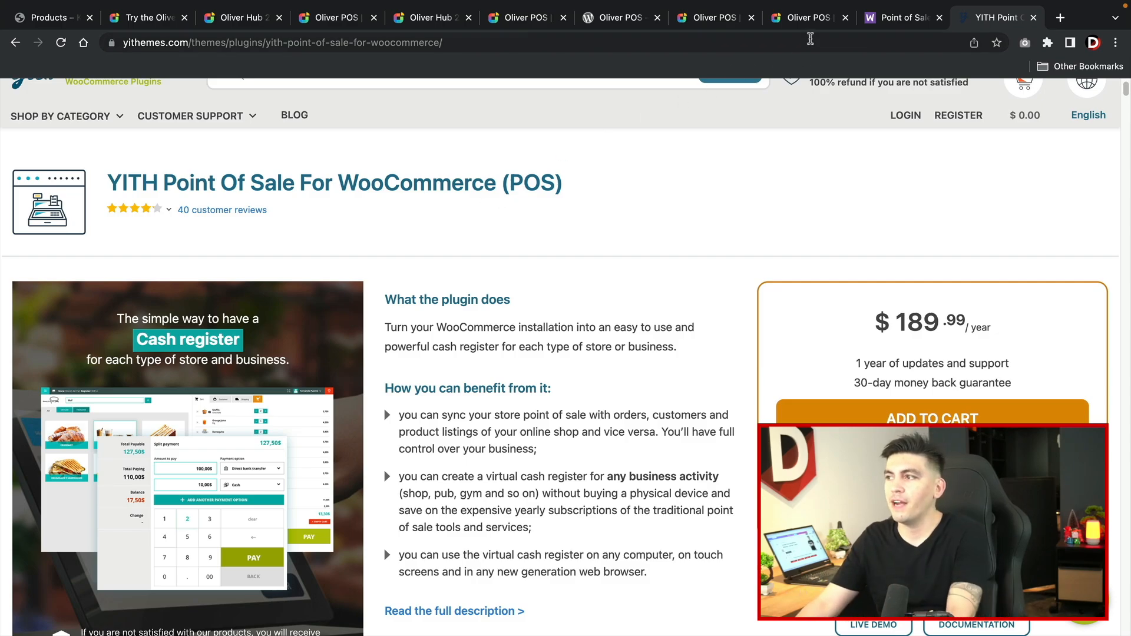
{"action": "left_click", "coordinate": [807, 16]}
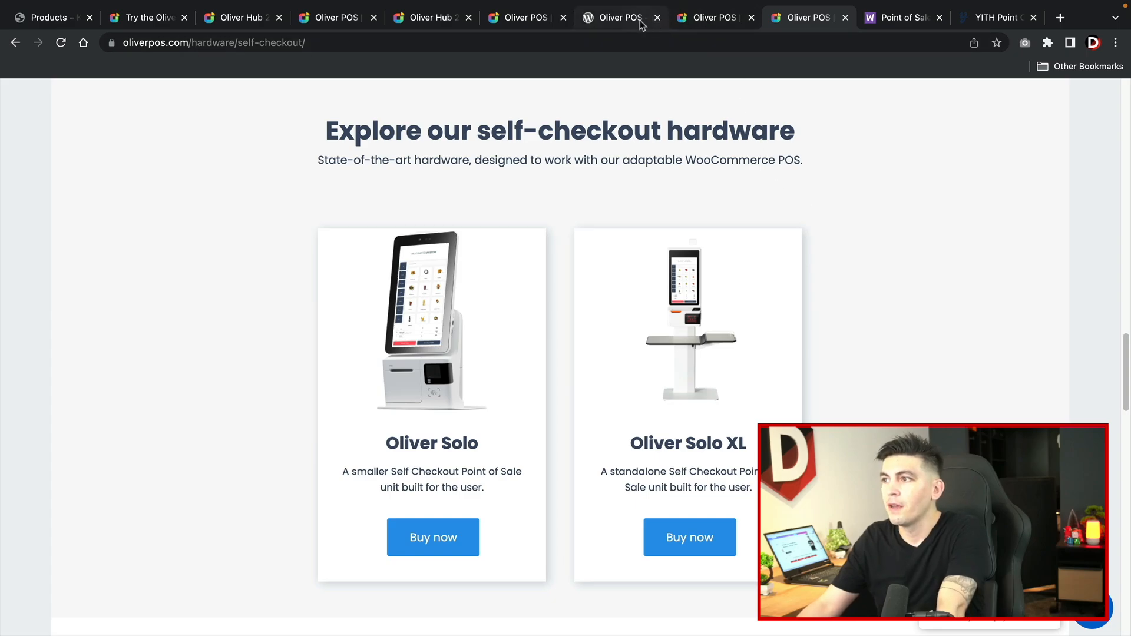
- Reach the Oliver POS pricing page via the plugin, register and hardware tabs
{"action": "left_click", "coordinate": [616, 17]}
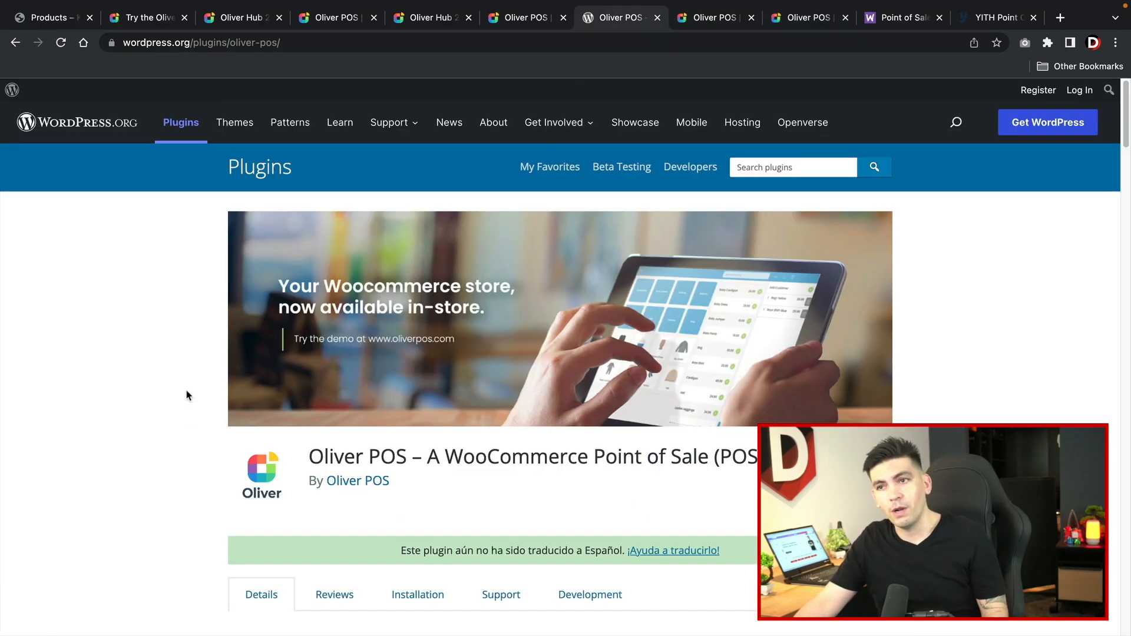
{"action": "left_click", "coordinate": [523, 18]}
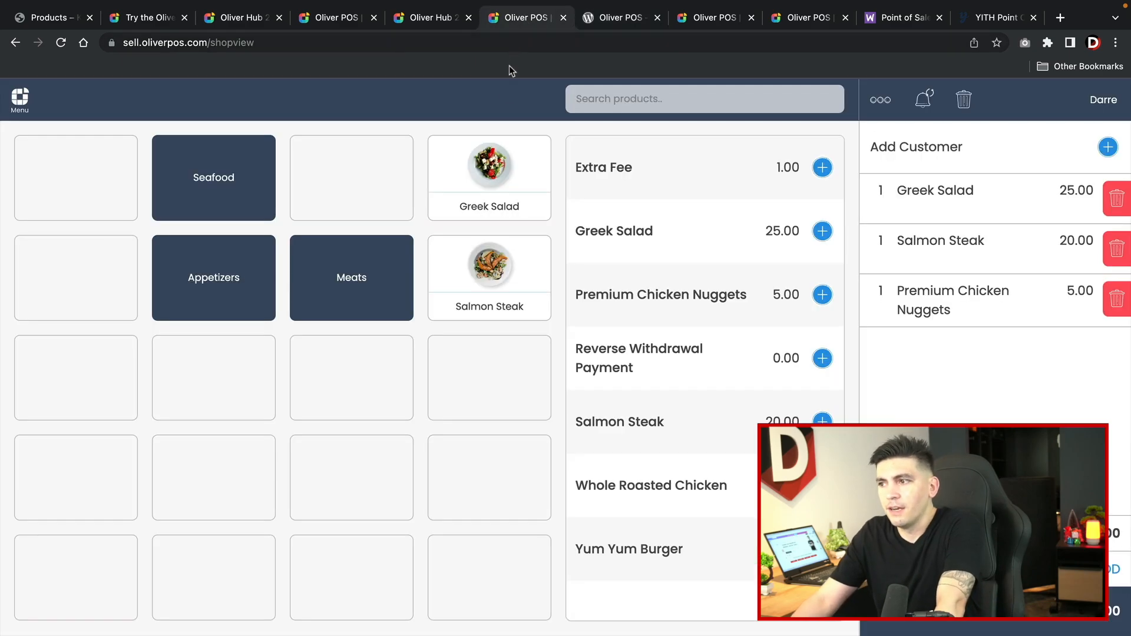
{"action": "left_click", "coordinate": [714, 18]}
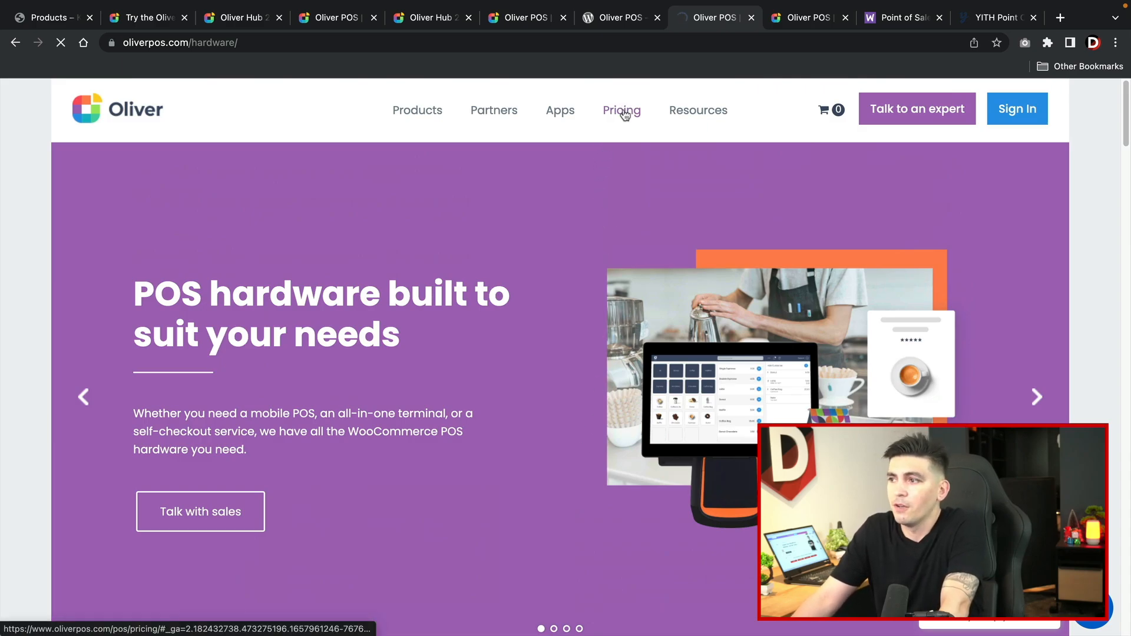
{"action": "left_click", "coordinate": [622, 111]}
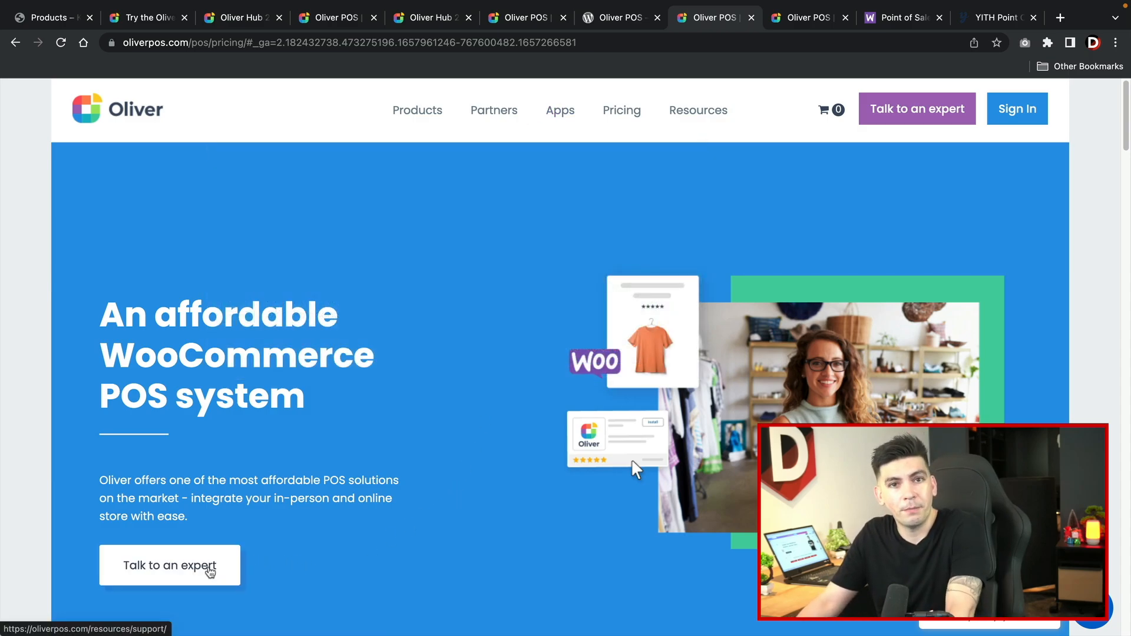
- Review the Starter, Basic and Pro plan table, noting Staff Management and Multiple Registers, then return to the shop page
{"action": "scroll", "scroll_direction": "down", "scroll_amount": 3}
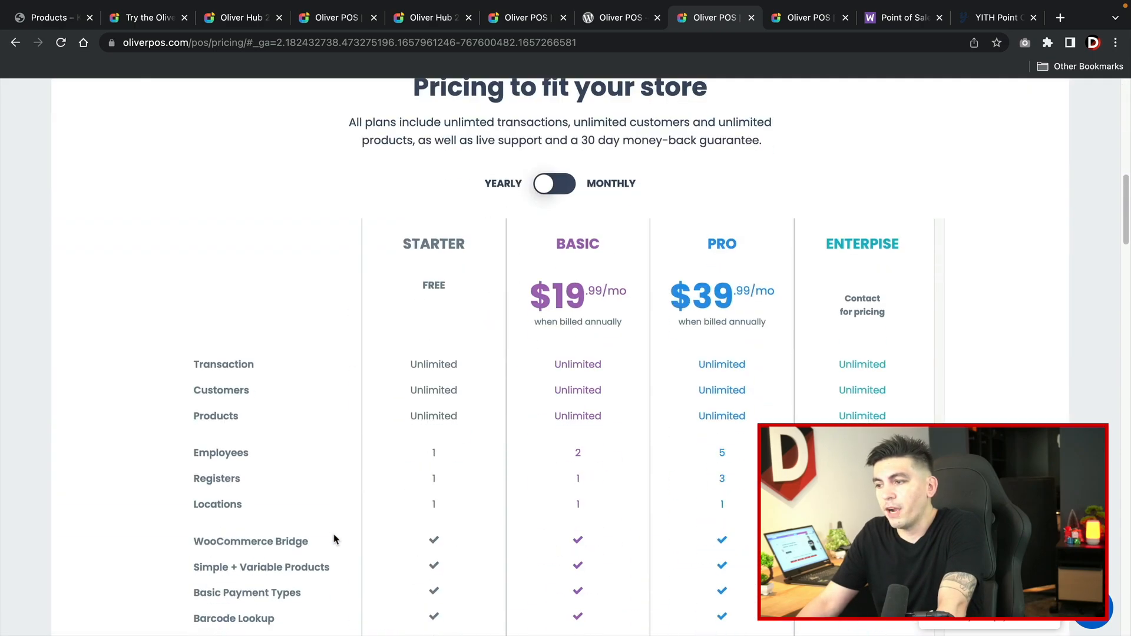
{"action": "scroll", "scroll_direction": "down", "scroll_amount": 3}
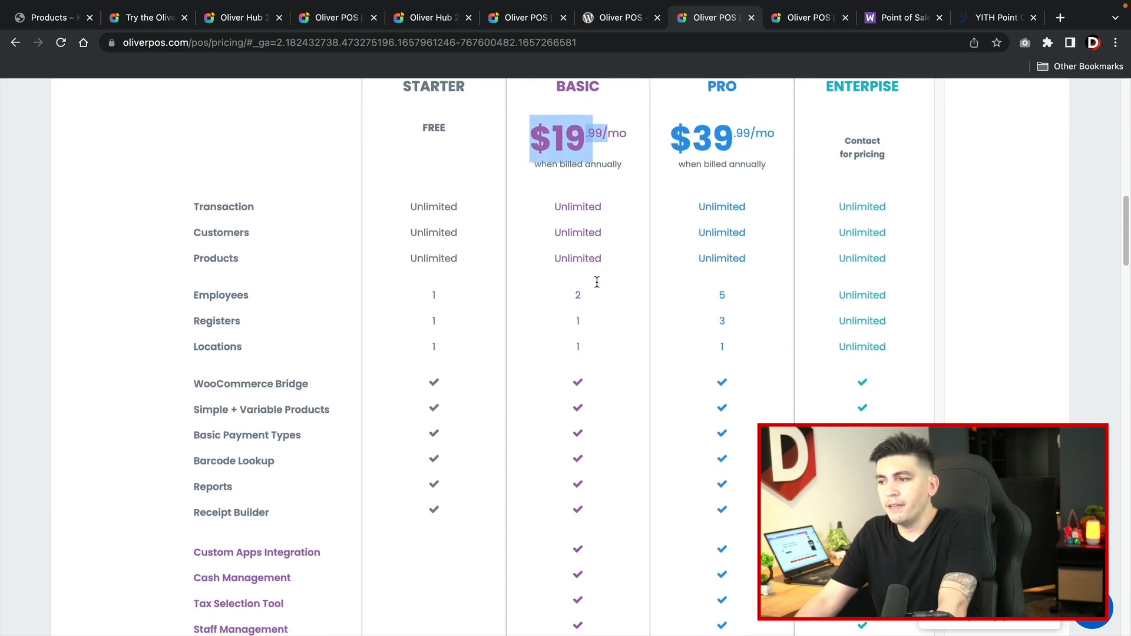
{"action": "scroll", "scroll_direction": "down", "scroll_amount": 3}
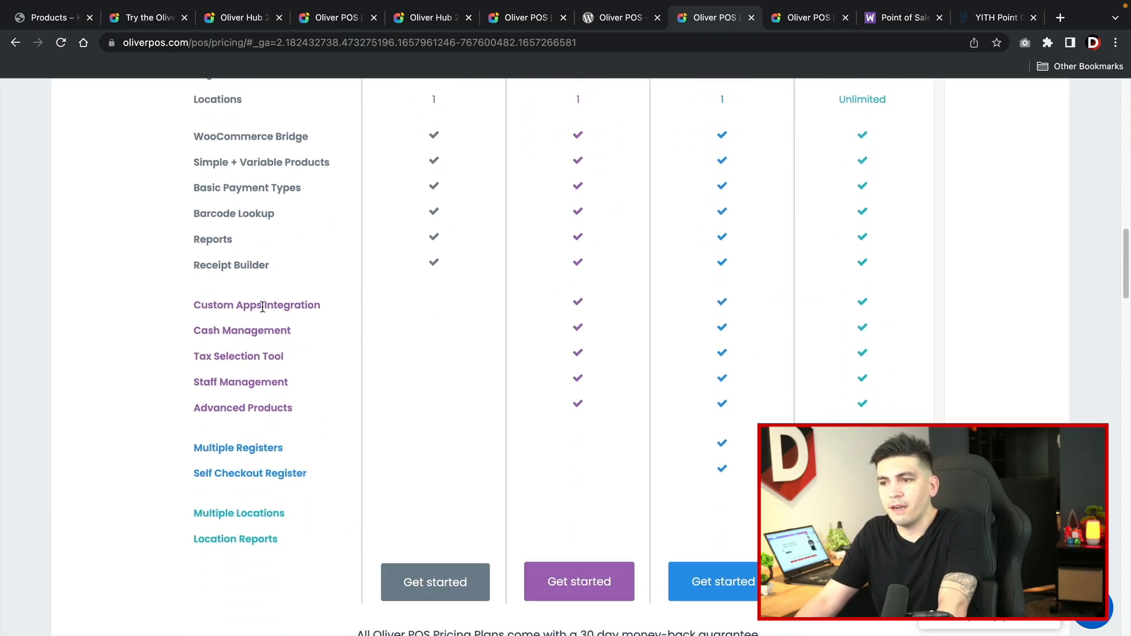
{"action": "mouse_move", "coordinate": [228, 329]}
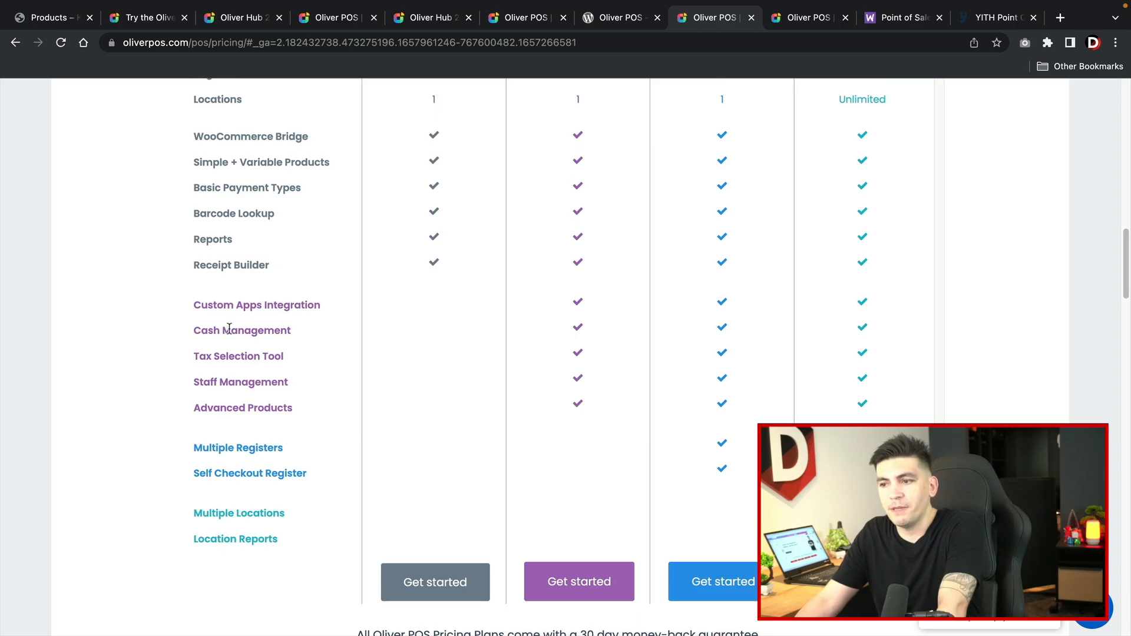
{"action": "double_click", "coordinate": [243, 382]}
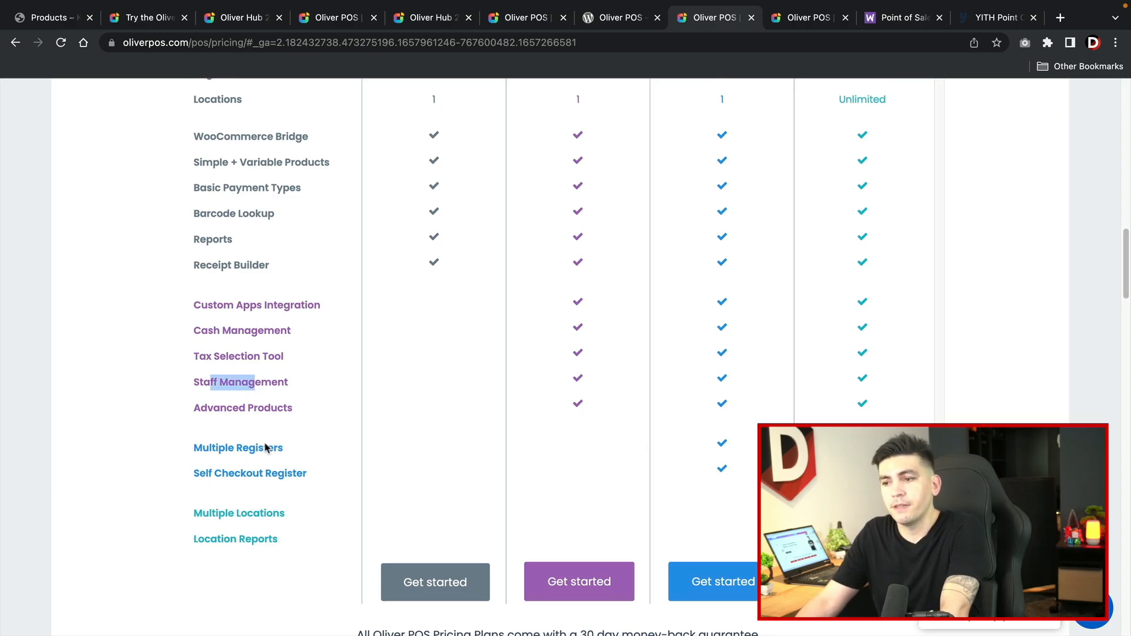
{"action": "mouse_move", "coordinate": [245, 449]}
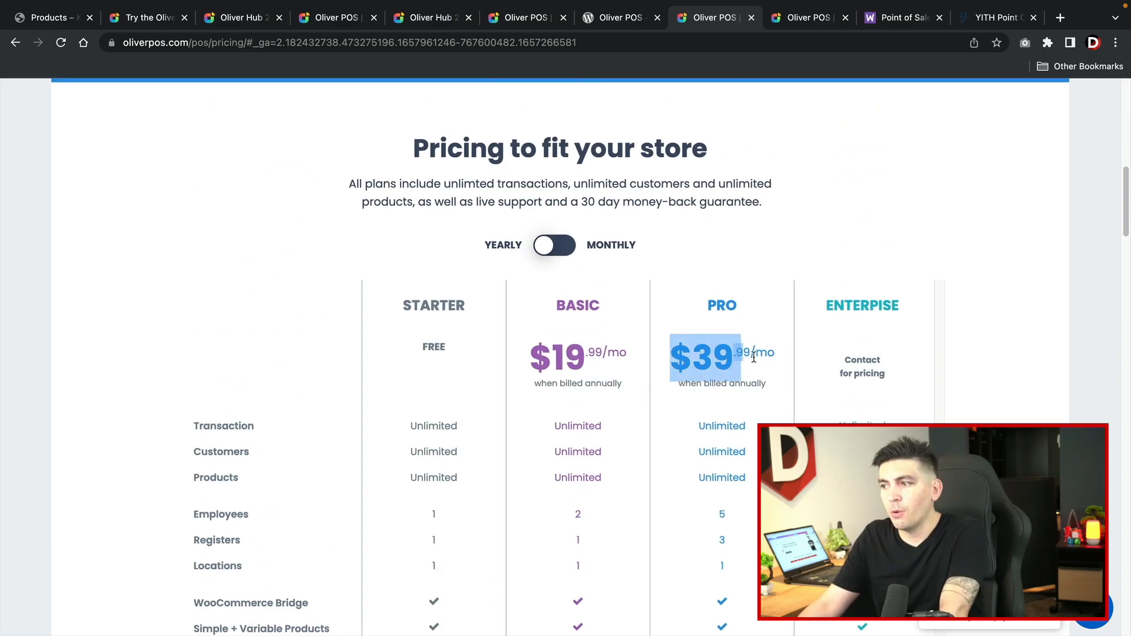
{"action": "scroll", "scroll_direction": "down", "scroll_amount": 3}
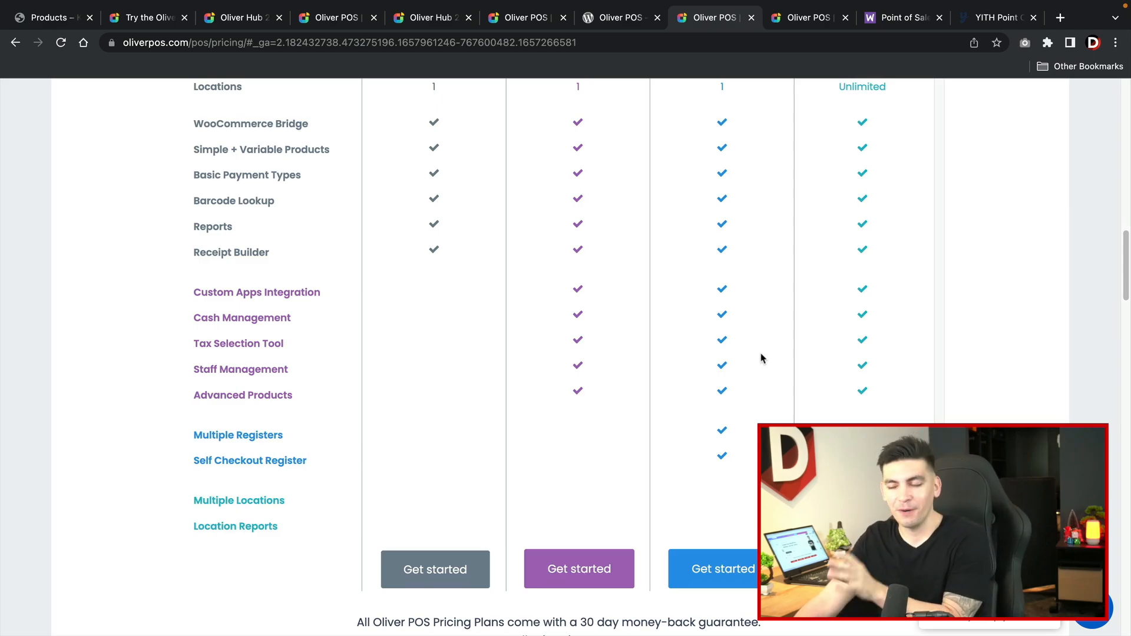
{"action": "double_click", "coordinate": [259, 436]}
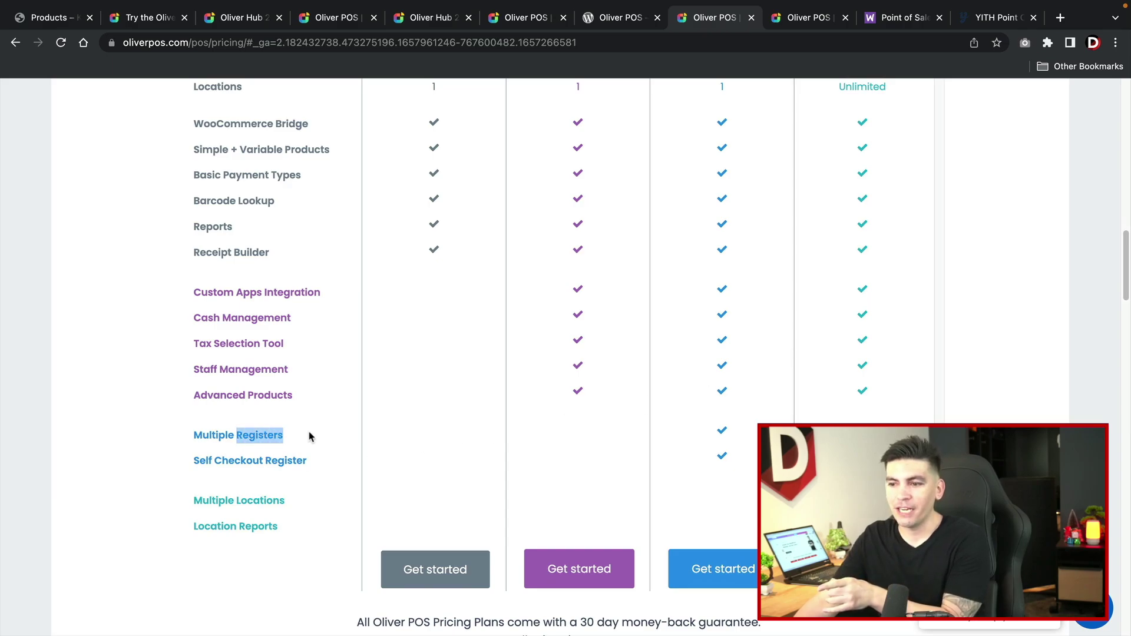
{"action": "mouse_move", "coordinate": [353, 422]}
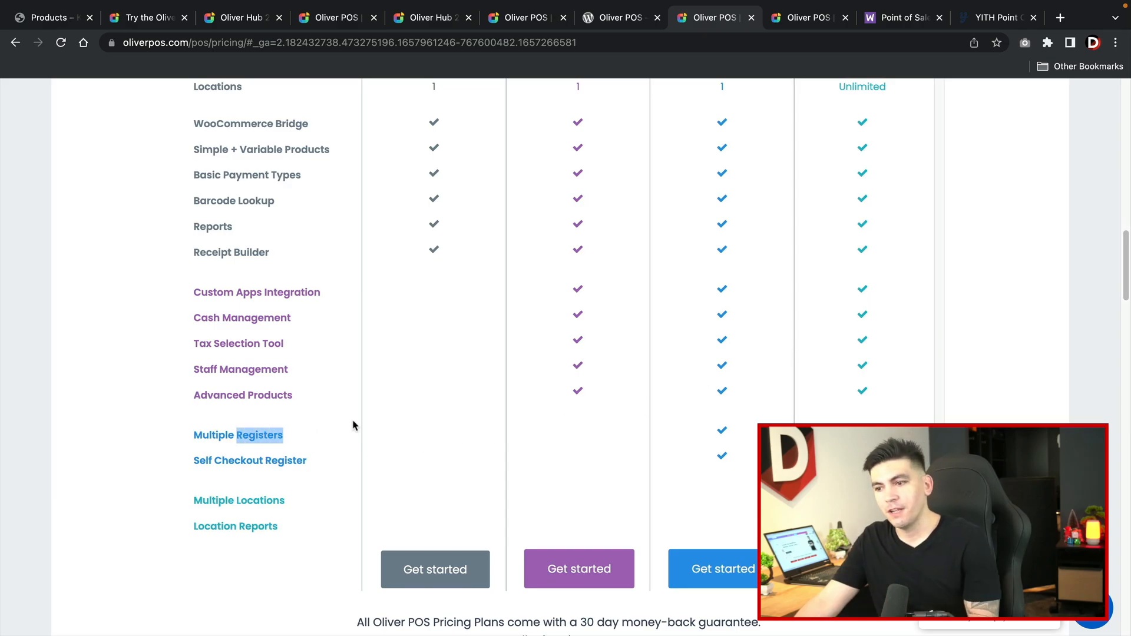
{"action": "scroll", "scroll_direction": "up", "scroll_amount": 3}
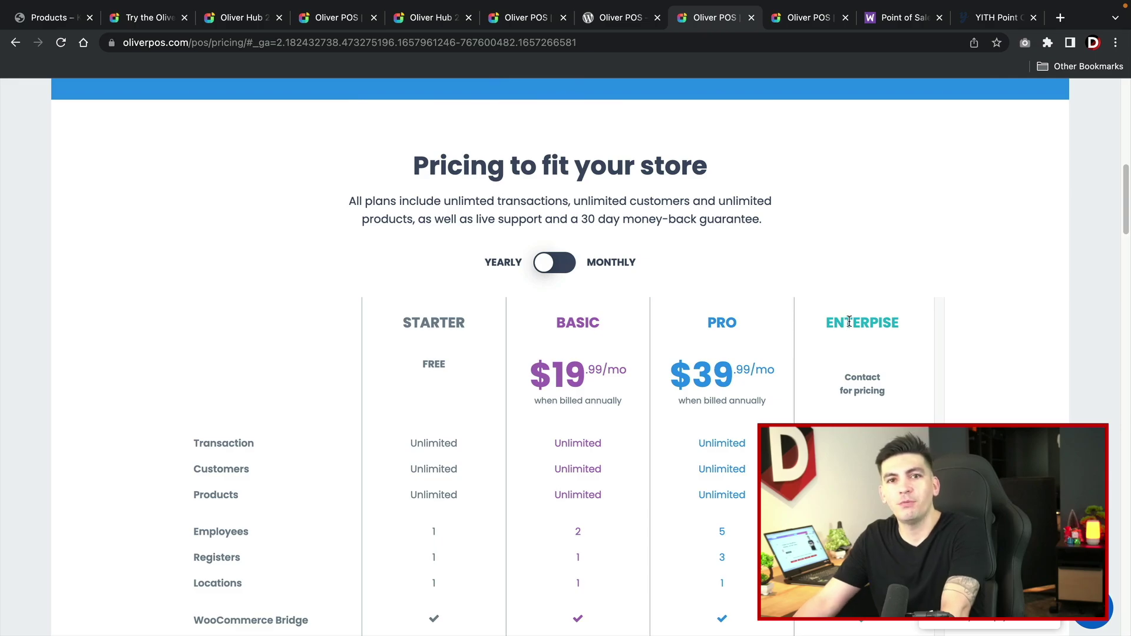
{"action": "mouse_move", "coordinate": [668, 210]}
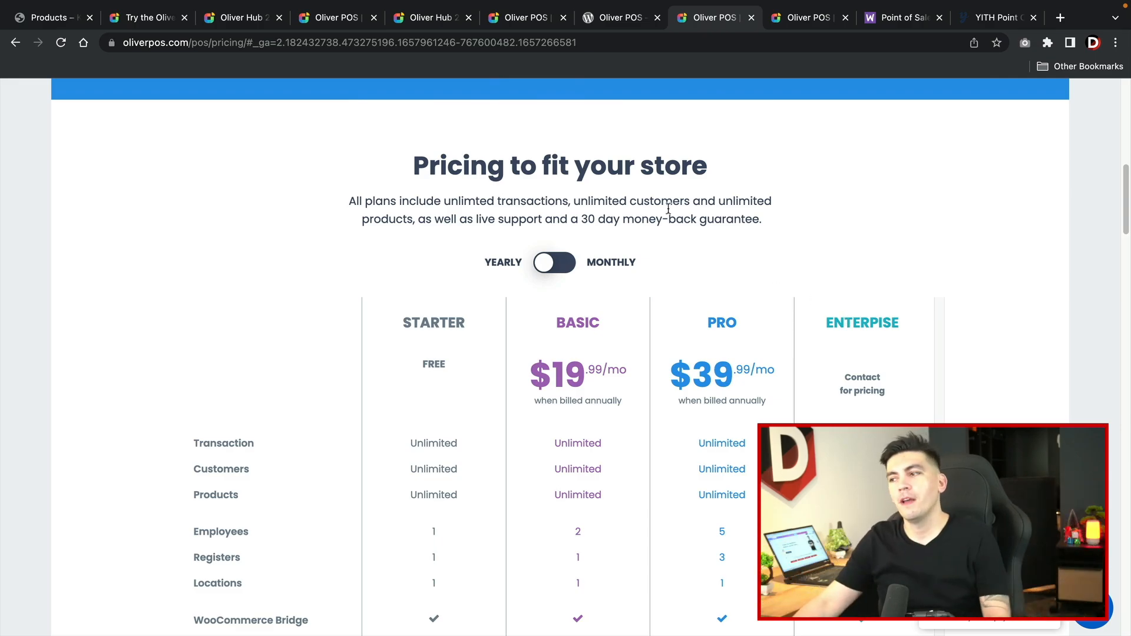
{"action": "mouse_move", "coordinate": [602, 322]}
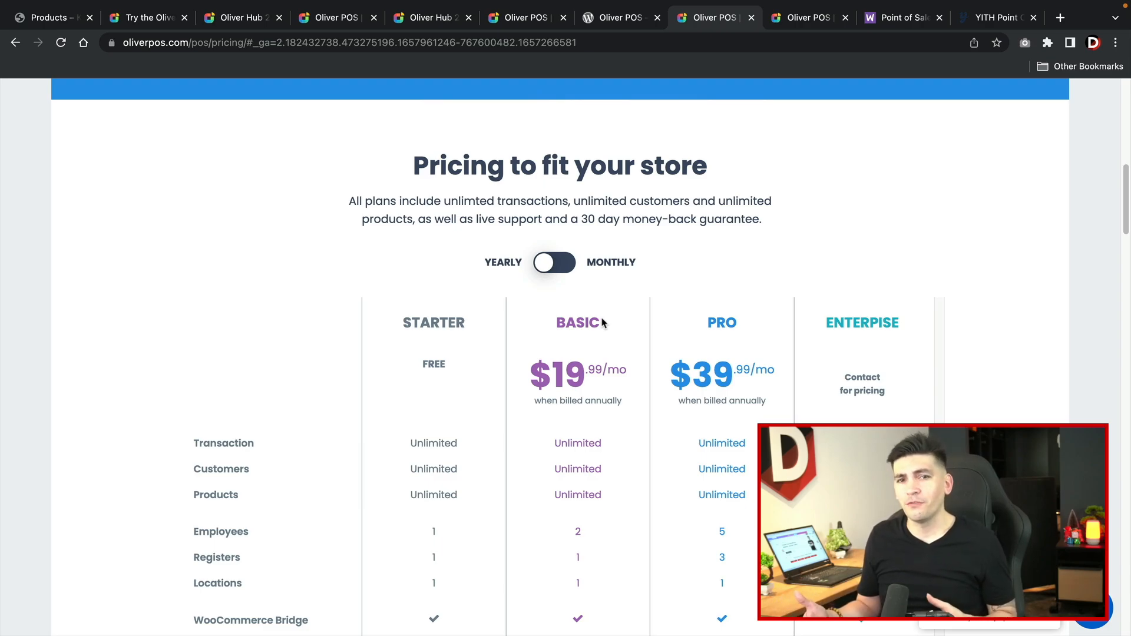
{"action": "left_click", "coordinate": [47, 17]}
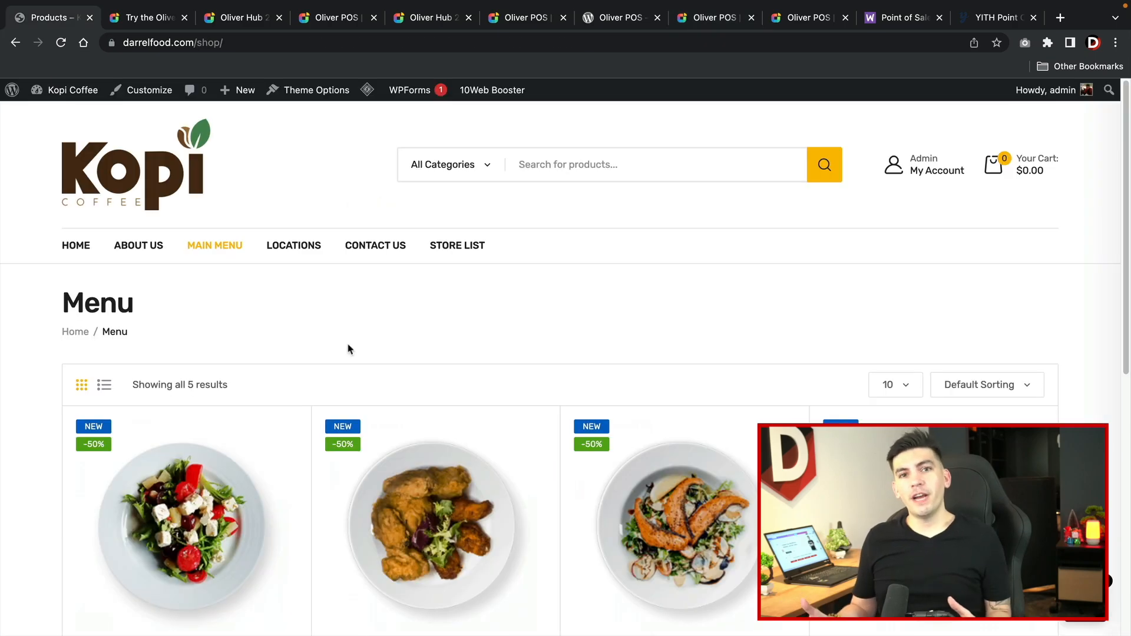
{"action": "mouse_move", "coordinate": [355, 335]}
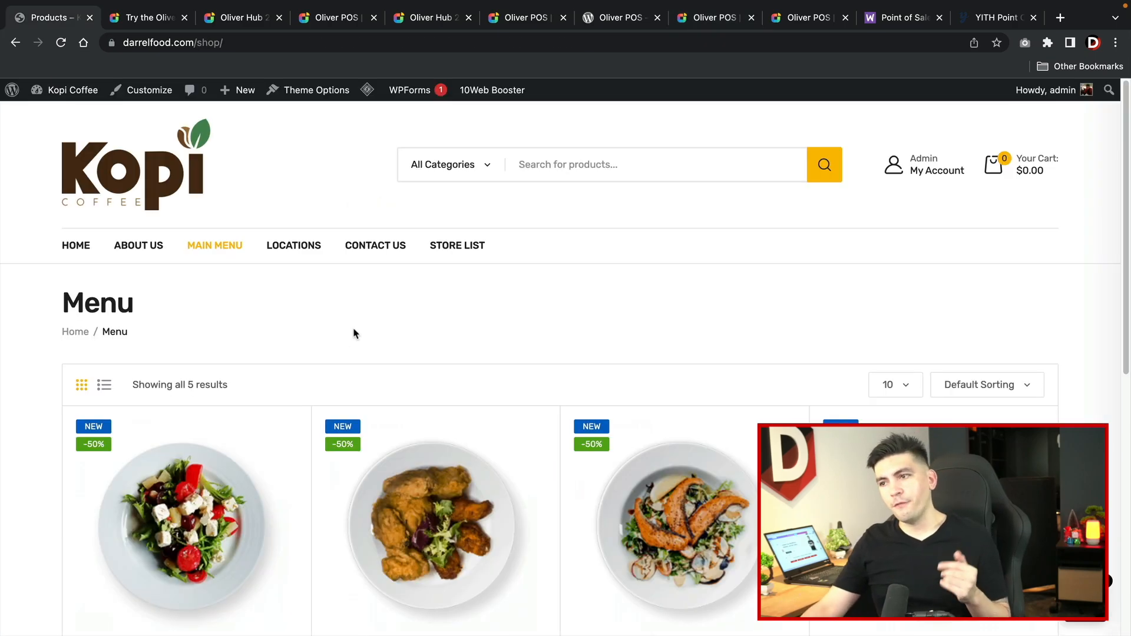
- Go to the Kopi Coffee WordPress admin Dashboard and start the Add New plugins page
{"action": "left_click", "coordinate": [72, 89]}
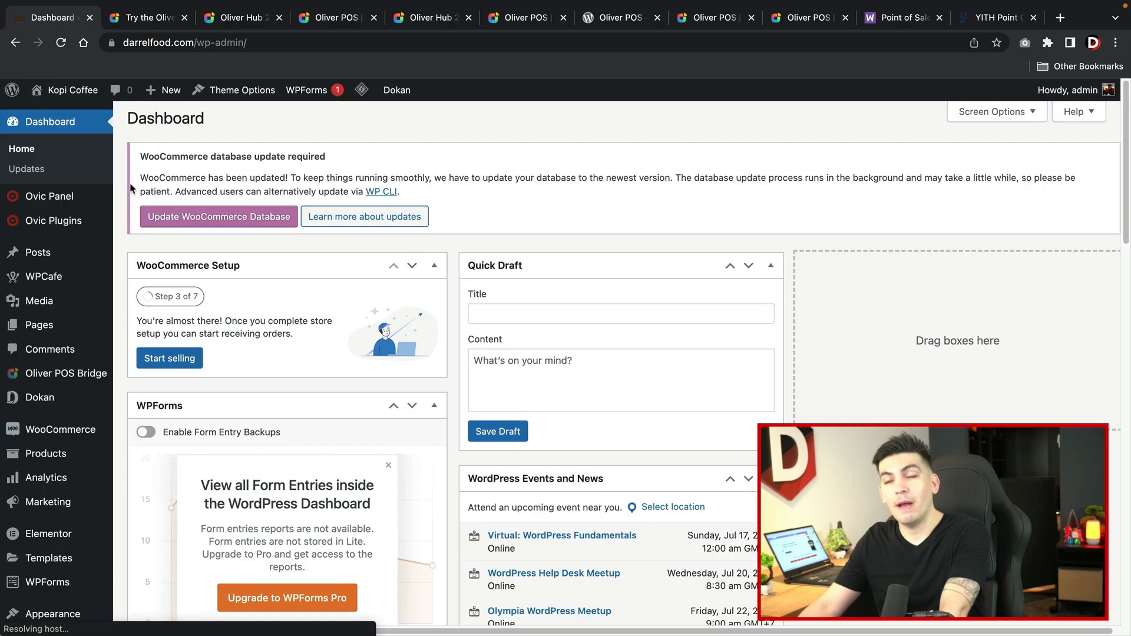
{"action": "mouse_move", "coordinate": [189, 315]}
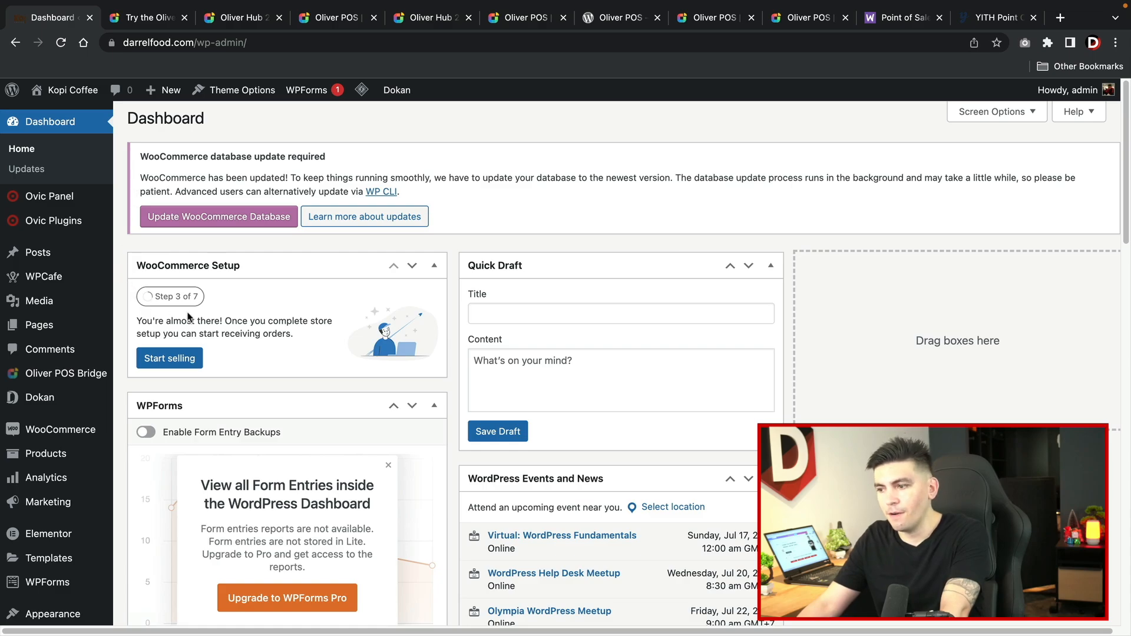
{"action": "scroll", "scroll_direction": "down", "scroll_amount": 3}
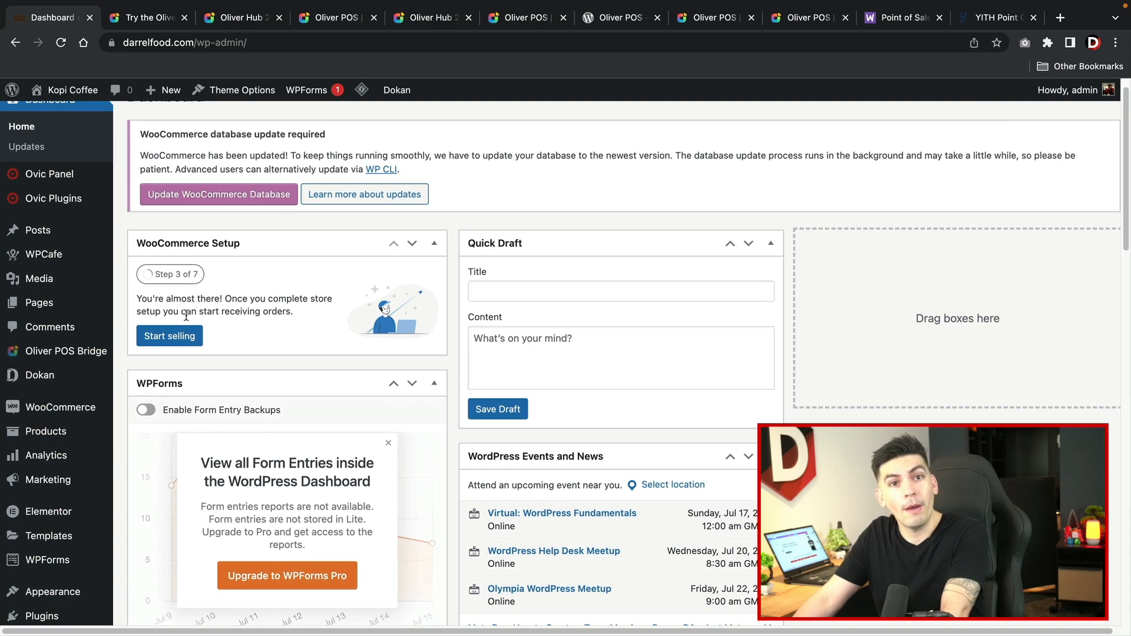
{"action": "scroll", "scroll_direction": "down", "scroll_amount": 3}
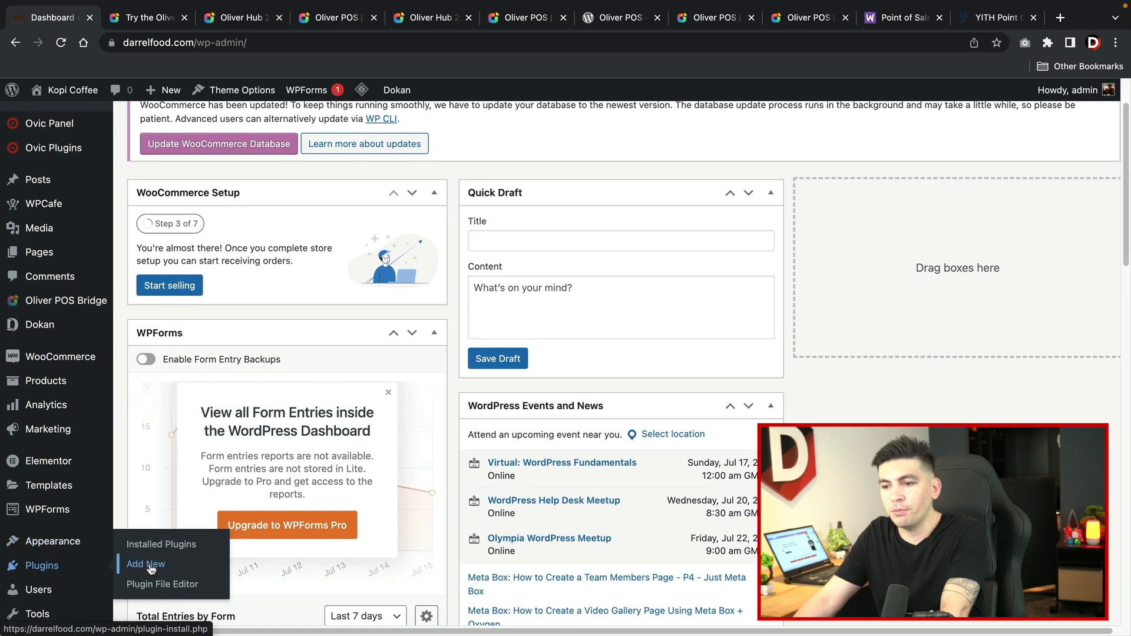
{"action": "left_click", "coordinate": [146, 564]}
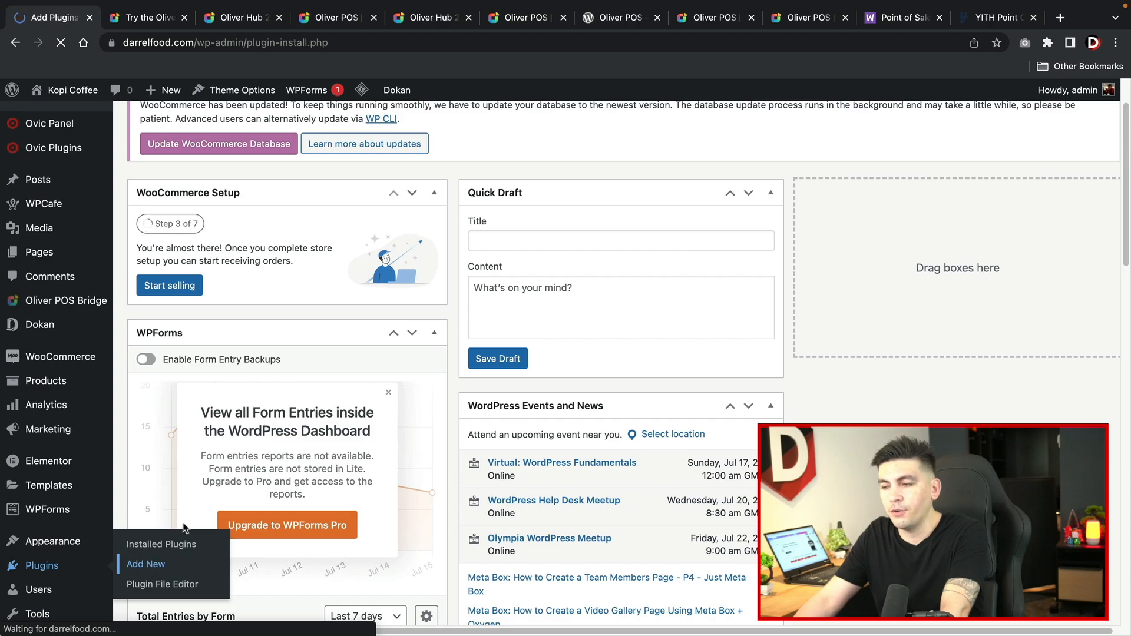
- Search plugins for 'oliver', confirm Oliver POS is active, then head to Oliver POS Bridge
{"action": "left_click", "coordinate": [146, 563]}
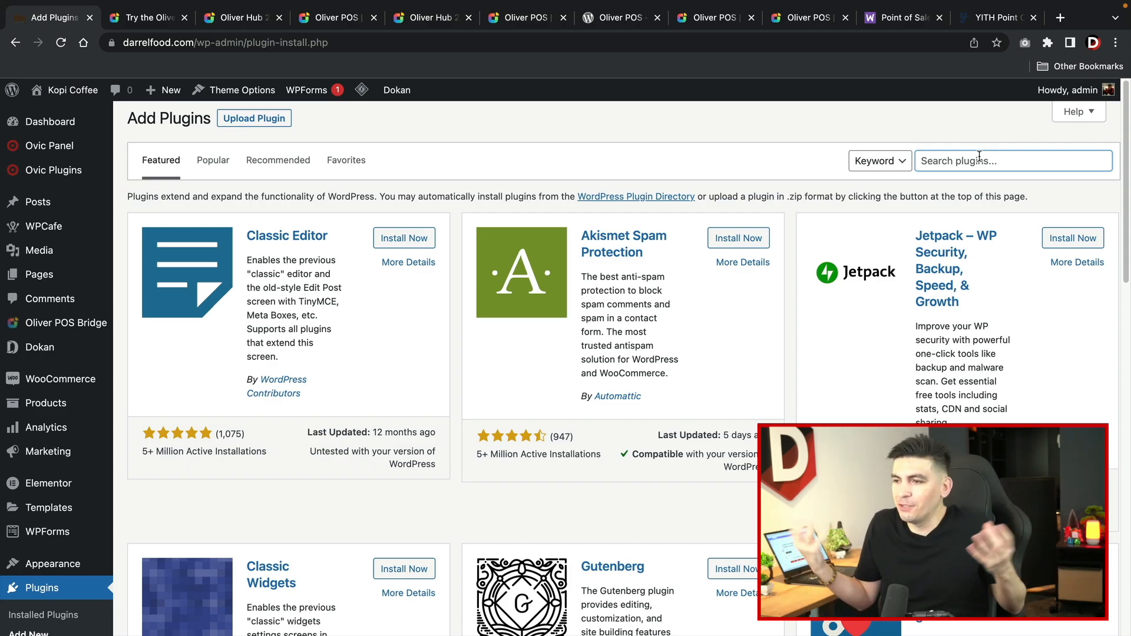
{"action": "type", "text": "oliver"}
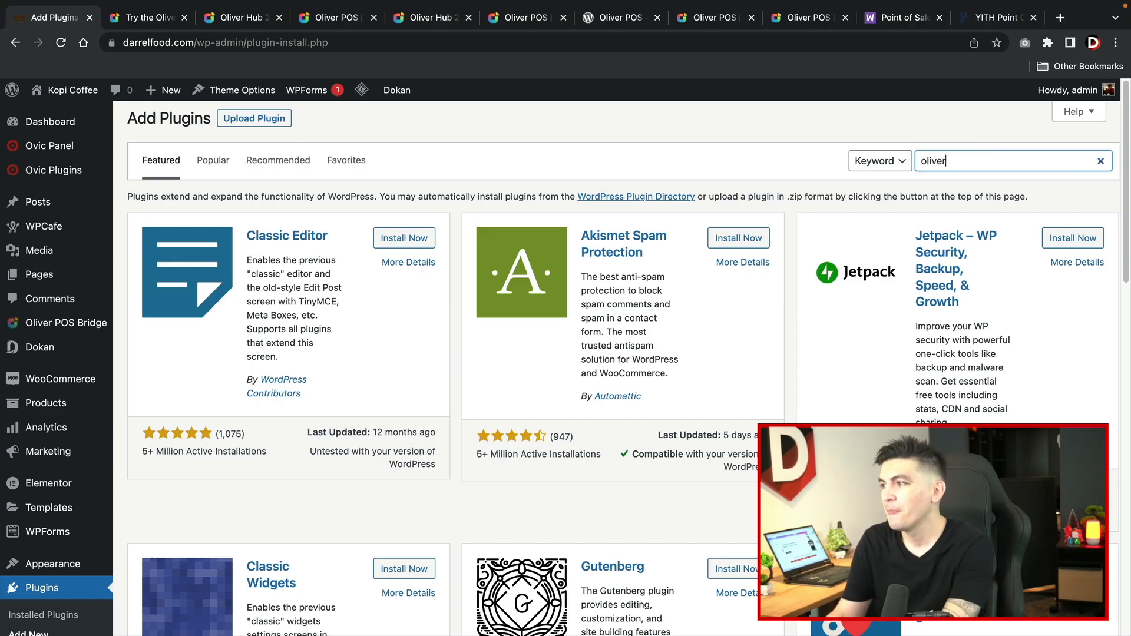
{"action": "key", "text": "Enter"}
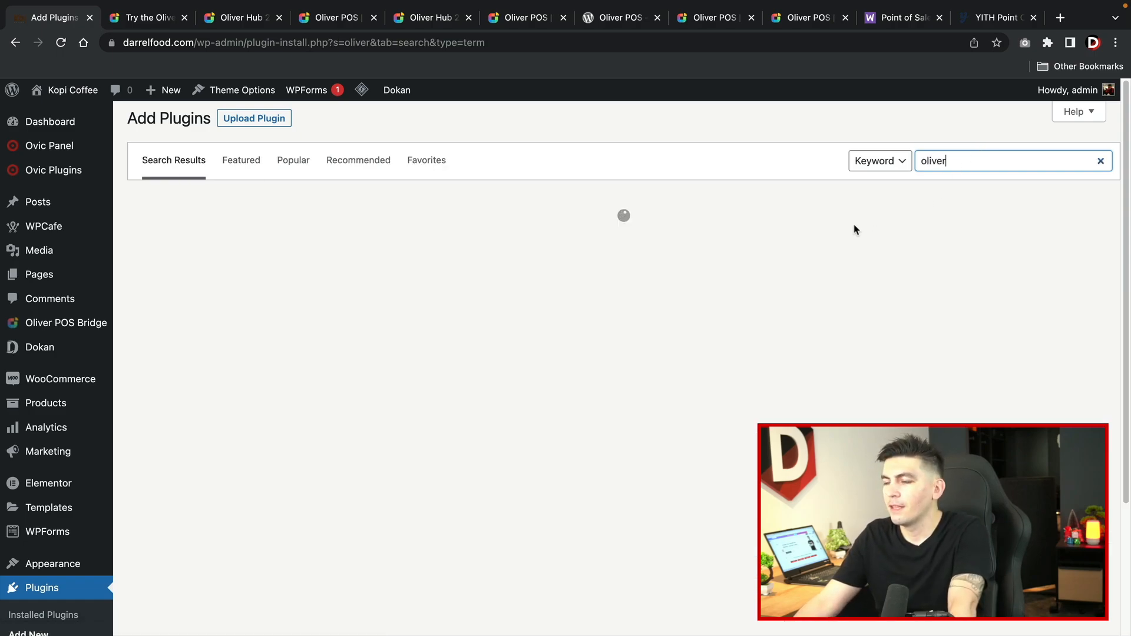
{"action": "mouse_move", "coordinate": [481, 285]}
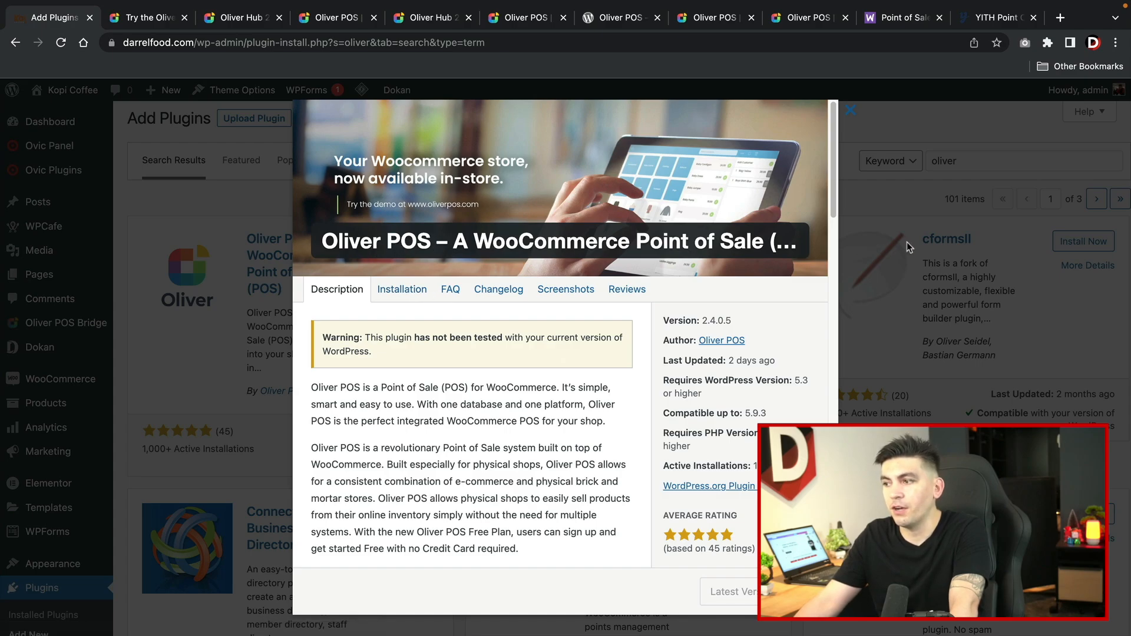
{"action": "left_click", "coordinate": [851, 111]}
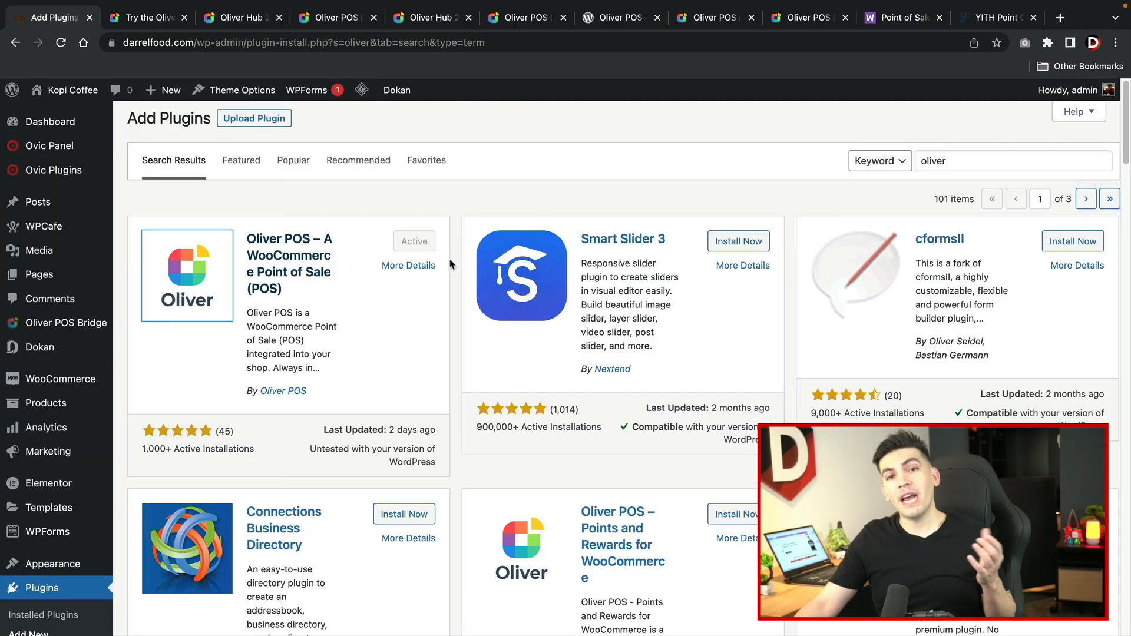
{"action": "mouse_move", "coordinate": [56, 329]}
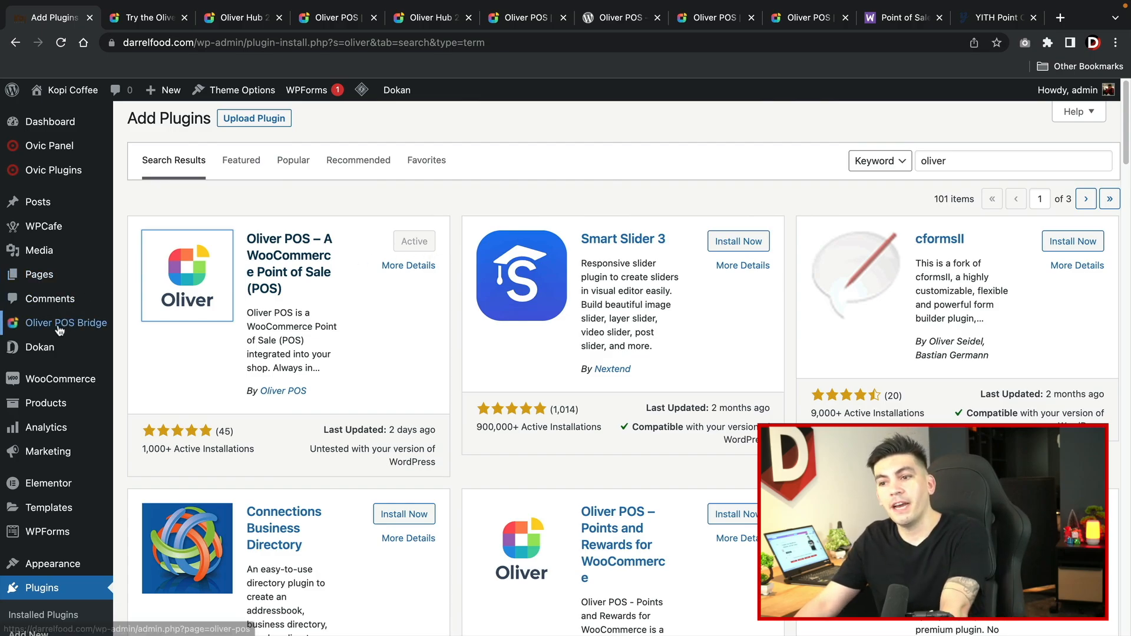
{"action": "left_click", "coordinate": [66, 322]}
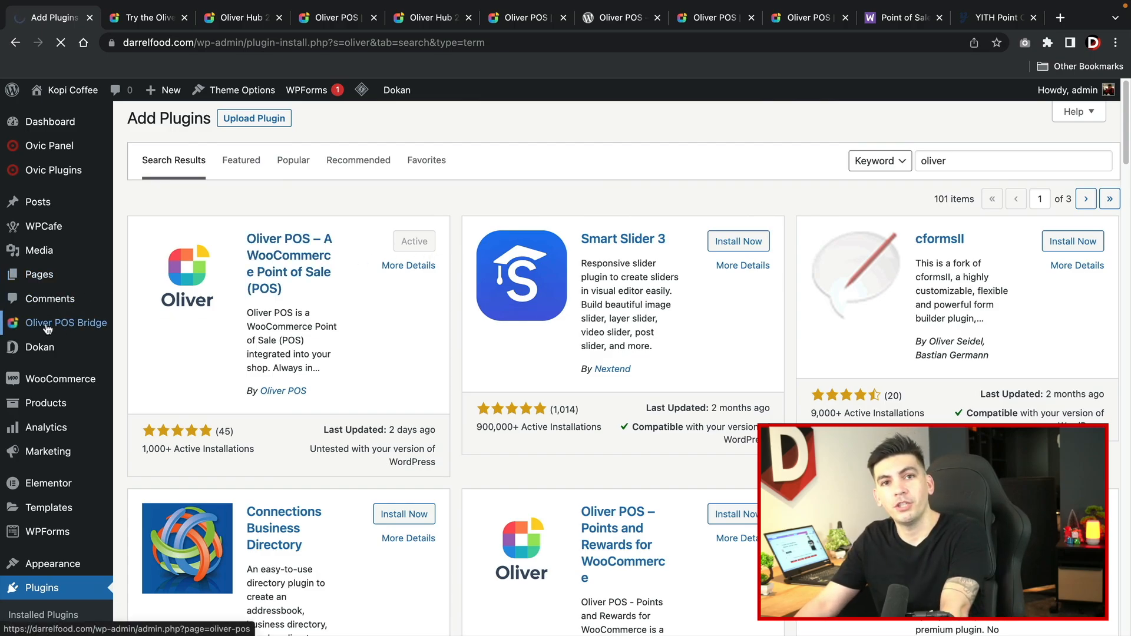
- Open the Oliver POS Bridge page showing the Register and Hub launch panels
{"action": "left_click", "coordinate": [65, 323]}
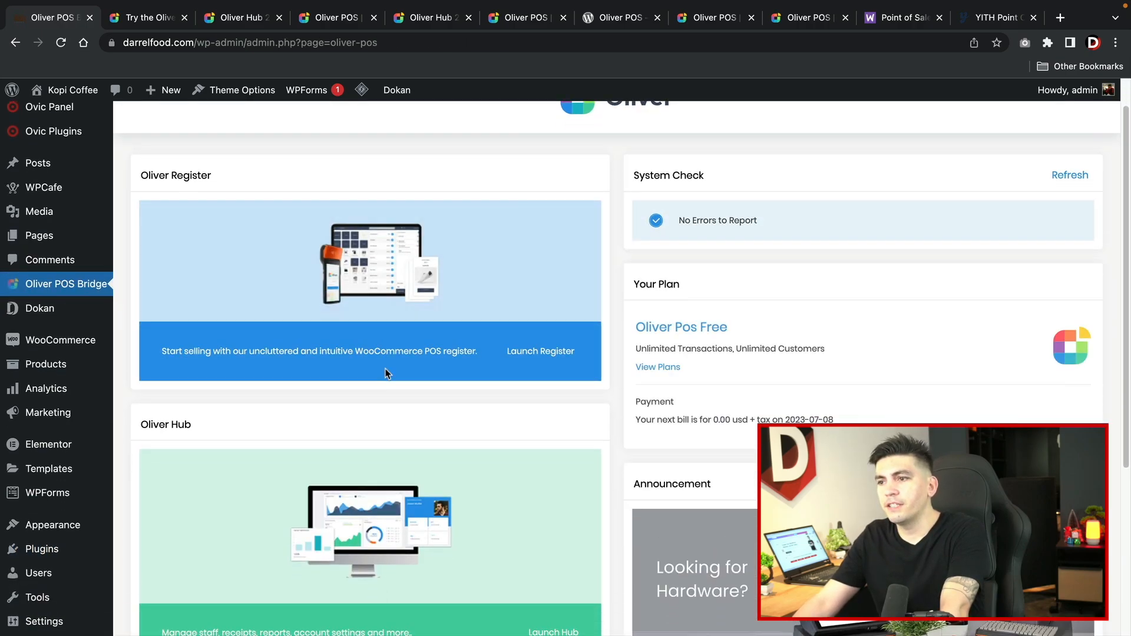
{"action": "scroll", "scroll_direction": "down", "scroll_amount": 3}
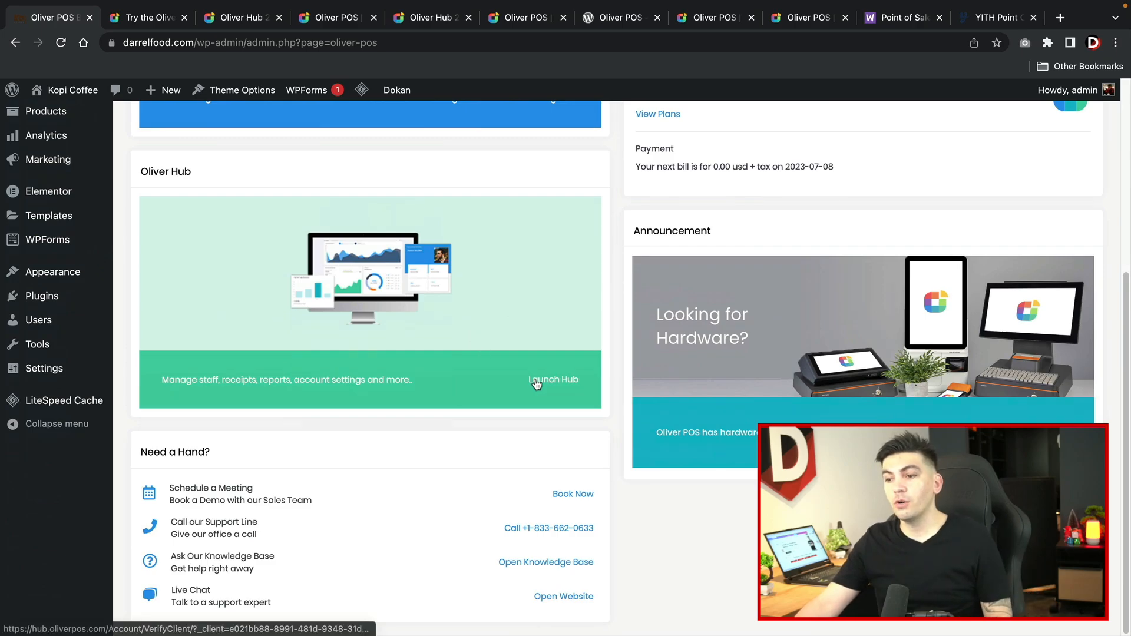
{"action": "mouse_move", "coordinate": [186, 493]}
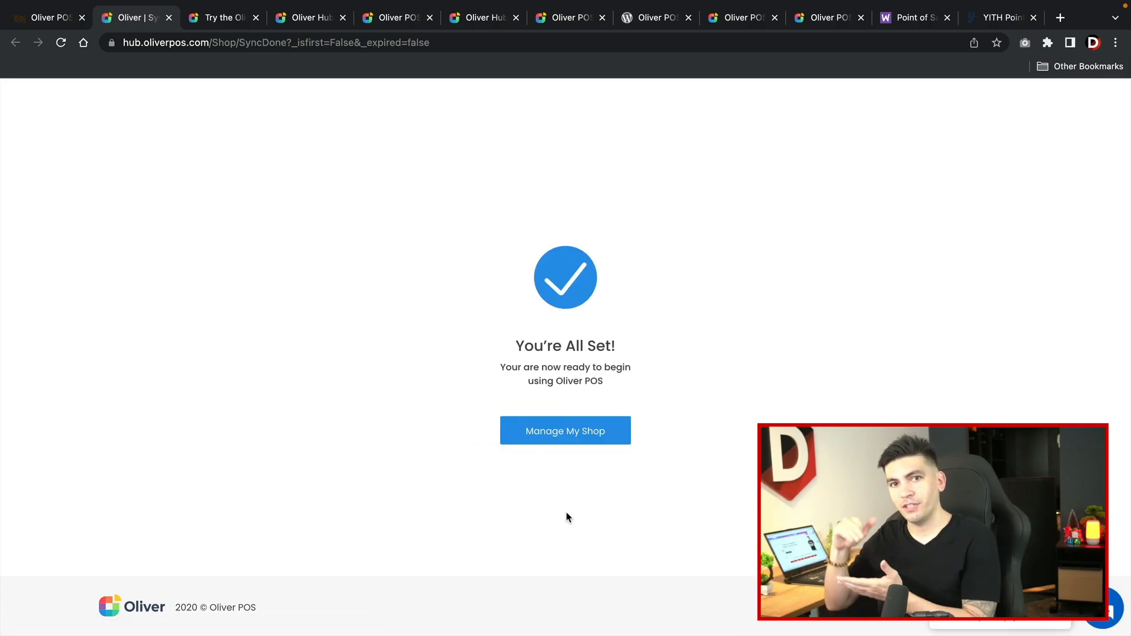
{"action": "mouse_move", "coordinate": [589, 423]}
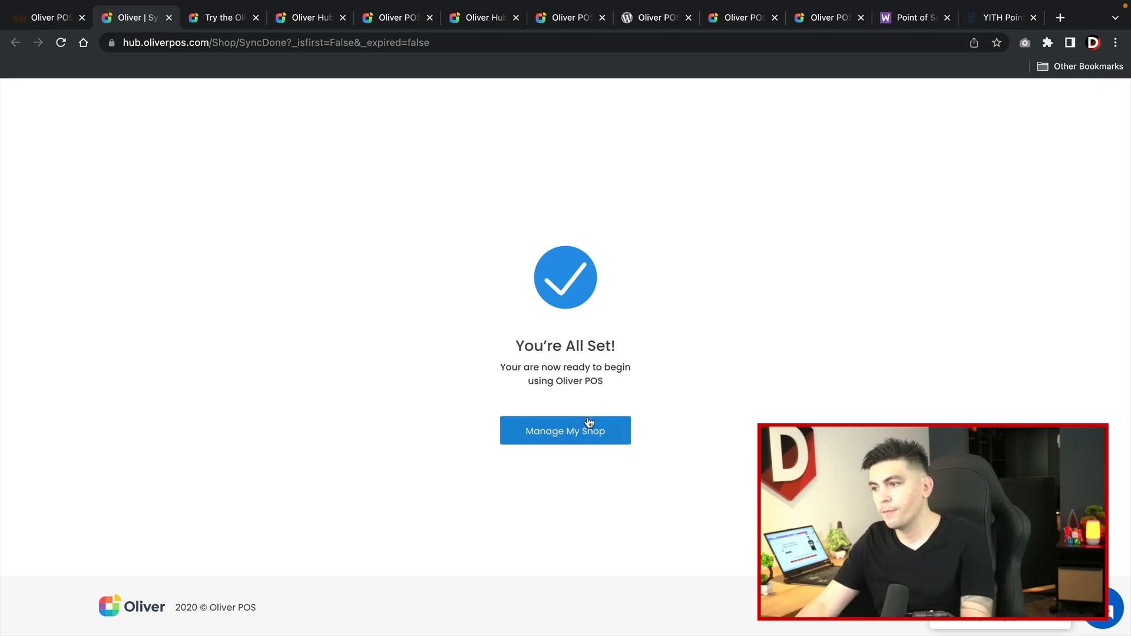
- Review the Kopi Coffee Hub dashboard sales and the five-customer list, then return to WordPress
{"action": "left_click", "coordinate": [566, 431]}
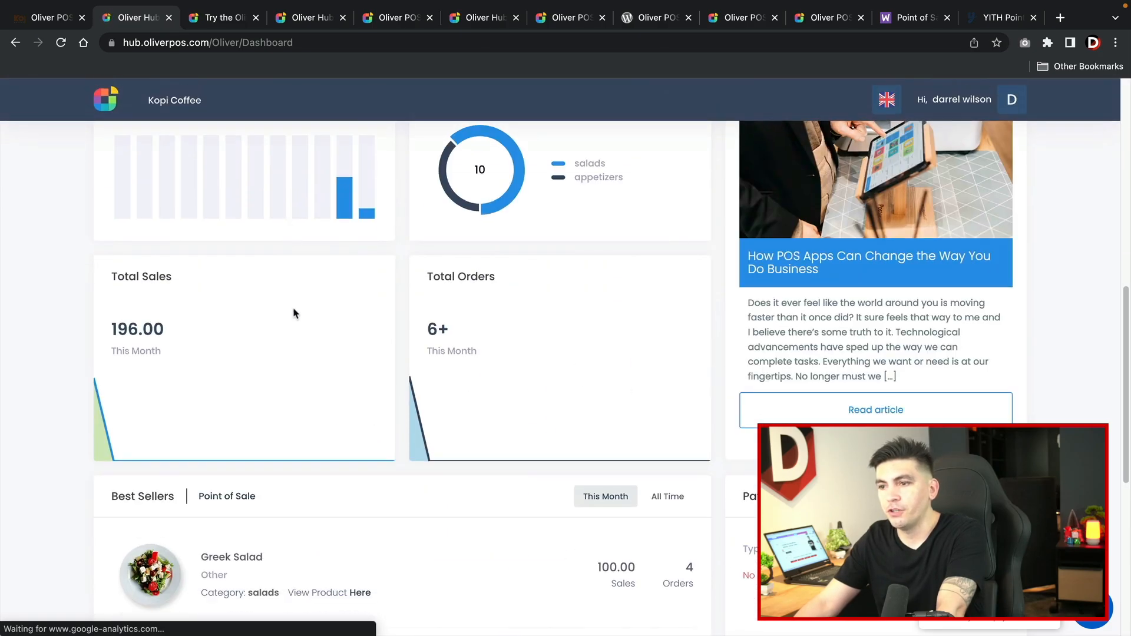
{"action": "scroll", "scroll_direction": "down", "scroll_amount": 3}
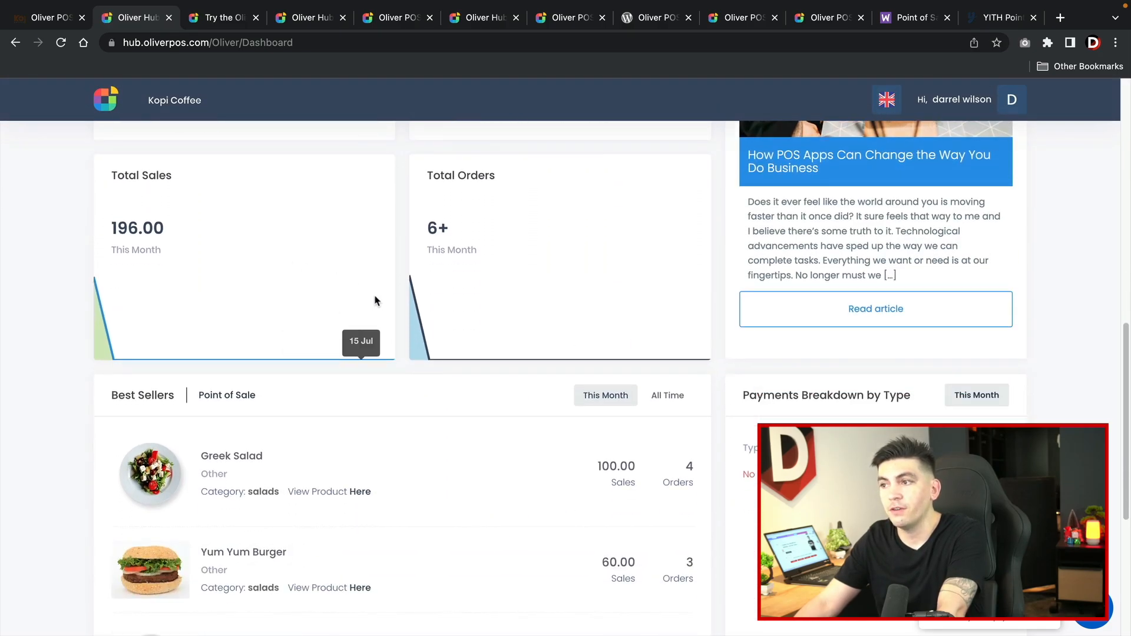
{"action": "scroll", "scroll_direction": "down", "scroll_amount": 3}
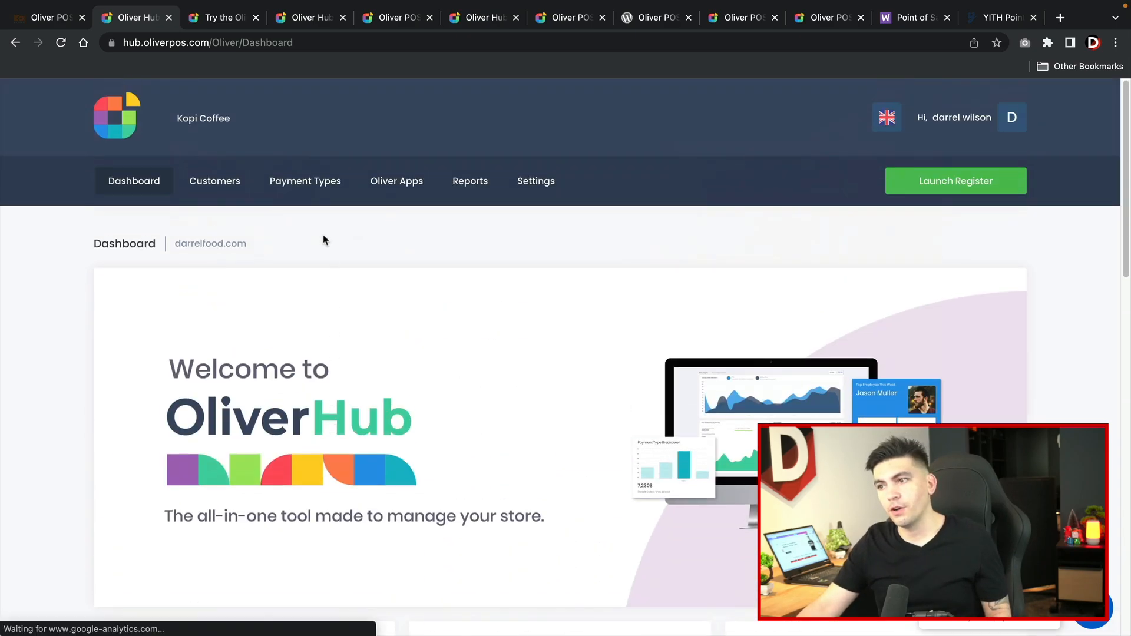
{"action": "left_click", "coordinate": [215, 182]}
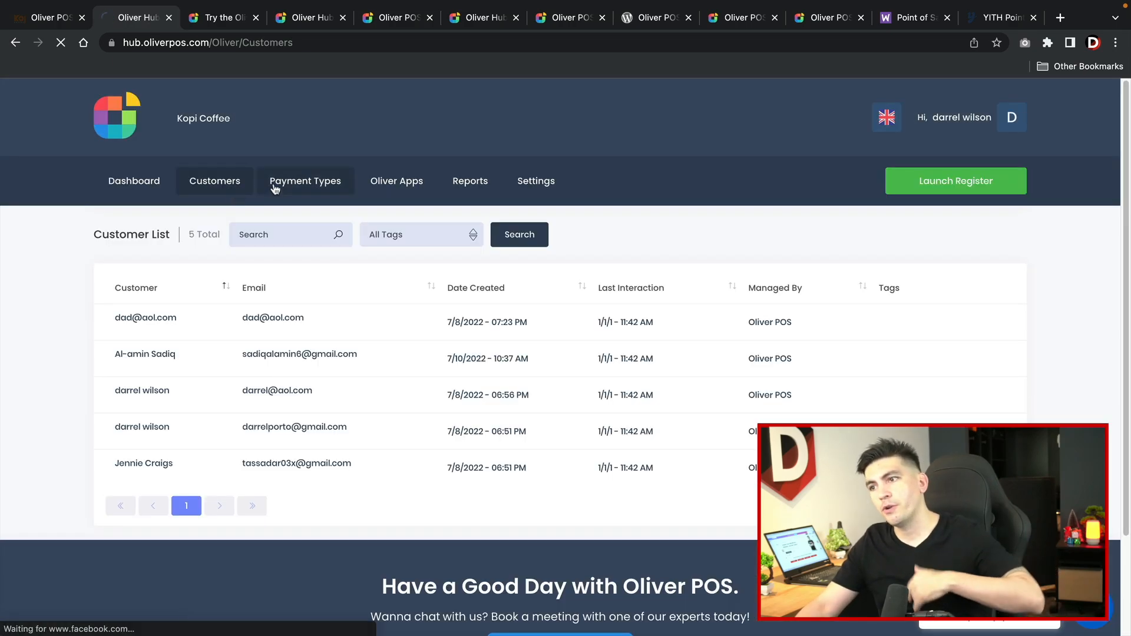
{"action": "left_click", "coordinate": [306, 182]}
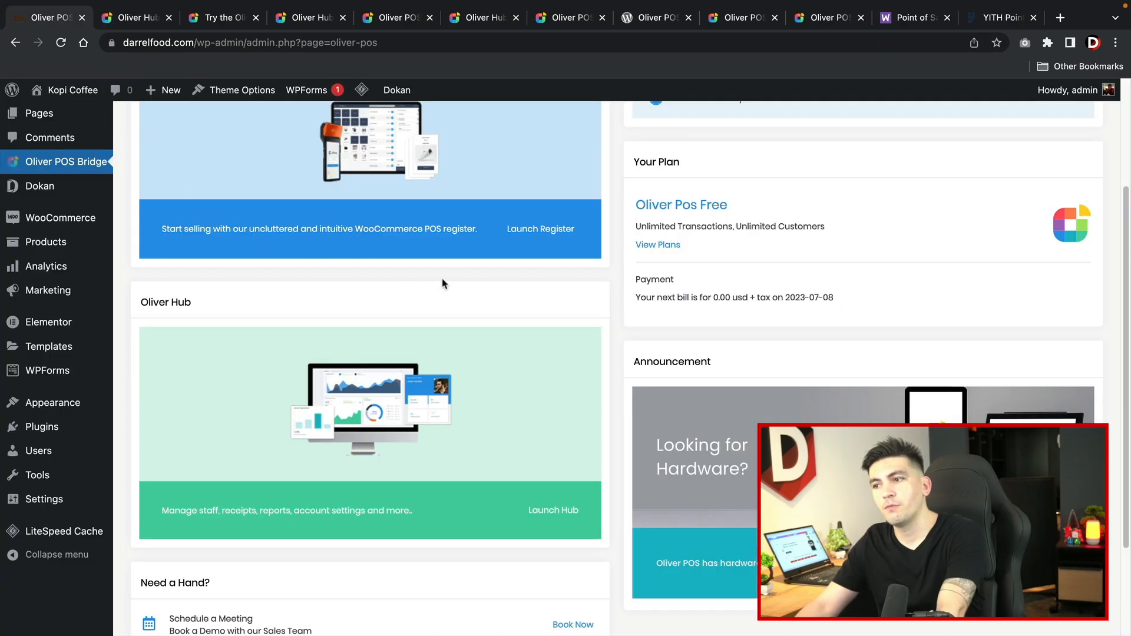
- Launch the Oliver POS register from the Oliver Register card on the Bridge page
{"action": "scroll", "scroll_direction": "up", "scroll_amount": 3}
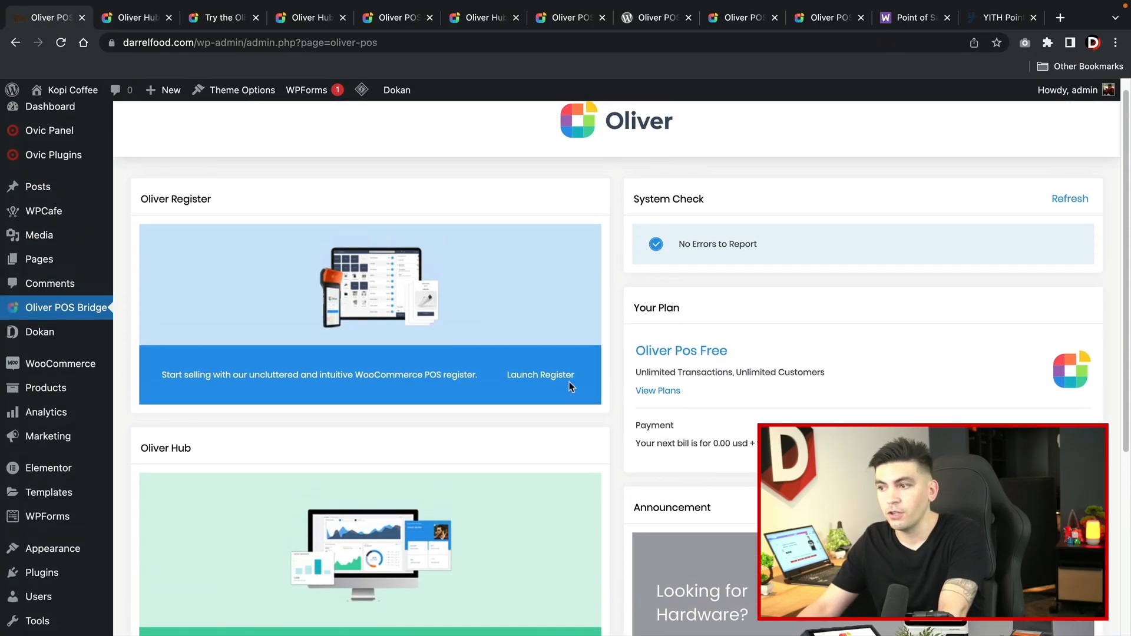
{"action": "left_click", "coordinate": [539, 375]}
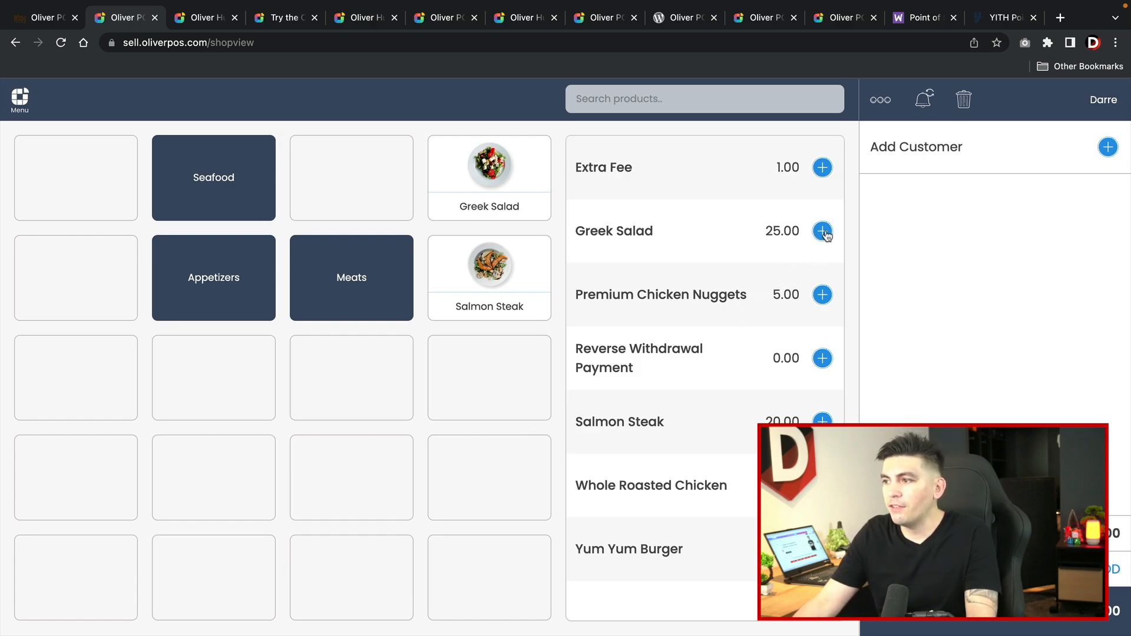
- Add a Greek Salad and the 1.00 Extra Fee to the sale for a 26.00 total
{"action": "left_click", "coordinate": [822, 231]}
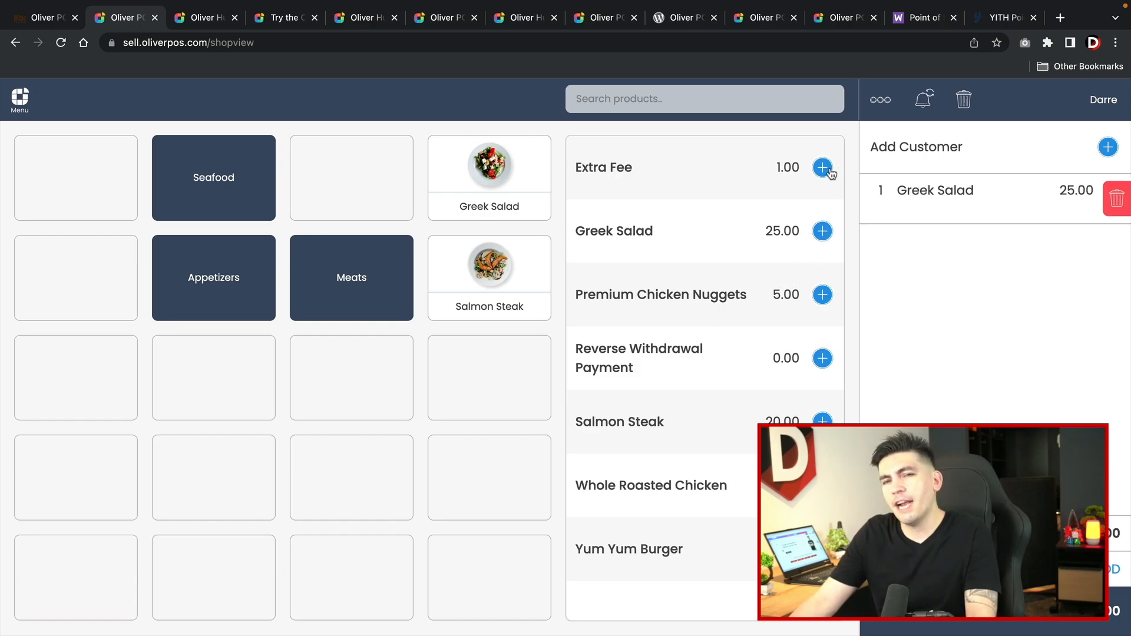
{"action": "mouse_move", "coordinate": [830, 166]}
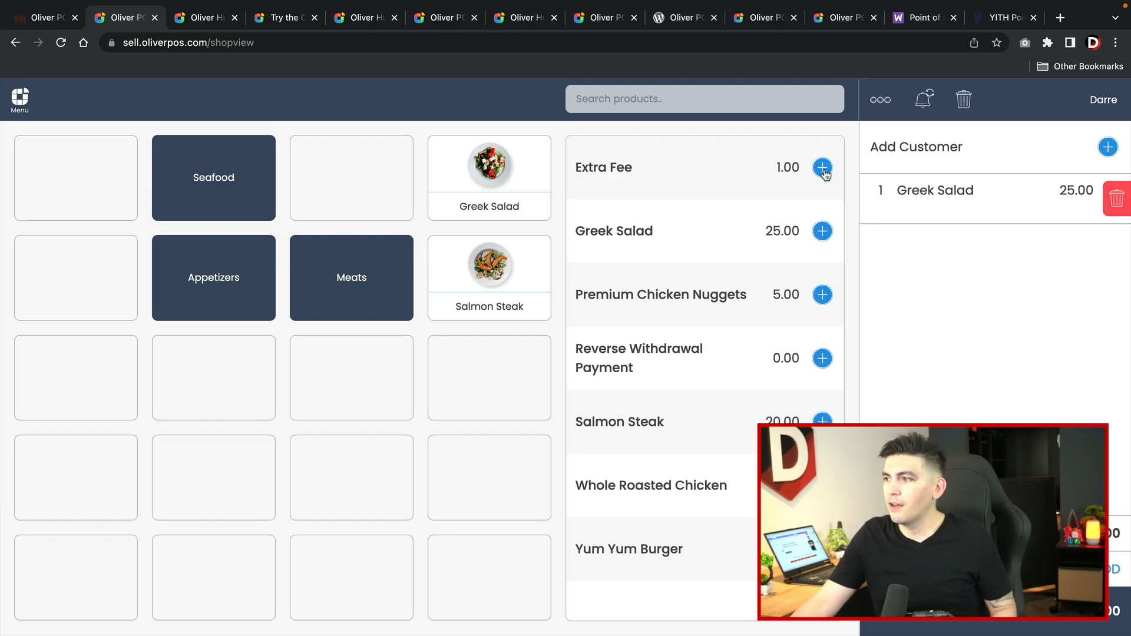
{"action": "left_click", "coordinate": [823, 167]}
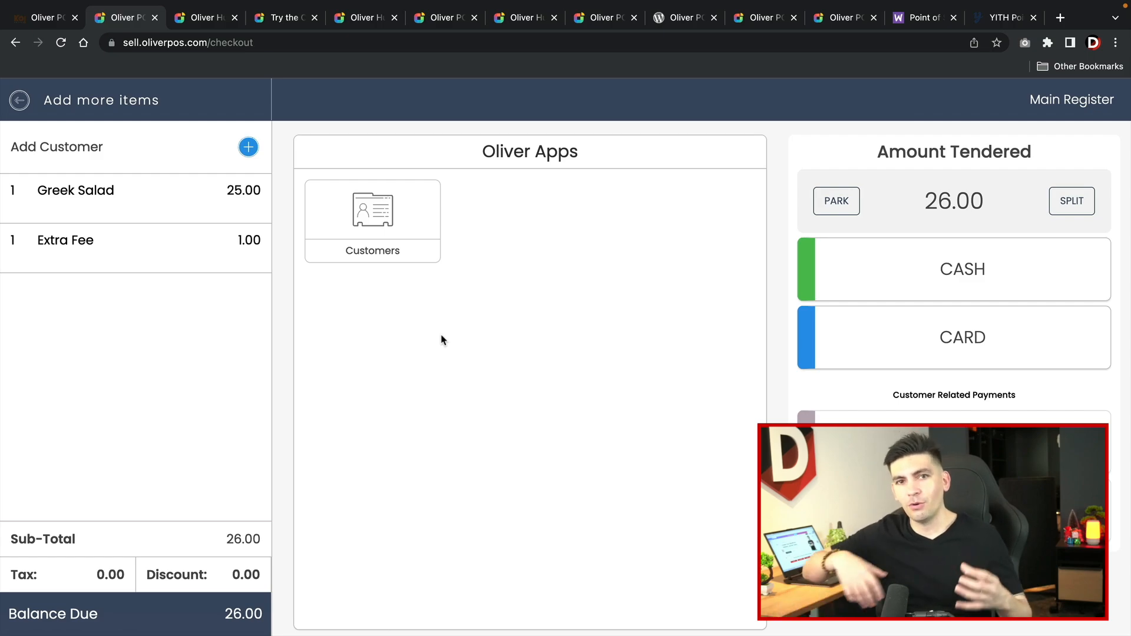
{"action": "mouse_move", "coordinate": [436, 340]}
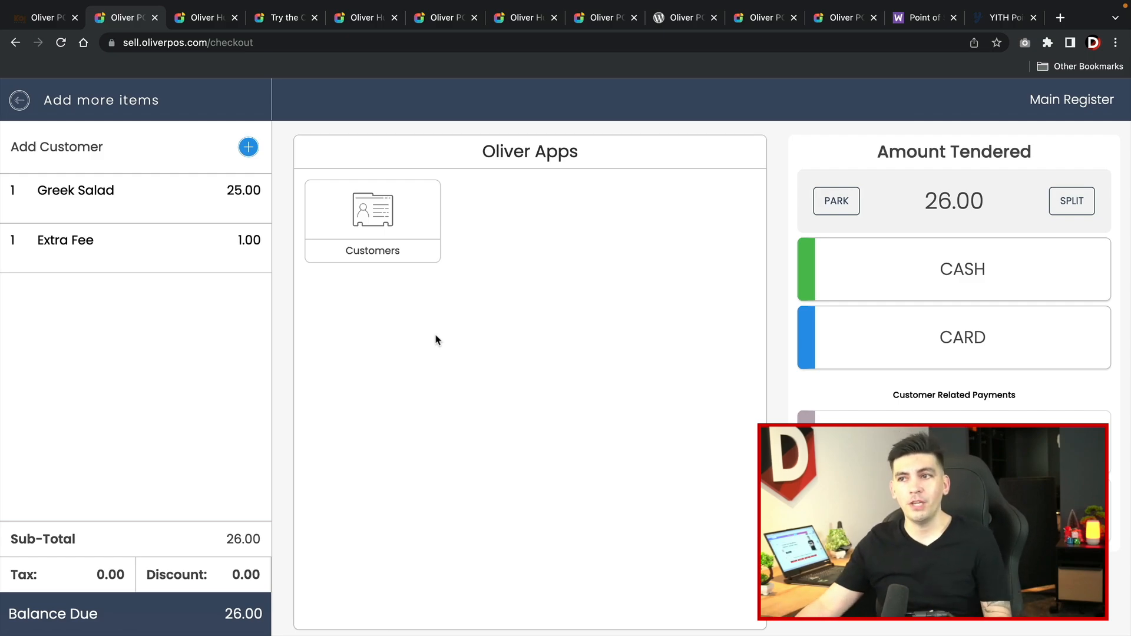